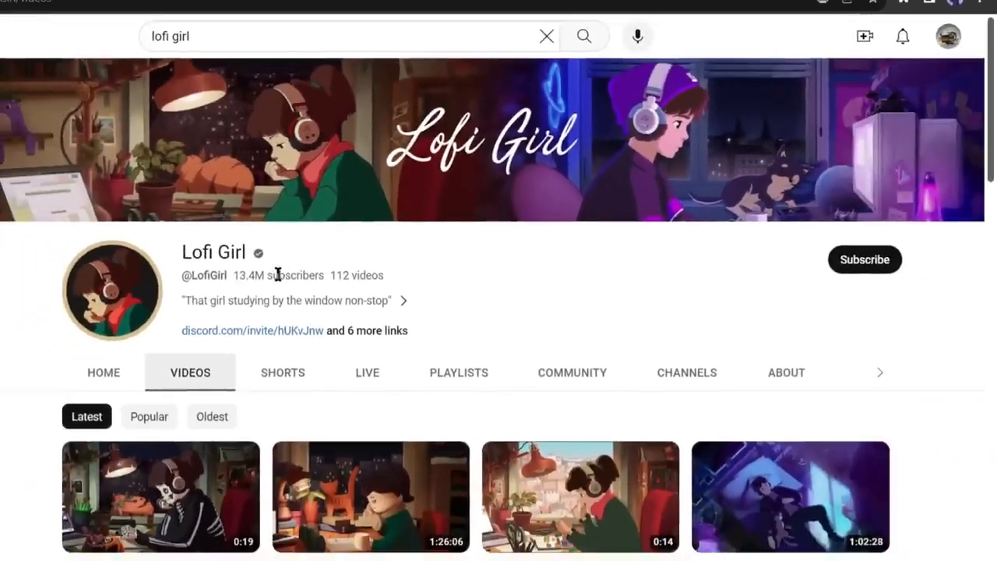
# Sort the Lofi Girl channel's videos by Popular and scroll through the results
pyautogui.click(149, 416)
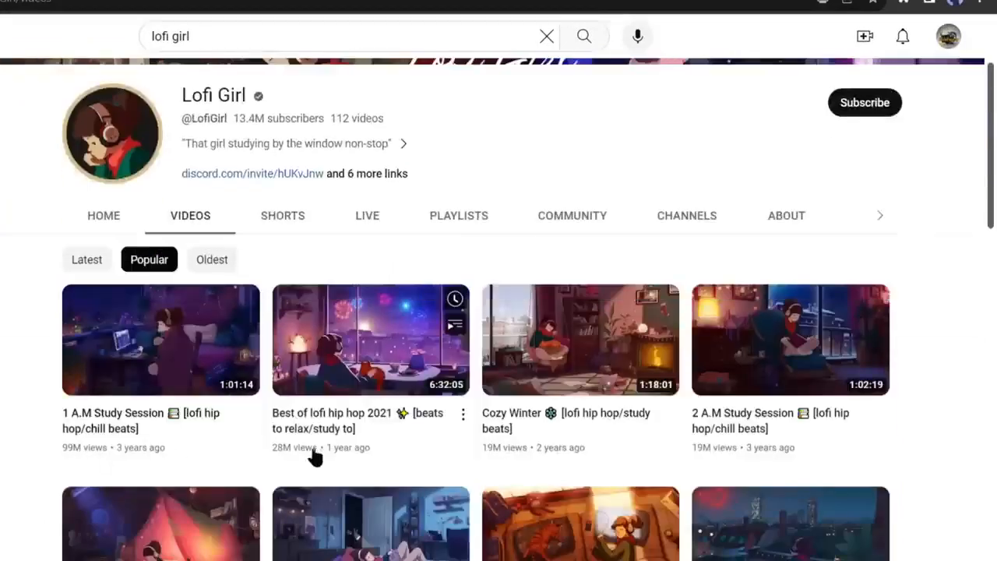
pyautogui.scroll(-3)
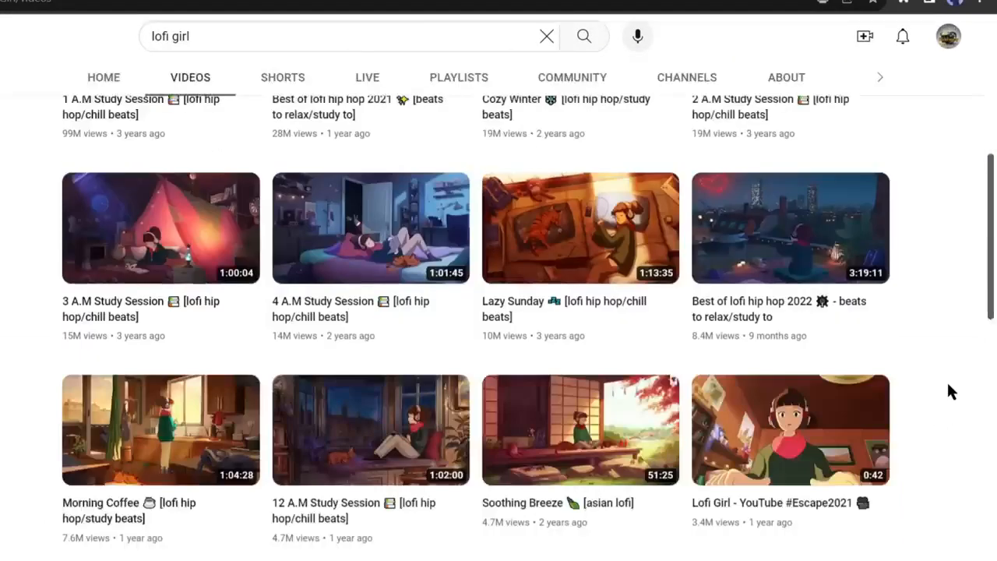
pyautogui.scroll(-3)
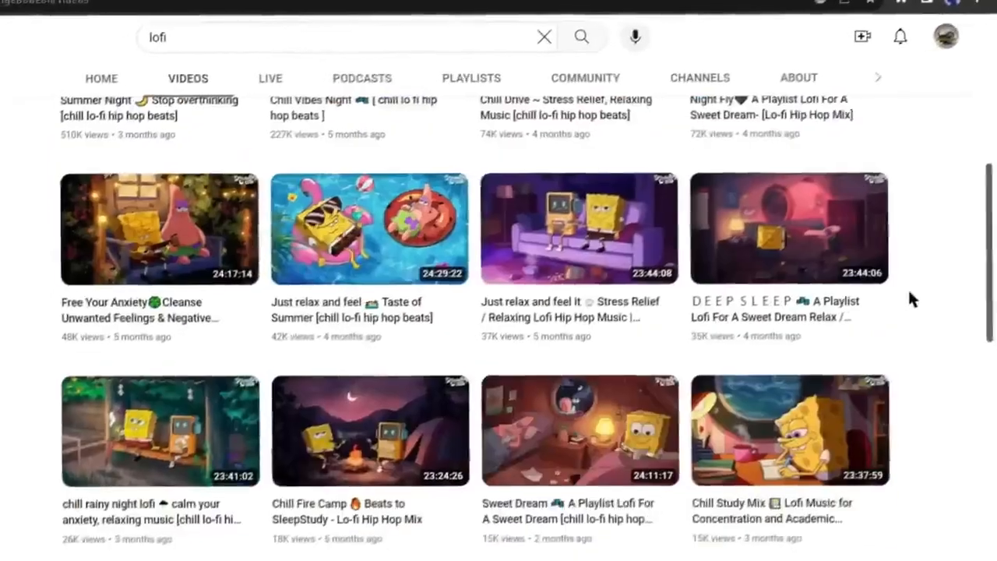
pyautogui.scroll(-3)
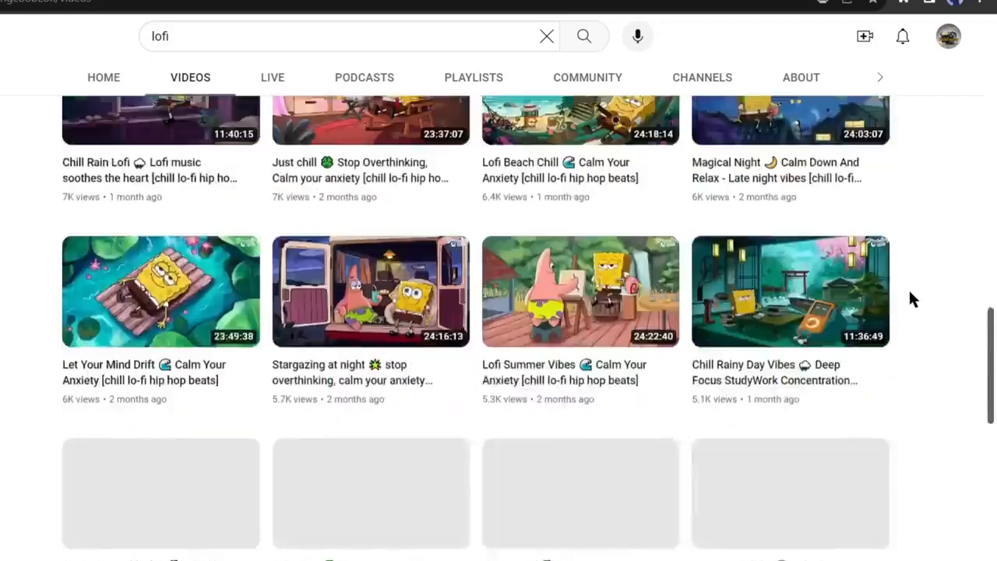
pyautogui.scroll(-3)
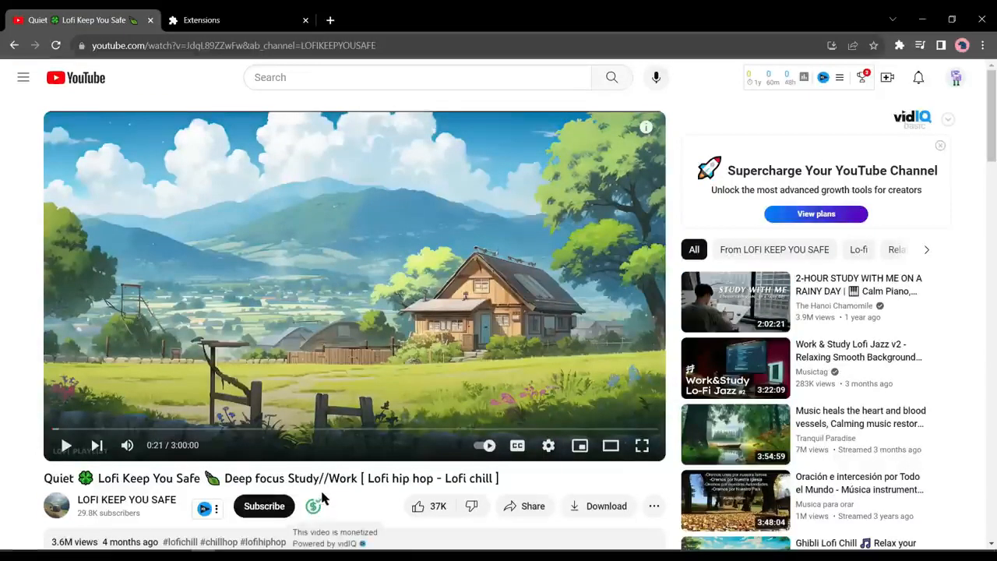
pyautogui.moveTo(313, 506)
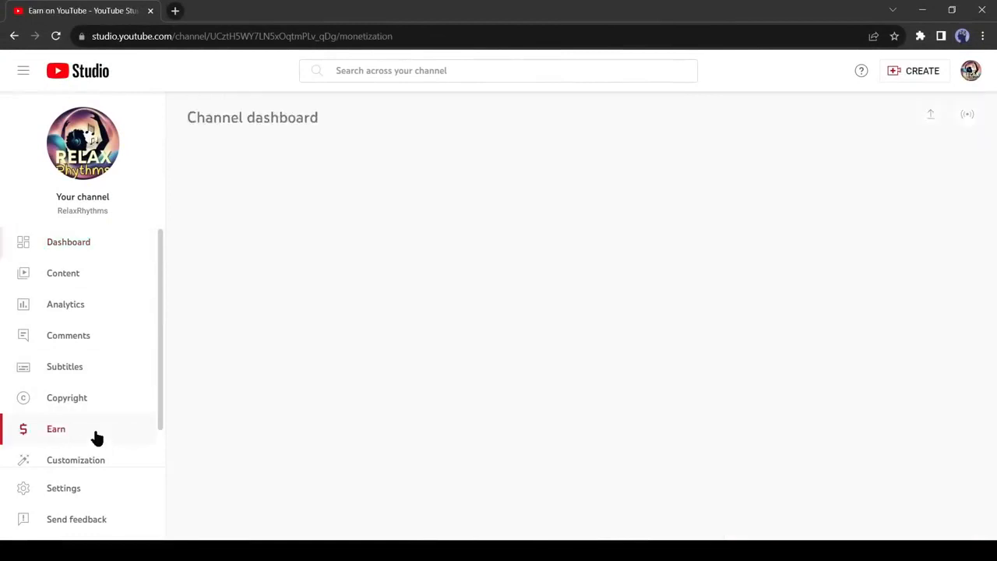
# Check RelaxRhythms' subscriber and watch-hour progress under monetization requirements
pyautogui.click(55, 428)
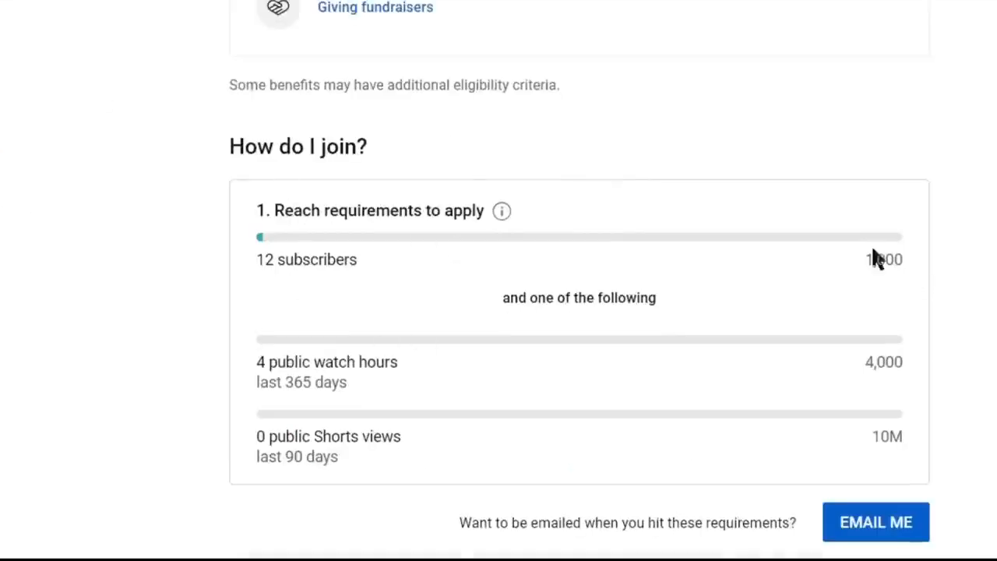
pyautogui.scroll(-3)
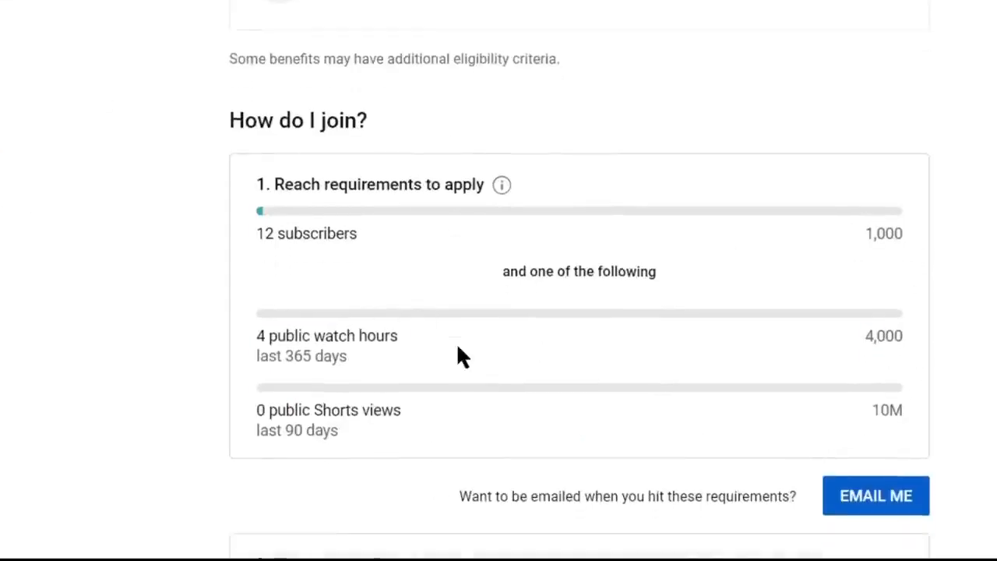
pyautogui.scroll(-3)
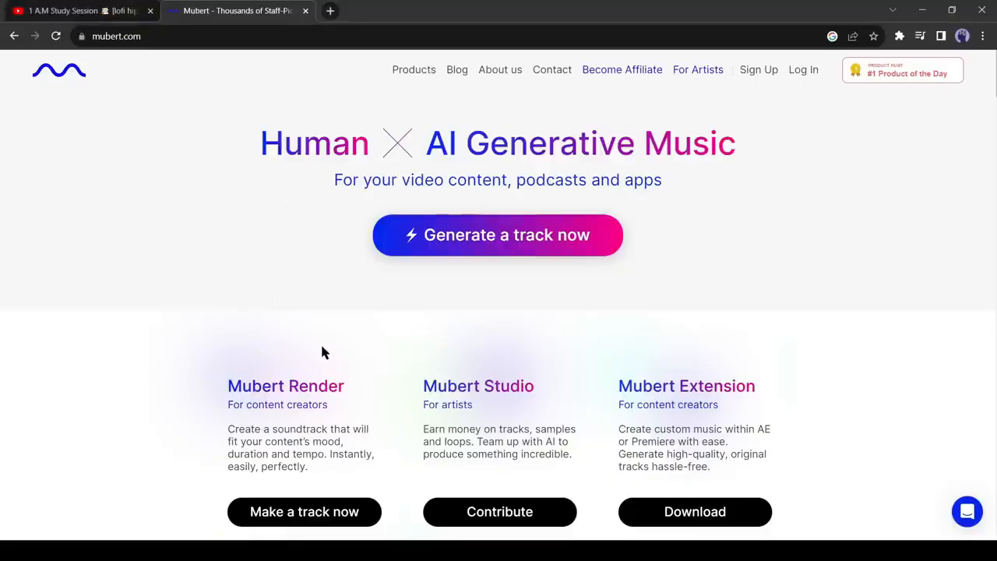
# Browse Mubert's homepage product offerings and launch 'Generate a track now'
pyautogui.scroll(-3)
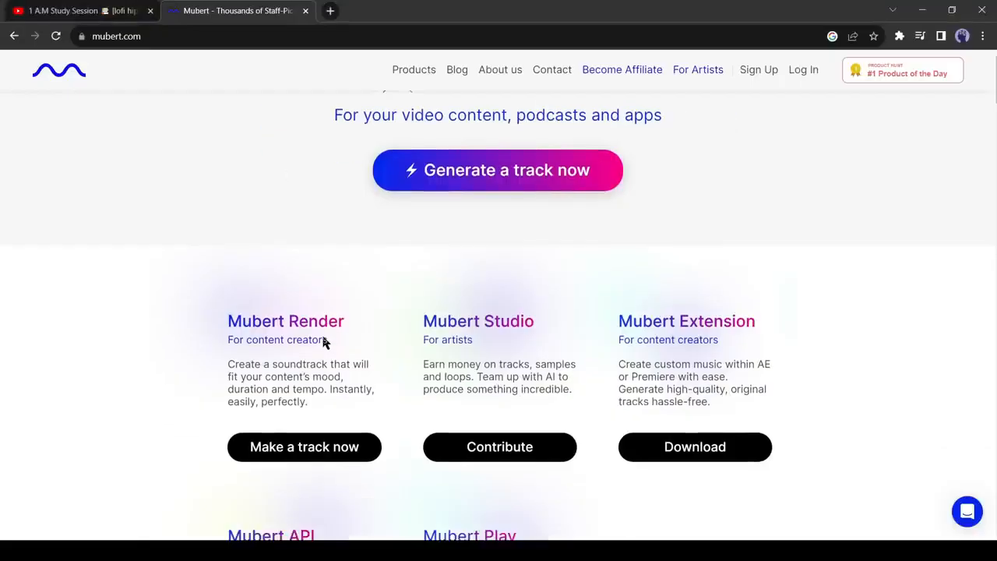
pyautogui.scroll(-3)
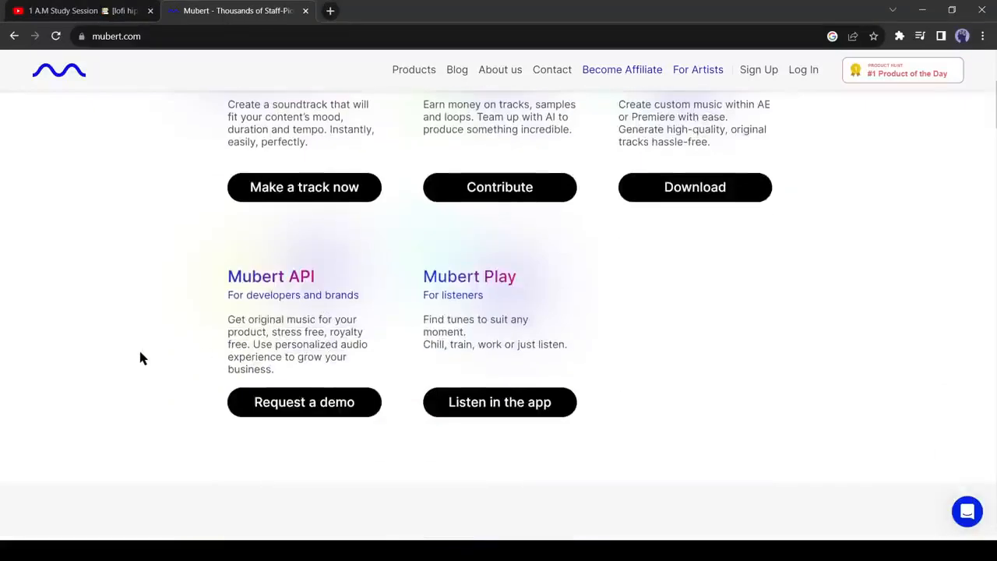
pyautogui.scroll(3)
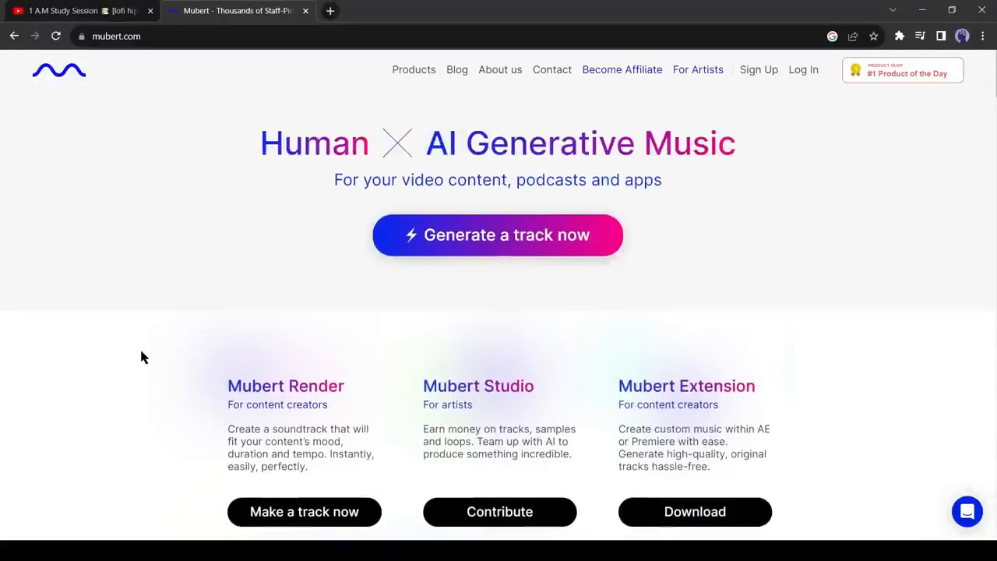
pyautogui.moveTo(158, 130)
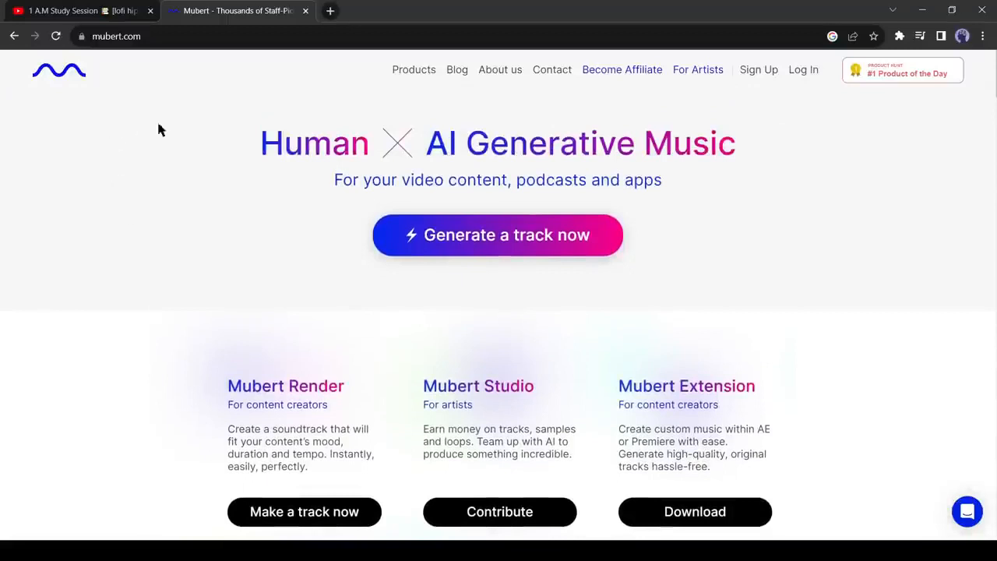
pyautogui.click(498, 235)
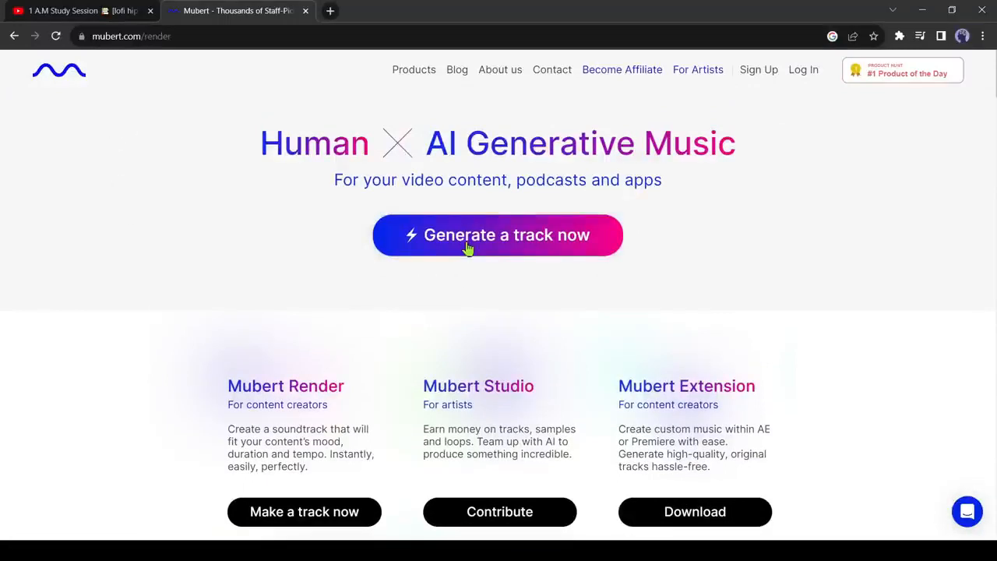
# Enter the prompt 'A LoFi track' and scroll through Mubert's genre list
pyautogui.click(498, 234)
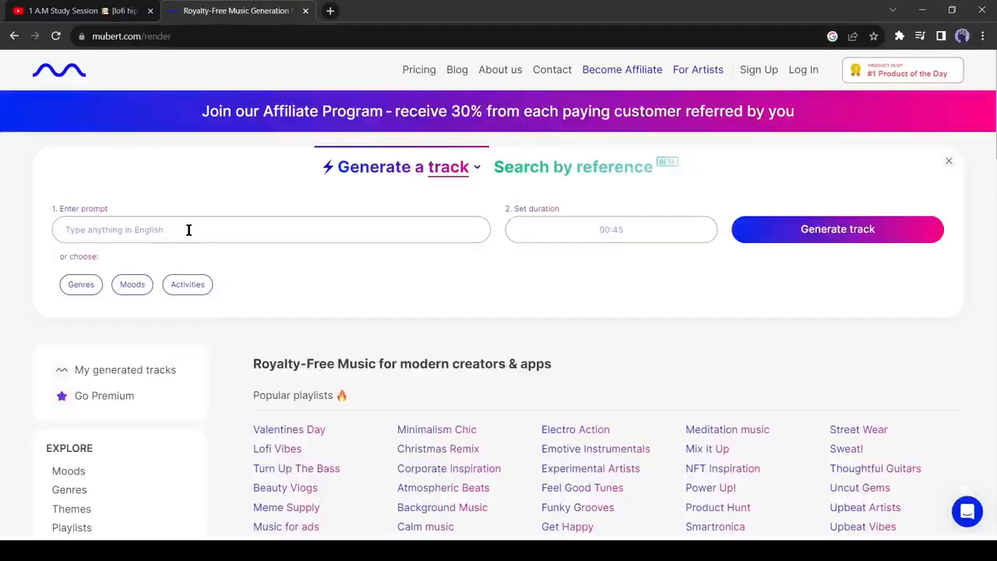
pyautogui.click(189, 229)
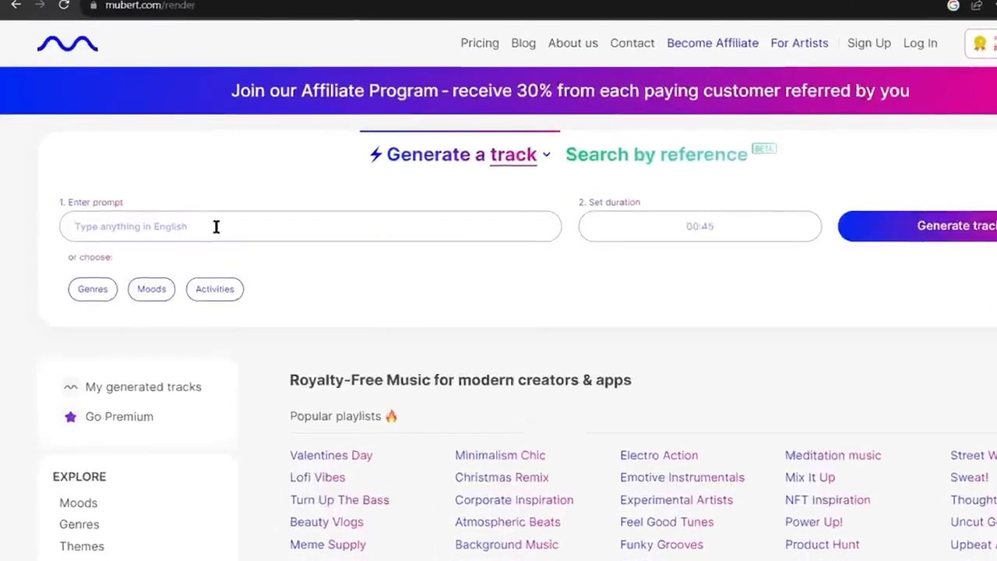
pyautogui.write('A LoFi track')
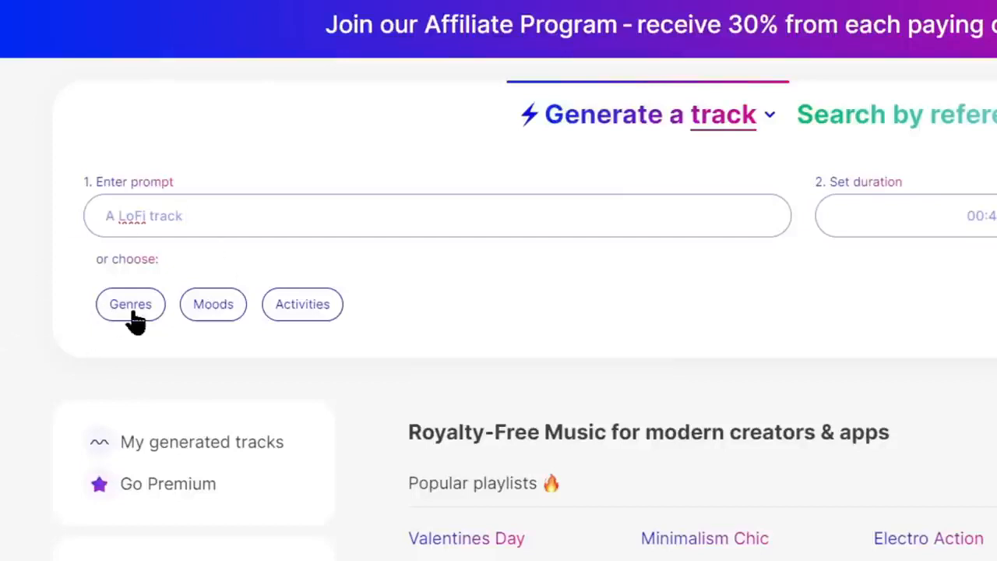
pyautogui.click(130, 303)
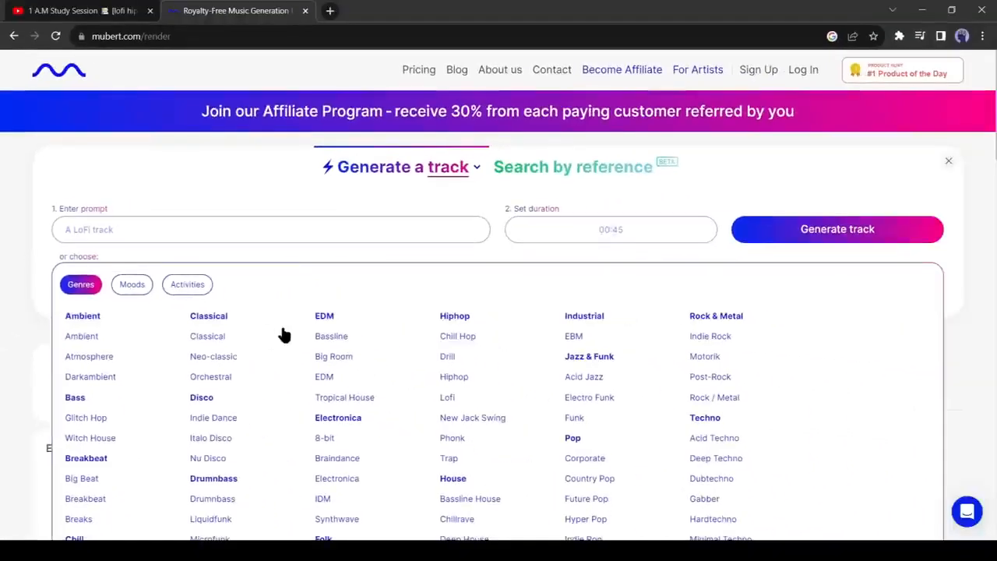
pyautogui.scroll(-3)
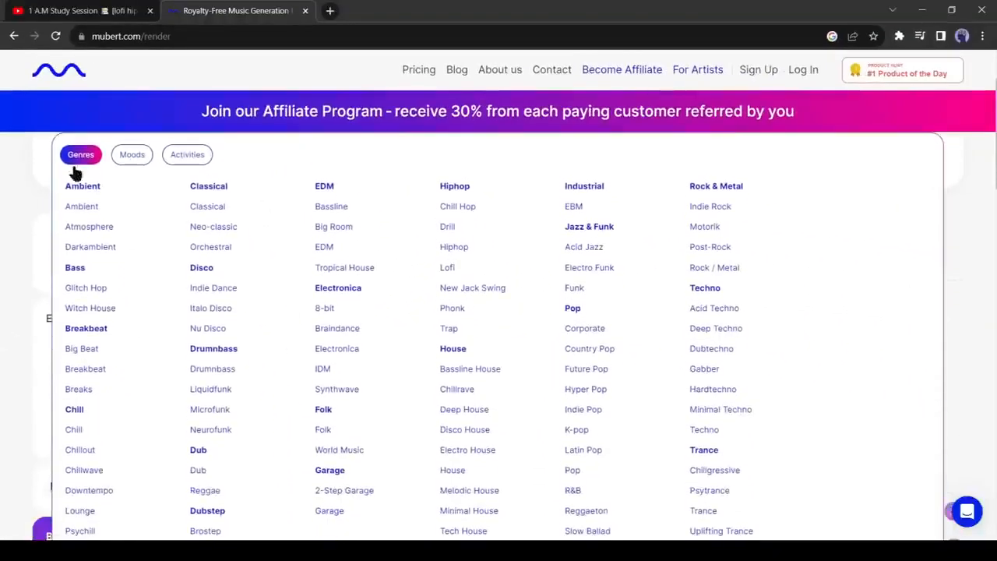
pyautogui.moveTo(192, 271)
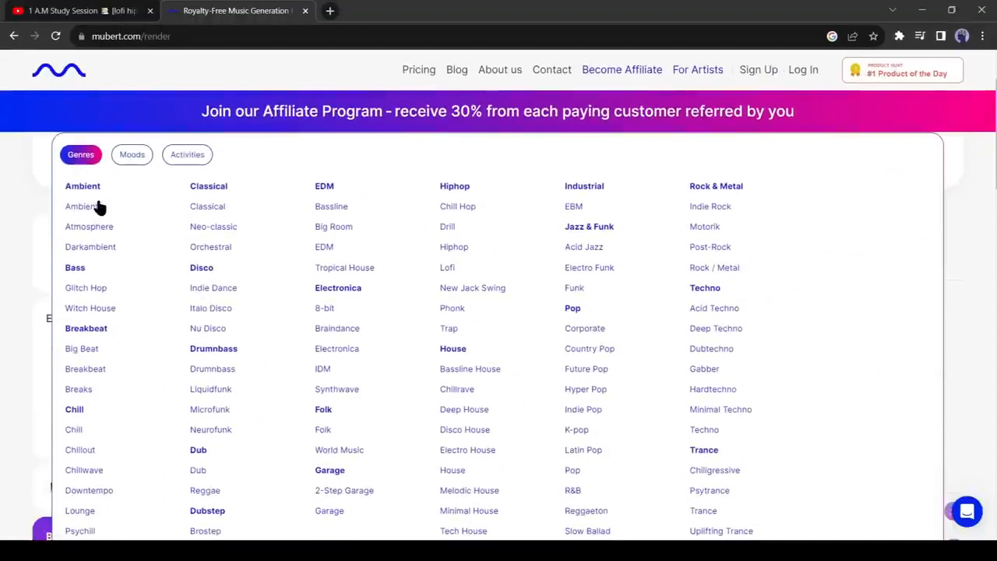
# Try the Ambient genre, then pick Nature from the Sleep activities
pyautogui.click(131, 154)
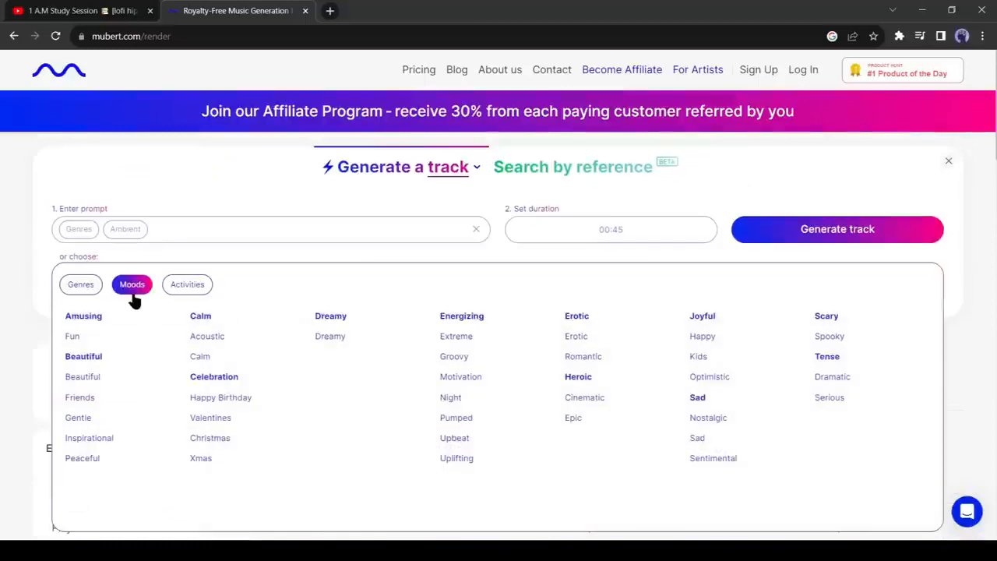
pyautogui.moveTo(267, 377)
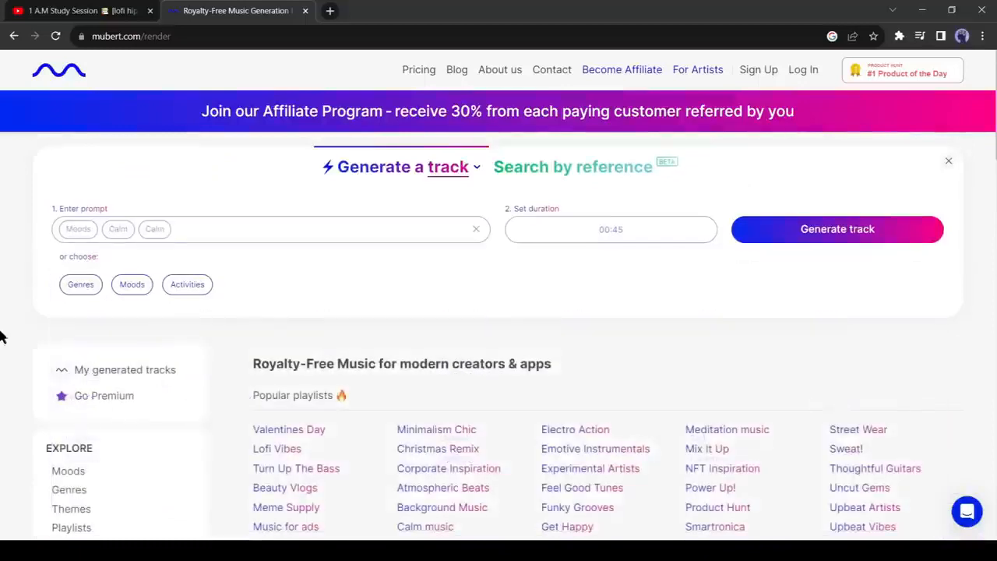
pyautogui.click(187, 283)
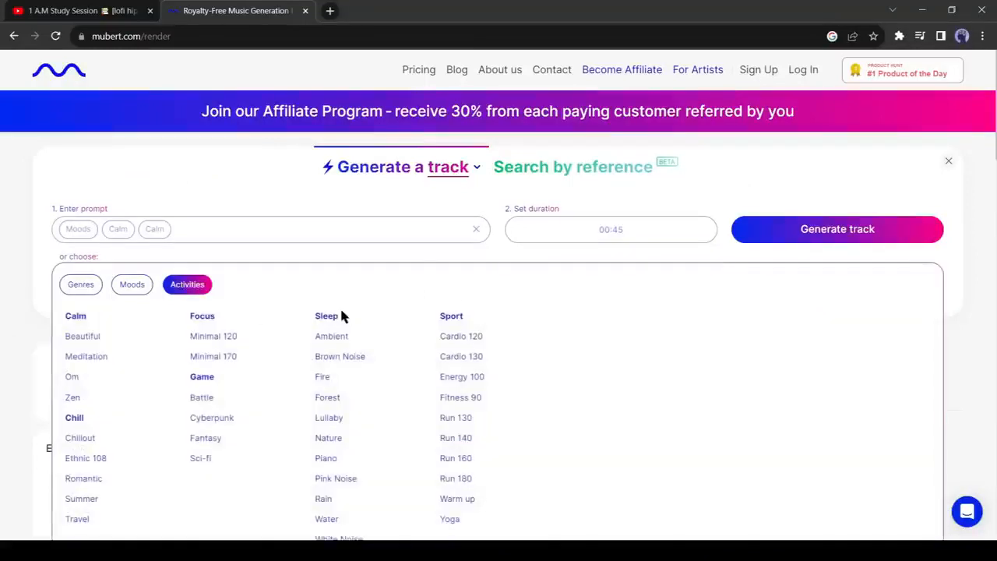
pyautogui.moveTo(265, 445)
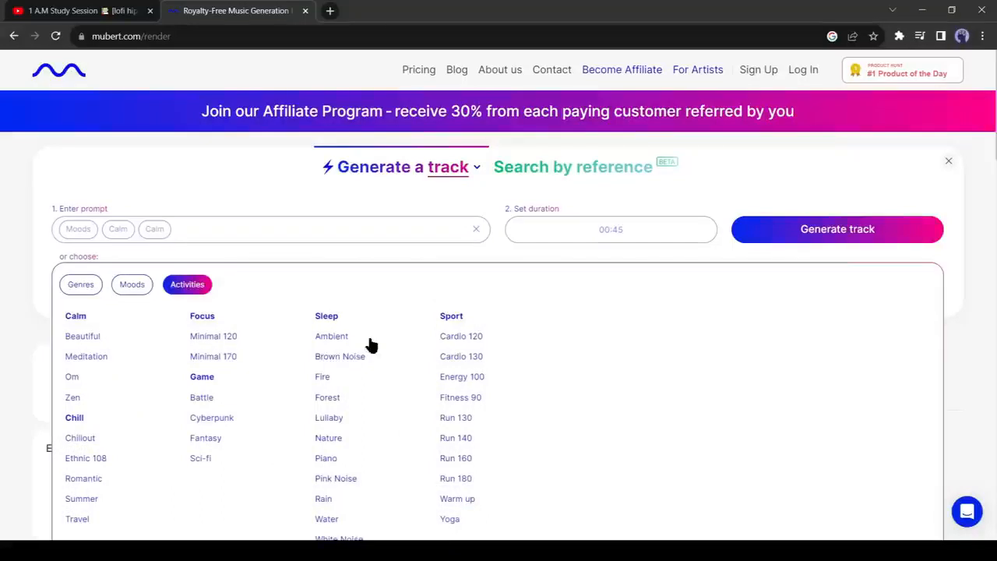
pyautogui.moveTo(308, 428)
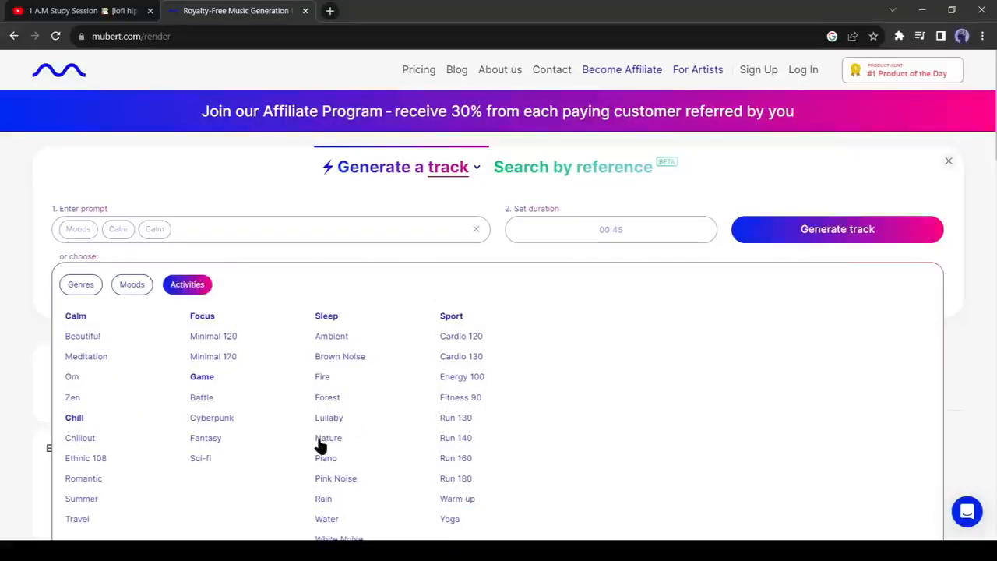
pyautogui.click(328, 437)
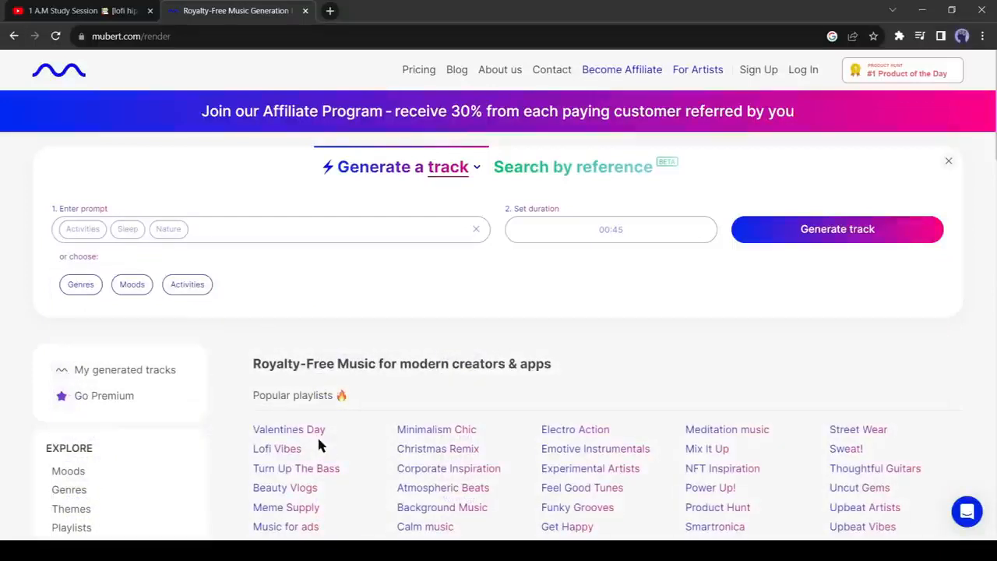
pyautogui.moveTo(392, 322)
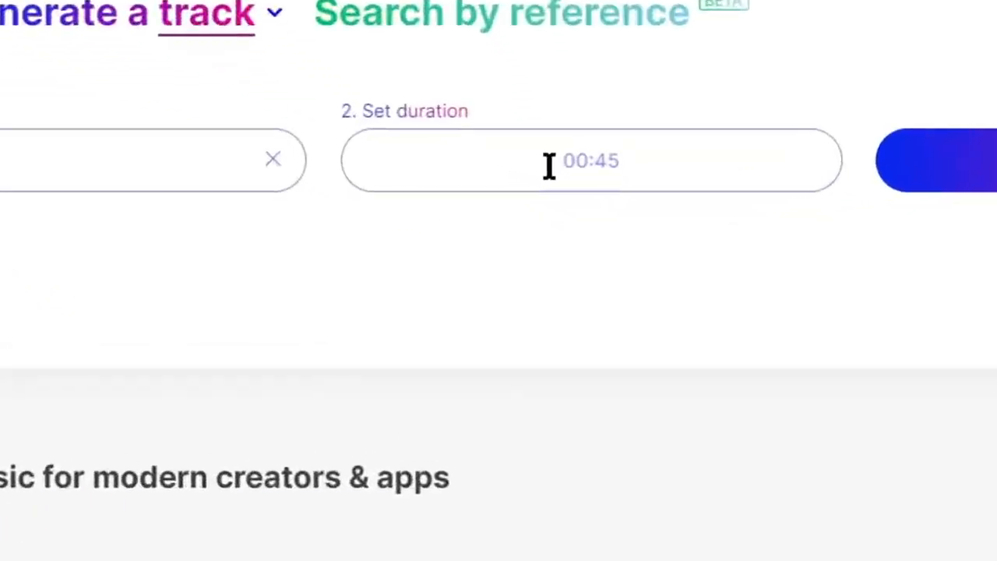
# Set the duration to 03:45 and generate the Sleep Sounds Nature track
pyautogui.write('03:04')
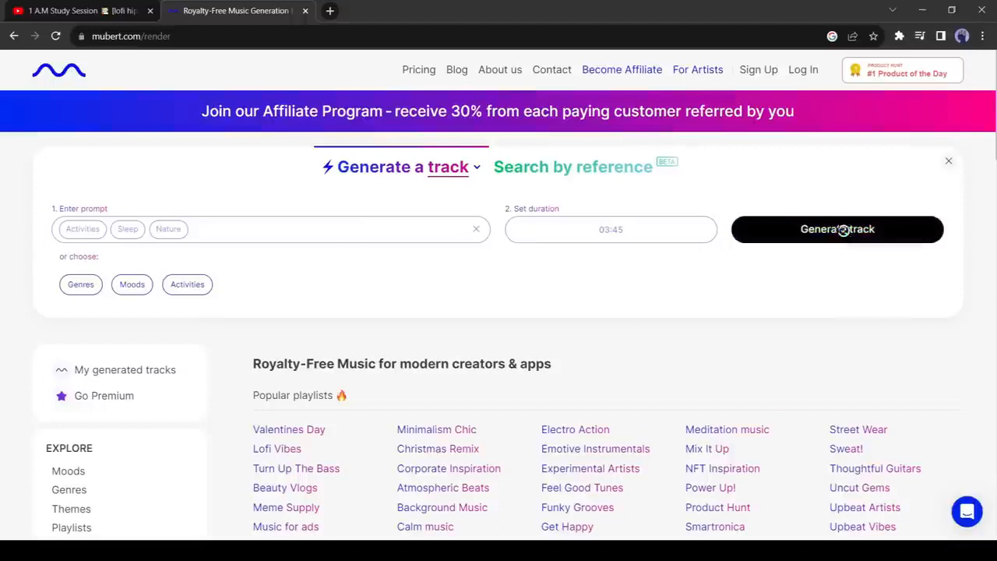
pyautogui.click(836, 228)
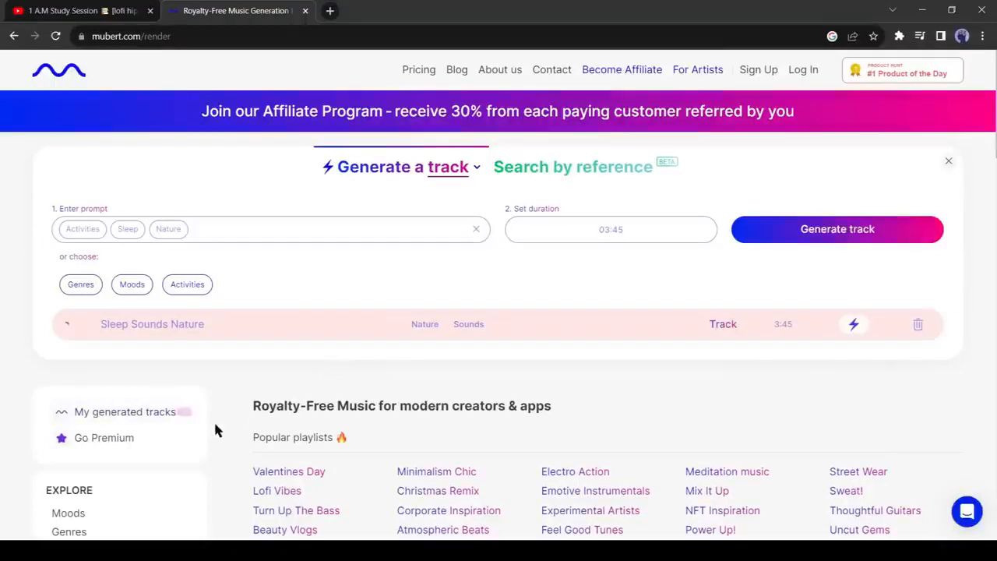
# Play the generated Sleep Sounds Nature track preview
pyautogui.click(71, 324)
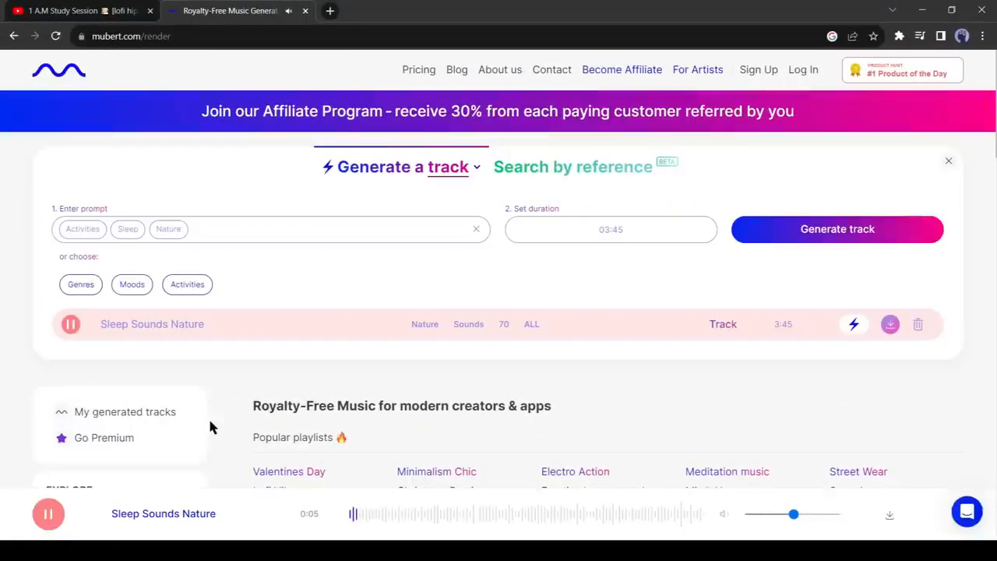
pyautogui.moveTo(201, 255)
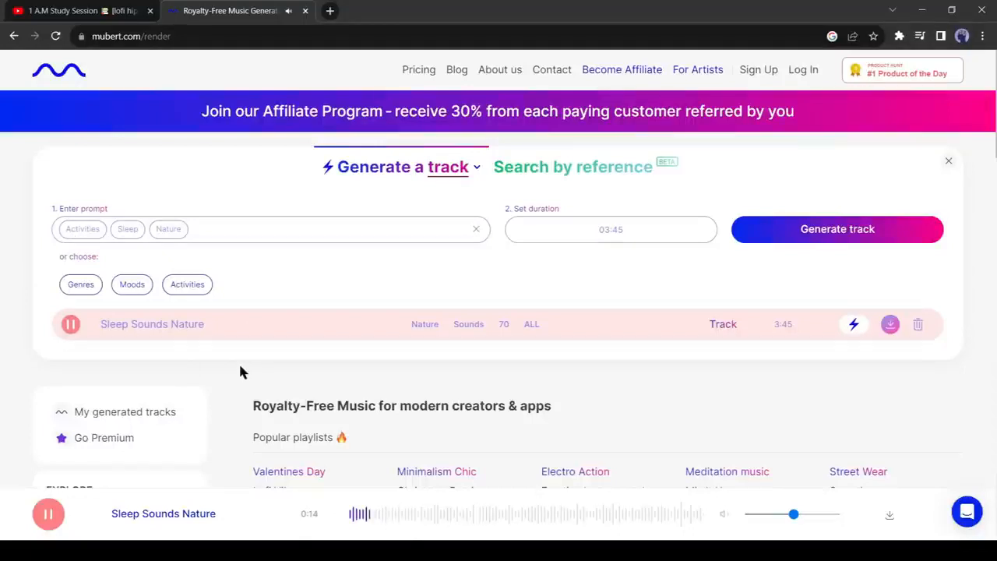
pyautogui.moveTo(253, 367)
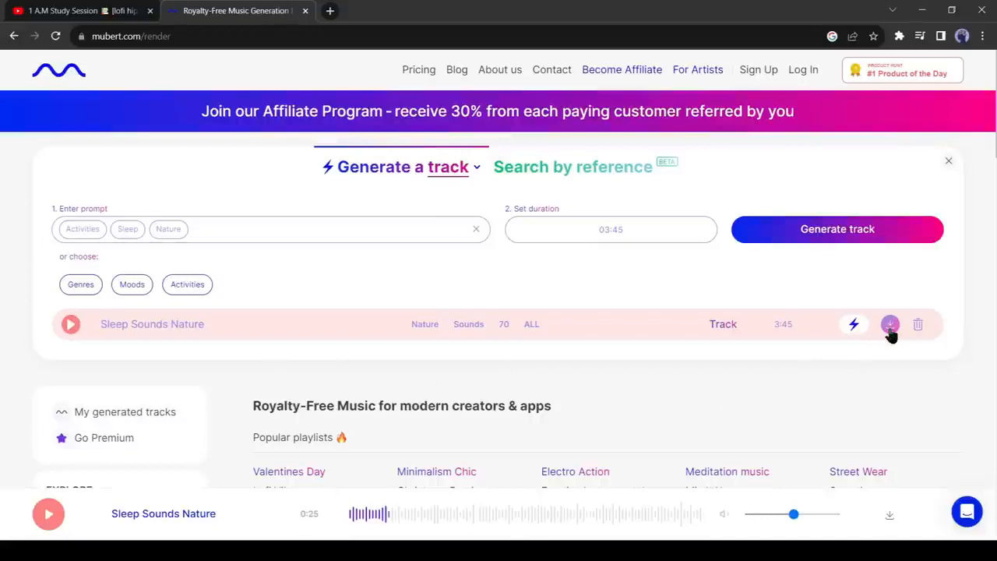
# Request the Sleep Sounds Nature download and create a free Mubert account
pyautogui.click(890, 324)
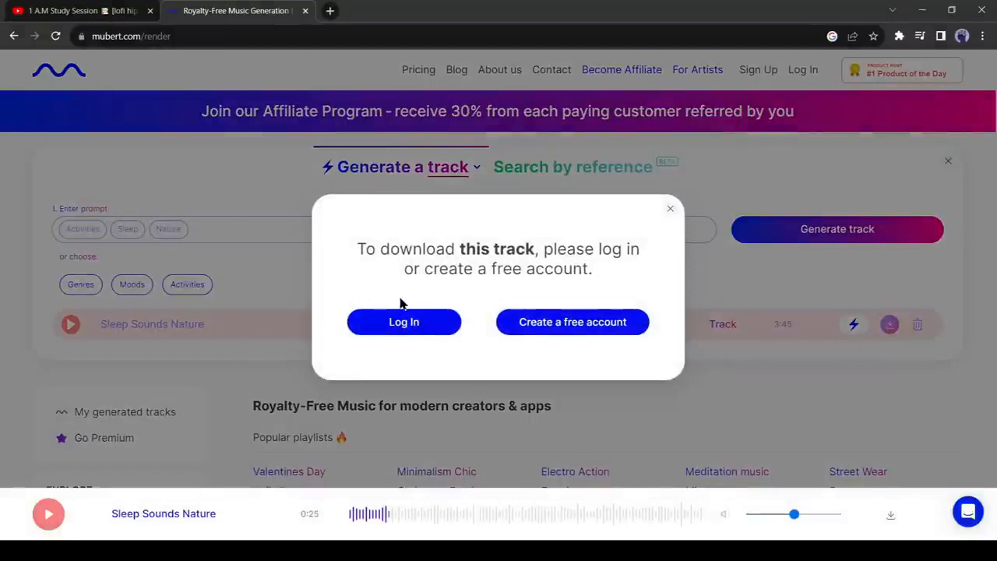
pyautogui.moveTo(572, 321)
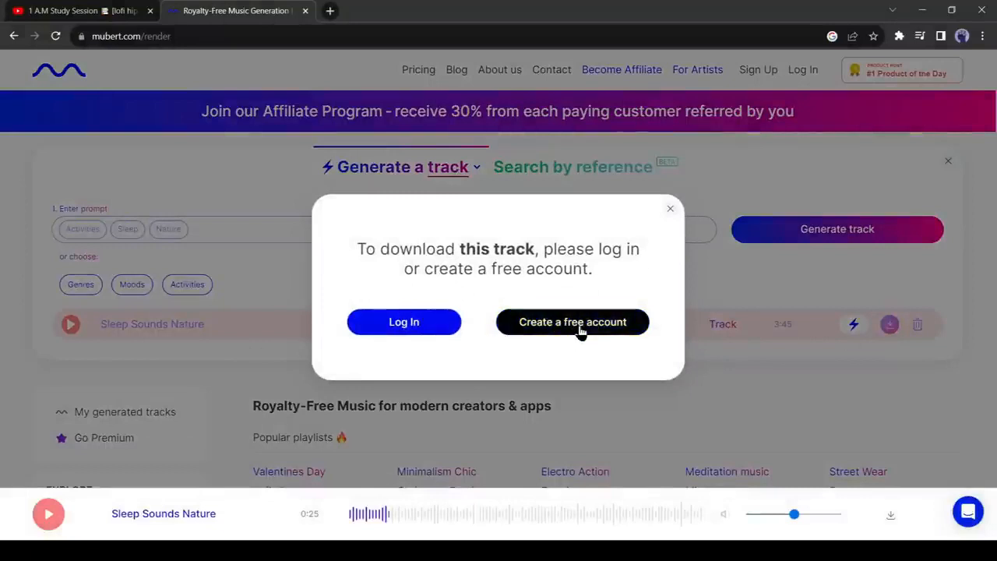
pyautogui.click(573, 322)
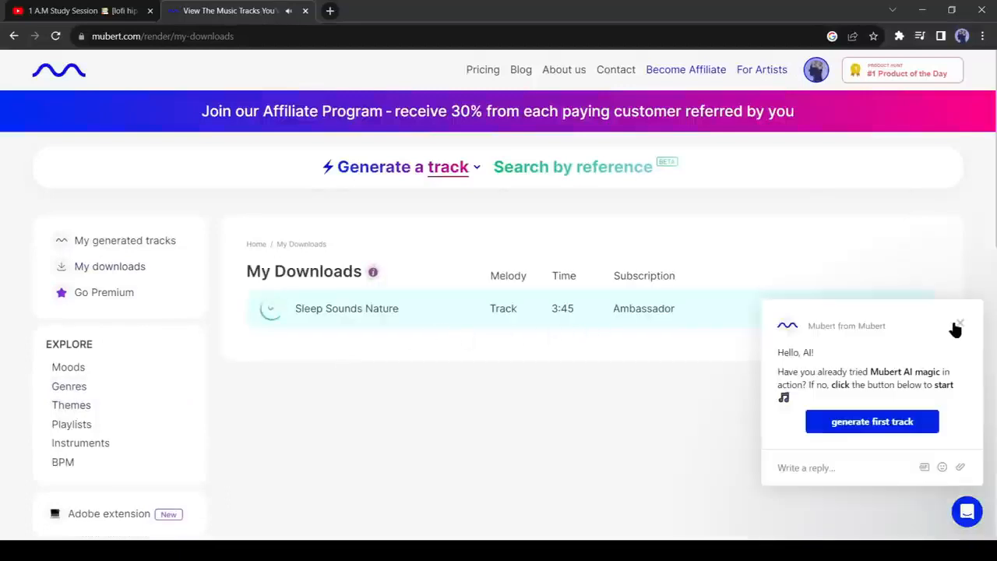
# Dismiss the chat popup and generate a 4:45 track from the prompt 'LoFi'
pyautogui.click(957, 323)
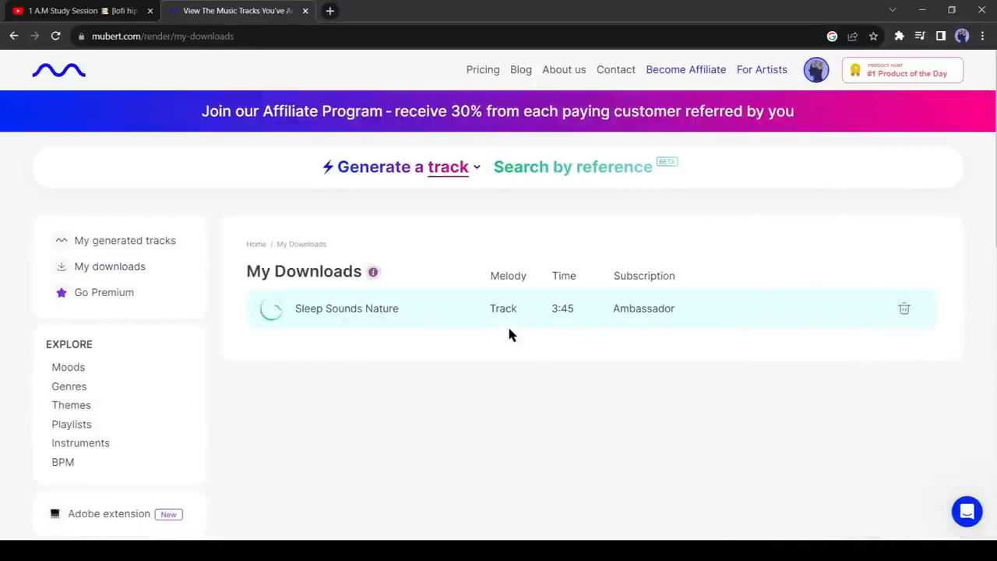
pyautogui.click(381, 167)
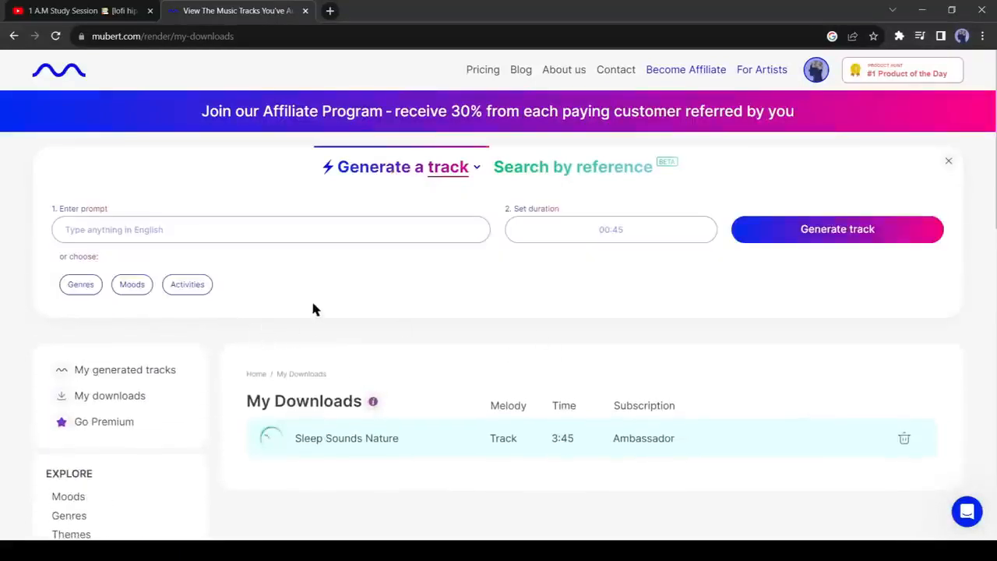
pyautogui.write('Lof')
pyautogui.write('4')
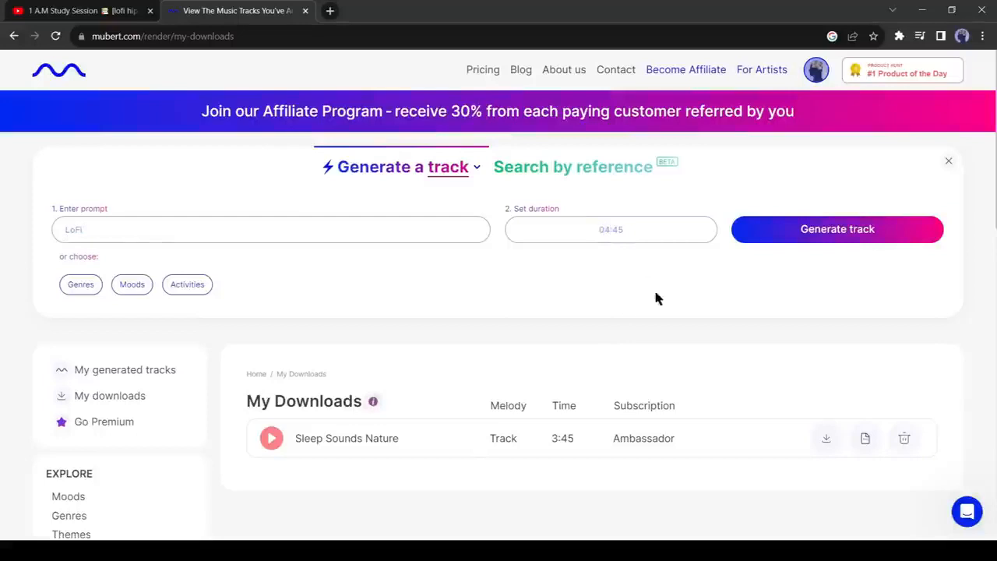
pyautogui.click(837, 228)
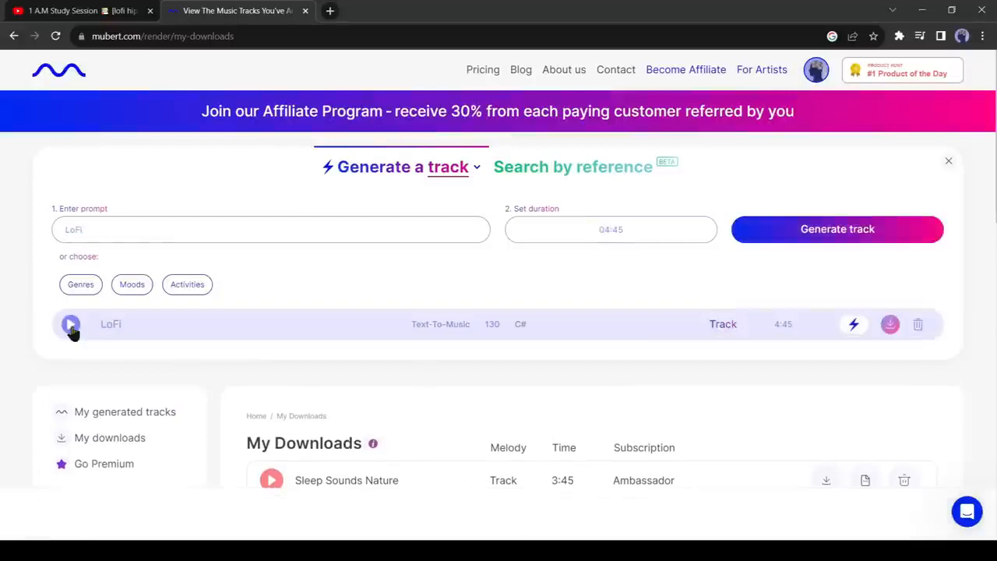
# Play and pause the LoFi track preview, then request its download
pyautogui.click(70, 324)
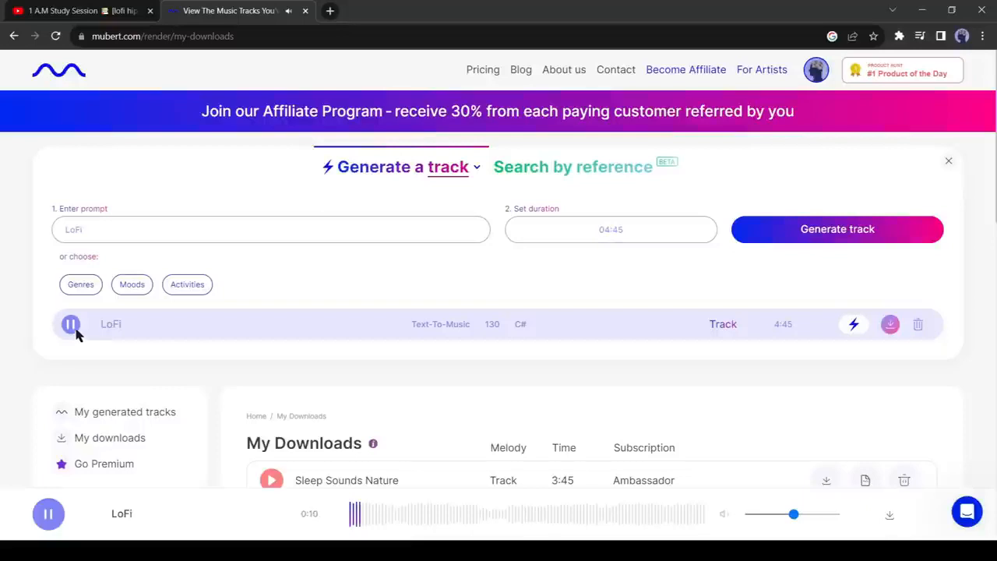
pyautogui.click(70, 324)
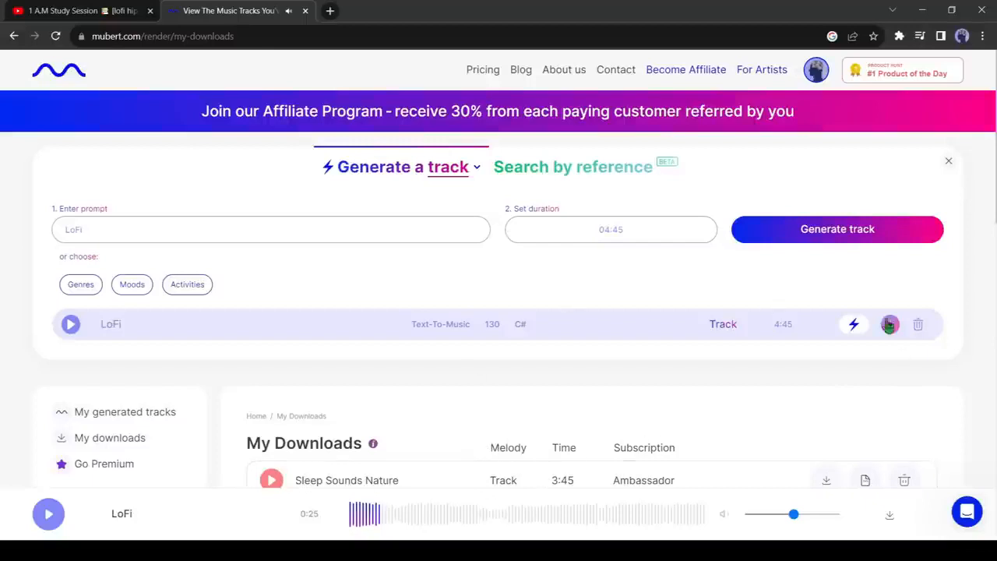
pyautogui.click(889, 324)
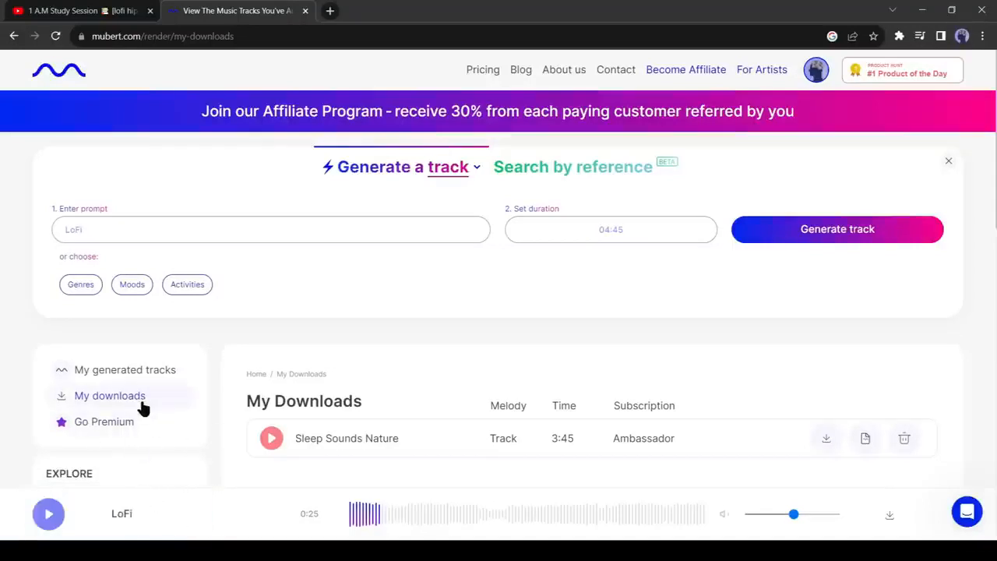
# Download Sleep Sounds Nature from My Downloads, begin entering the channel URL, and open a new tab
pyautogui.click(948, 161)
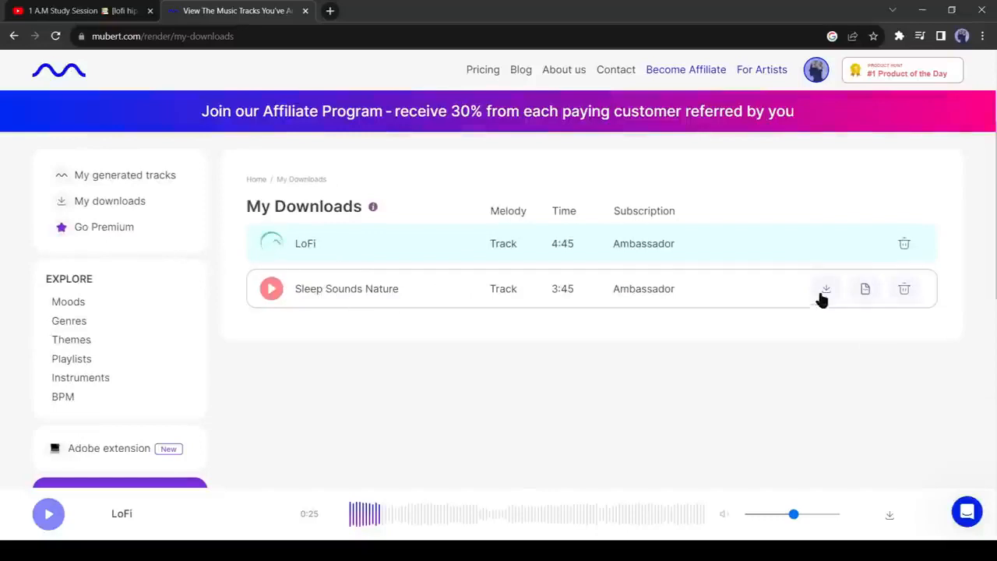
pyautogui.click(826, 289)
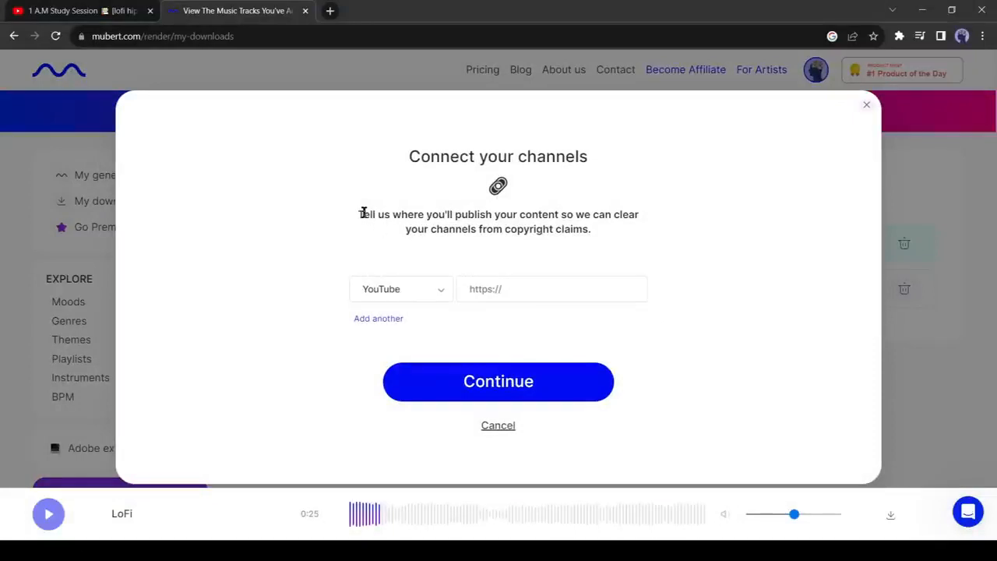
pyautogui.moveTo(460, 224)
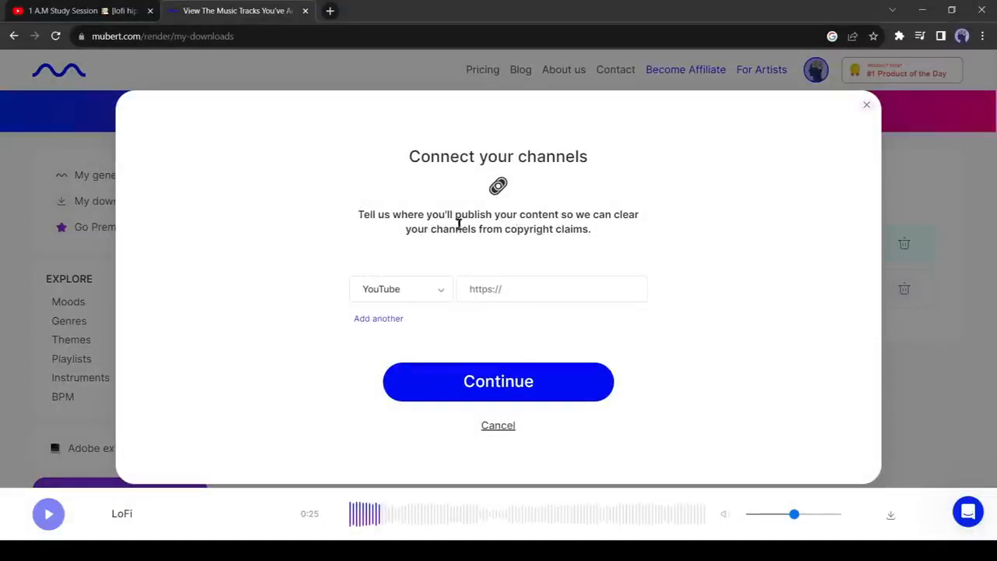
pyautogui.moveTo(643, 312)
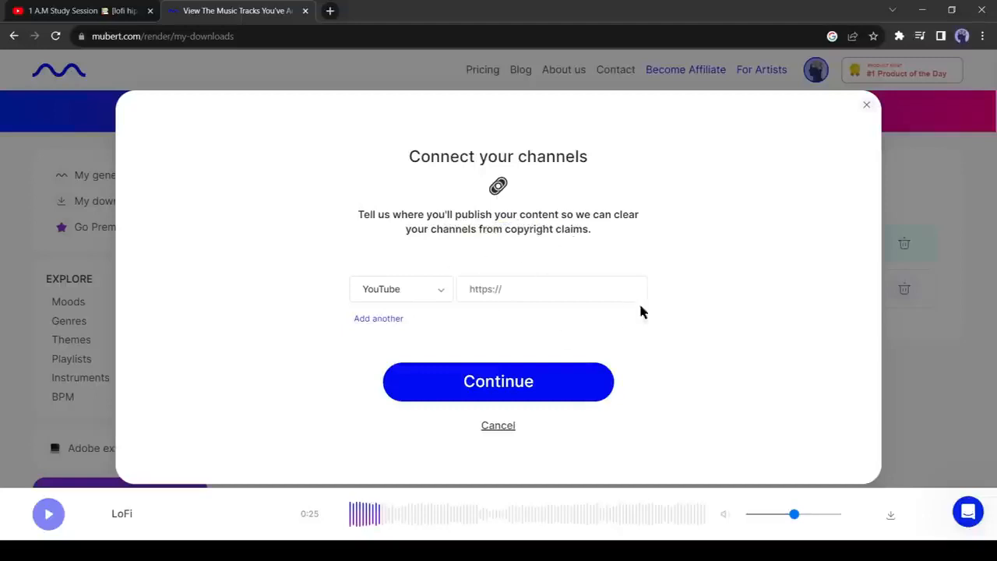
pyautogui.click(552, 289)
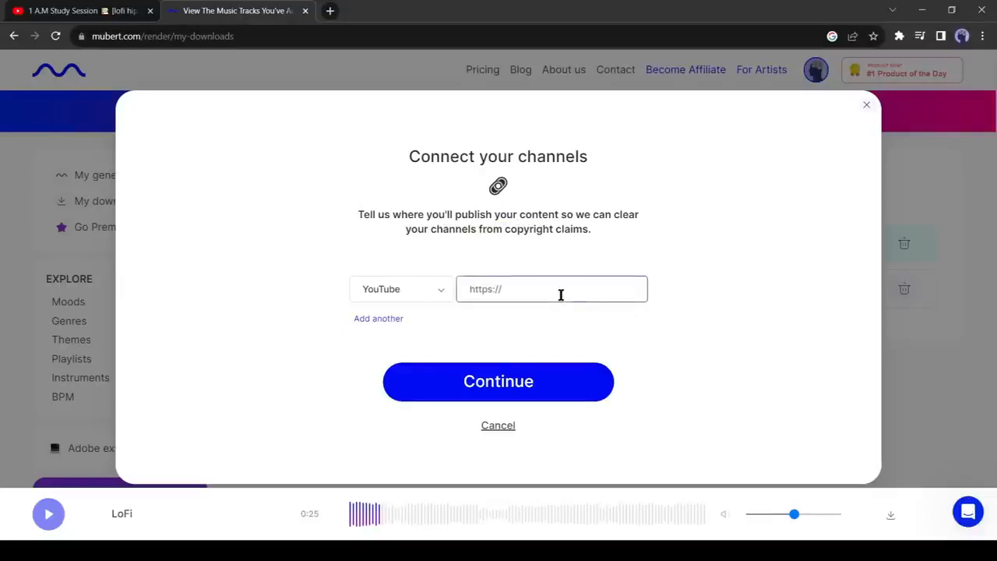
pyautogui.moveTo(401, 185)
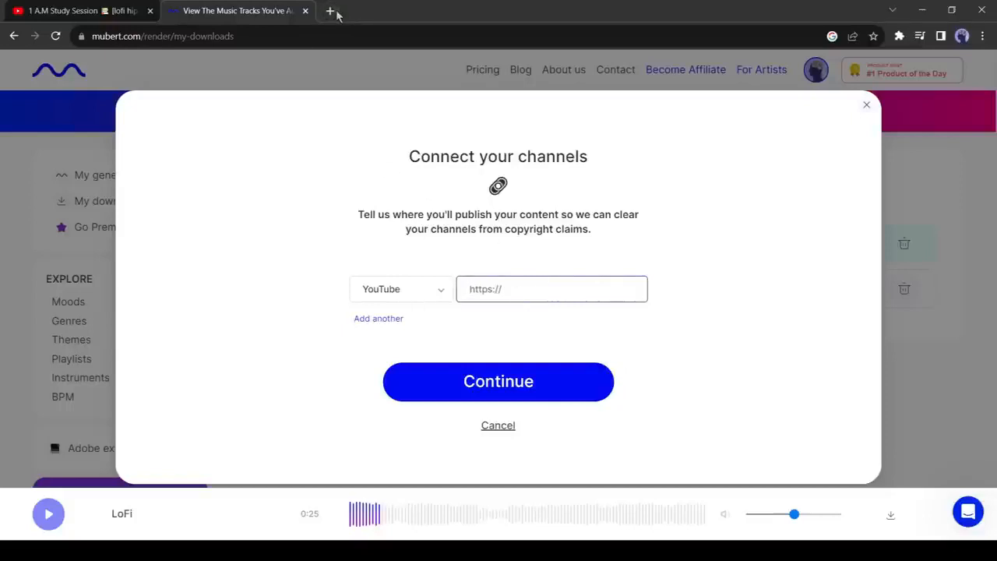
pyautogui.click(330, 10)
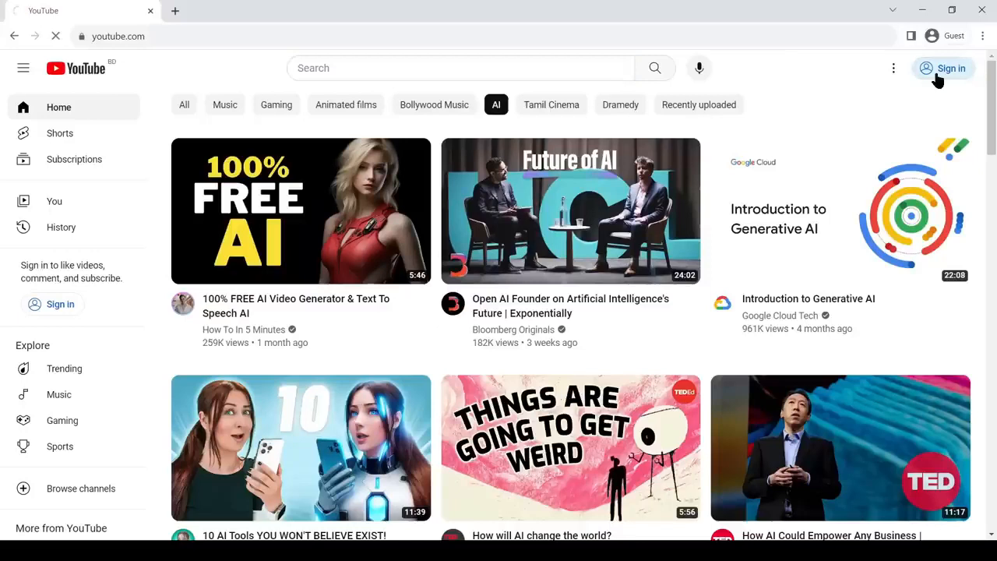
# Sign in to YouTube and start creating a new channel from the avatar menu
pyautogui.click(943, 68)
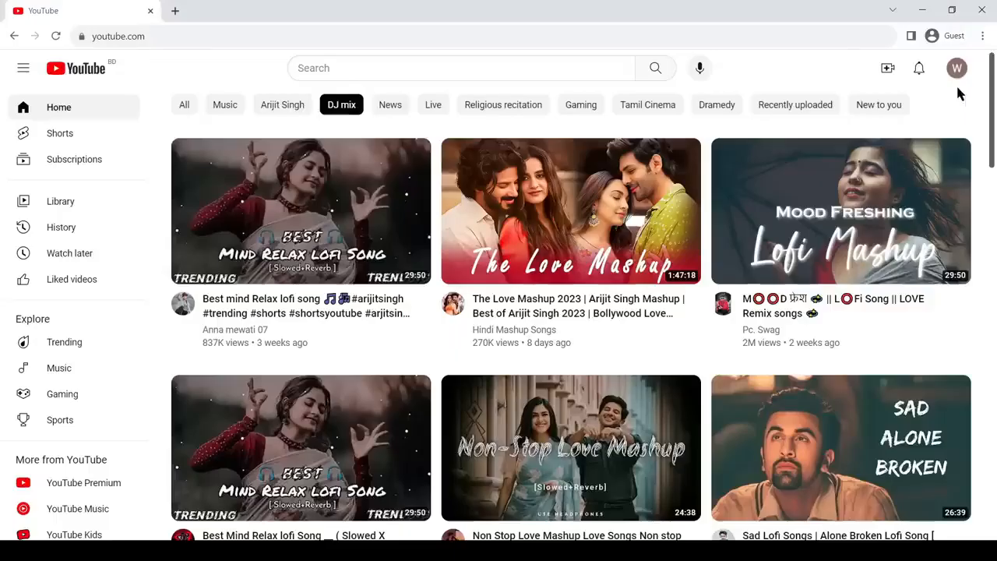
pyautogui.click(956, 68)
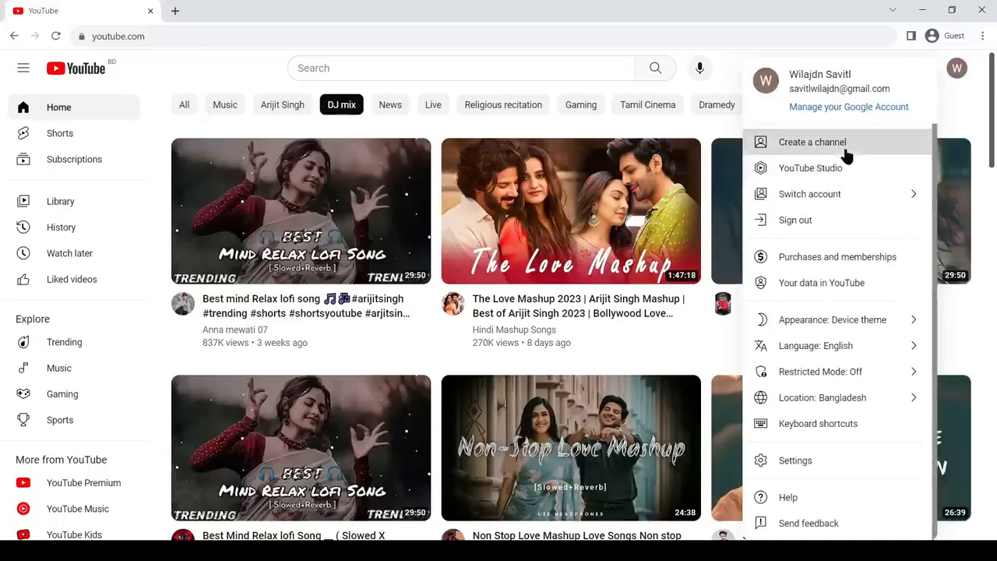
pyautogui.click(811, 141)
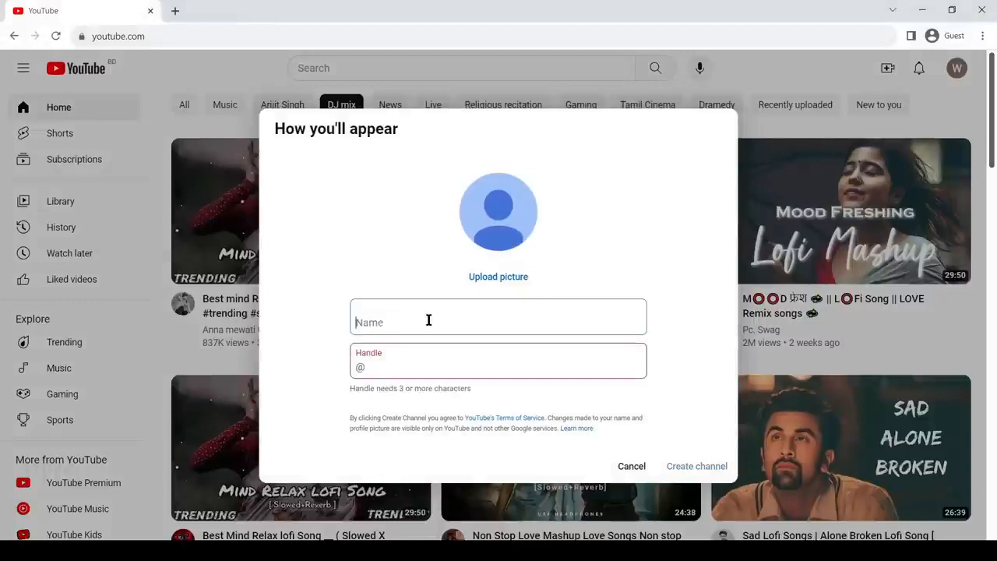
pyautogui.click(545, 10)
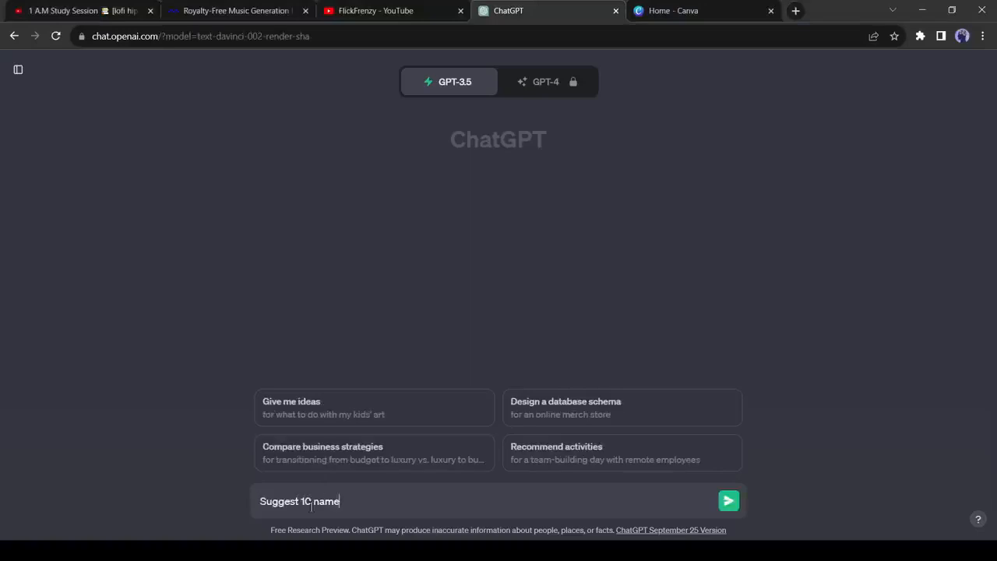
# Edit the ChatGPT prompt requesting ten channel name suggestions
pyautogui.click(727, 500)
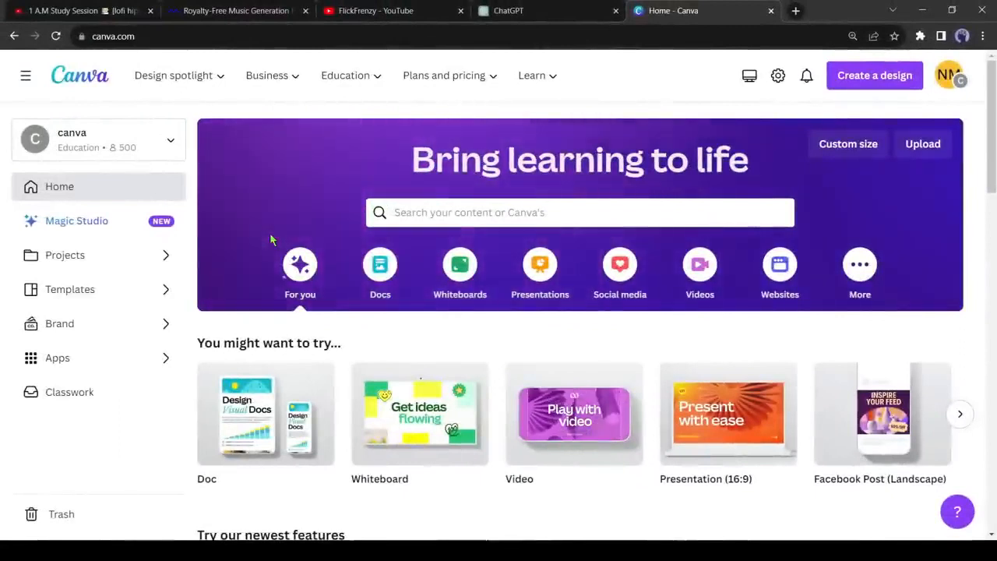
# Start a blank YouTube Icon design and browse the Music logo templates
pyautogui.click(873, 74)
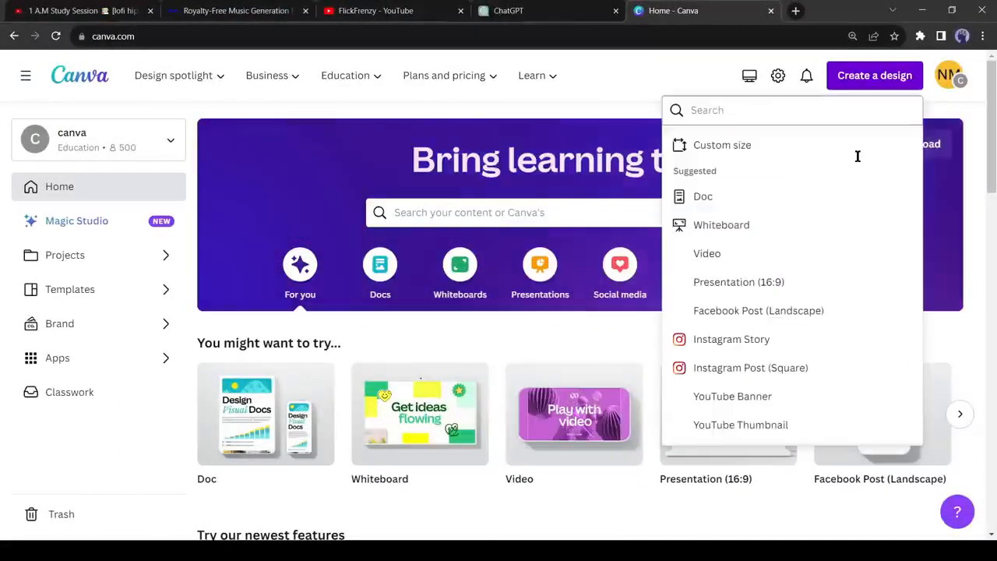
pyautogui.scroll(-3)
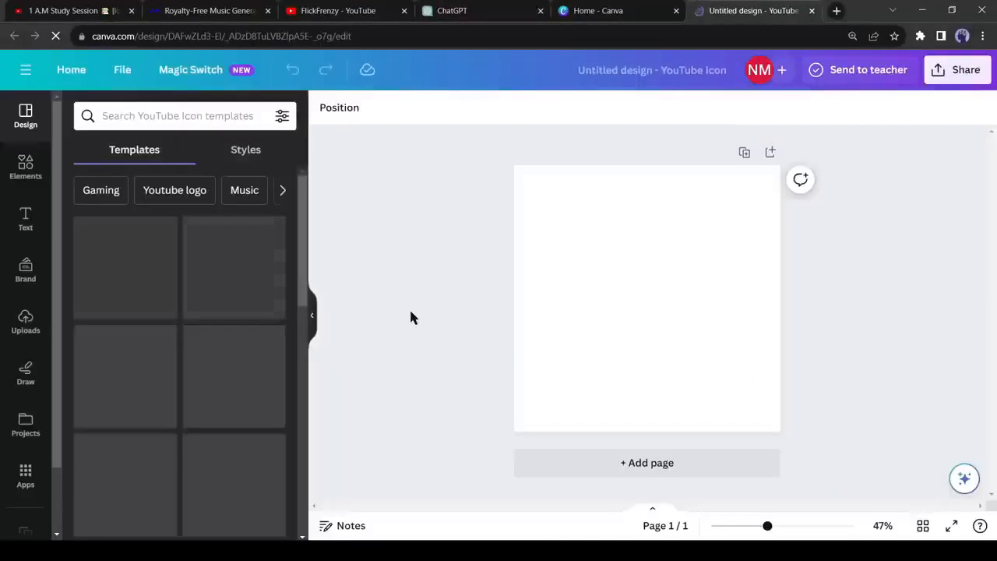
pyautogui.write('Music')
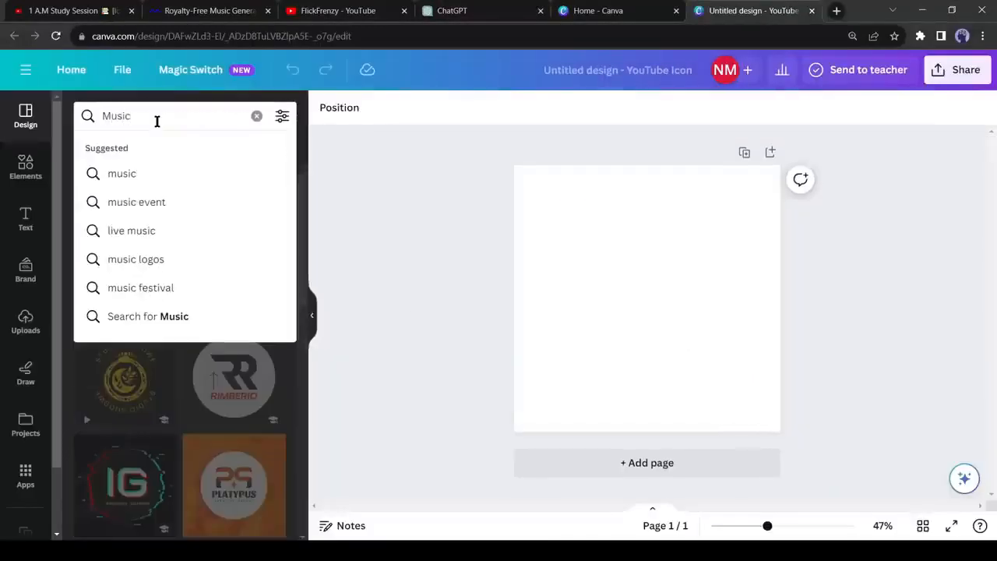
pyautogui.click(136, 259)
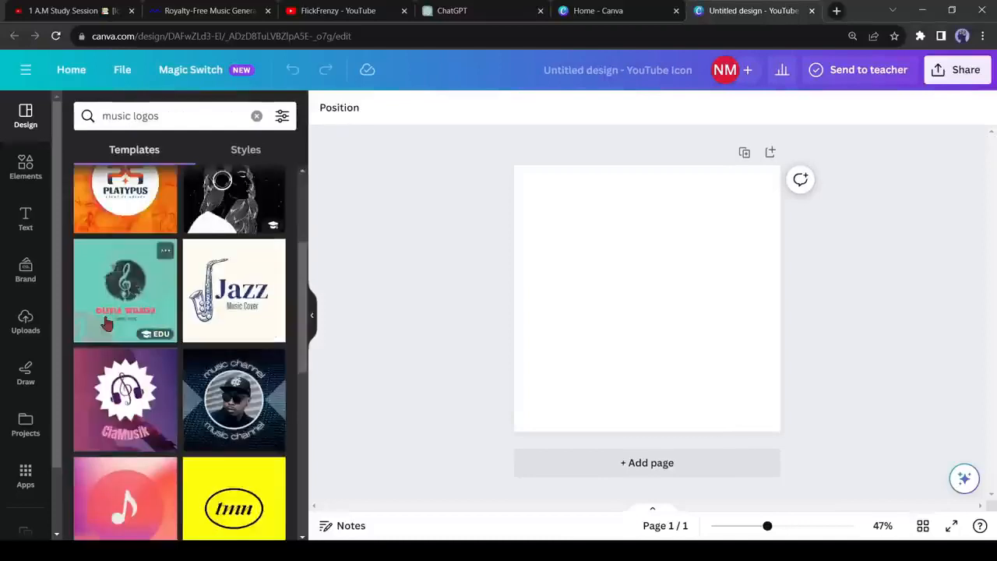
pyautogui.scroll(-3)
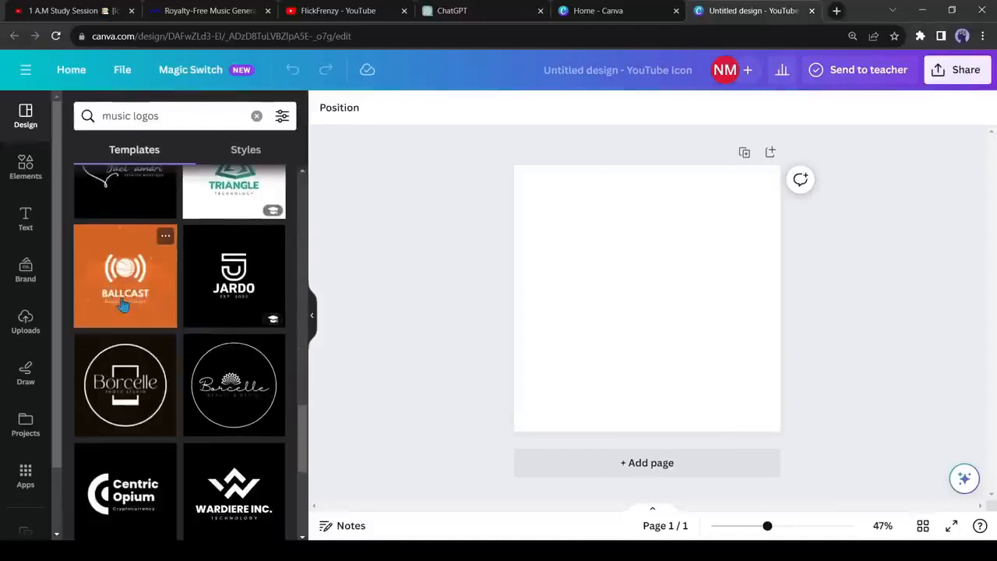
pyautogui.click(25, 168)
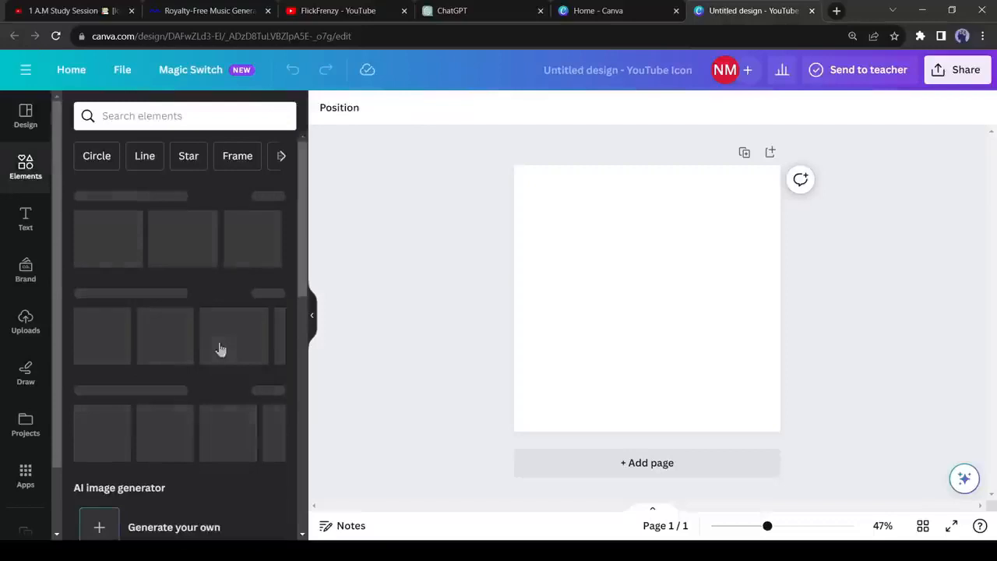
# Generate headphone and music-wave images in Magic Media and place the headphone silhouette on the icon
pyautogui.click(25, 165)
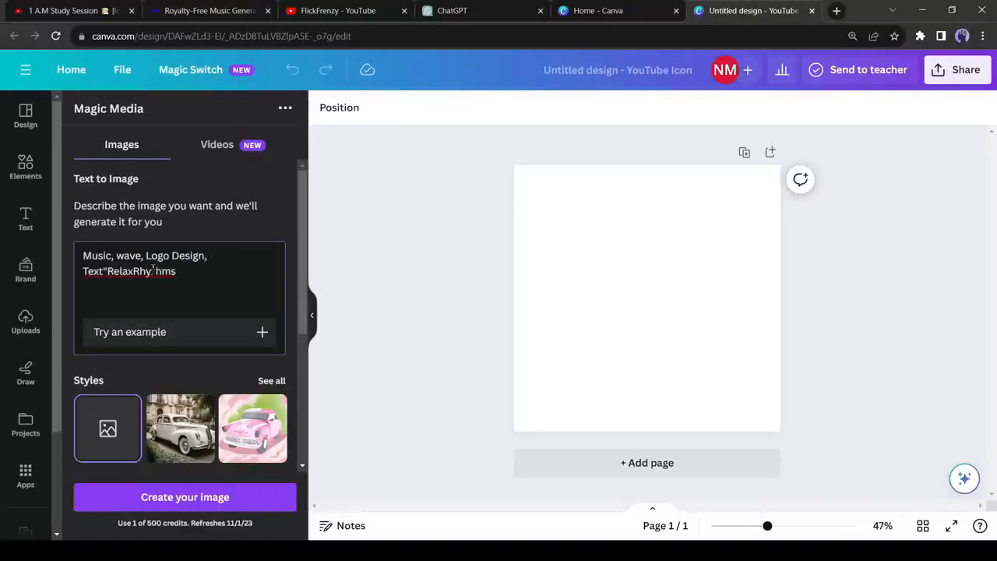
pyautogui.scroll(-3)
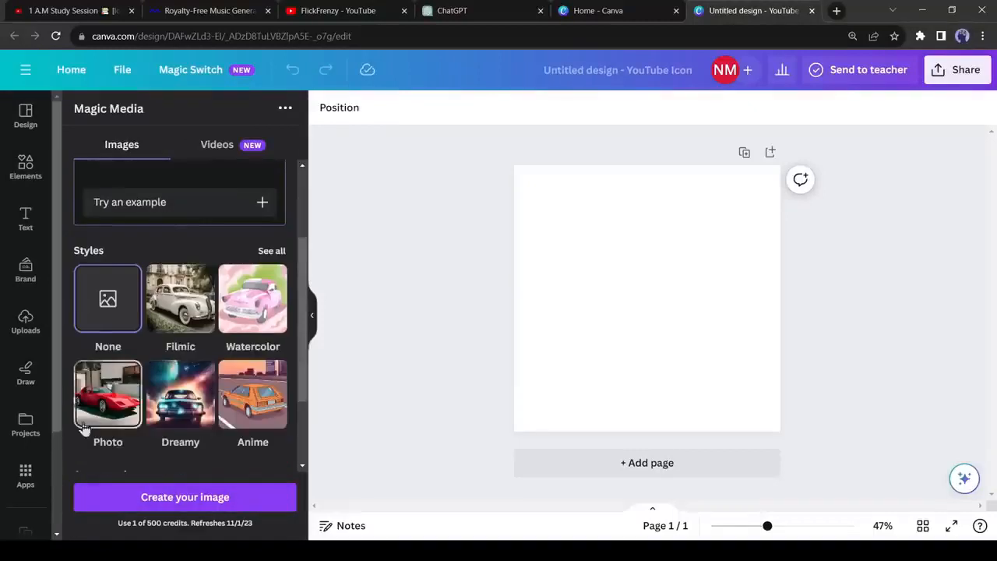
pyautogui.click(185, 496)
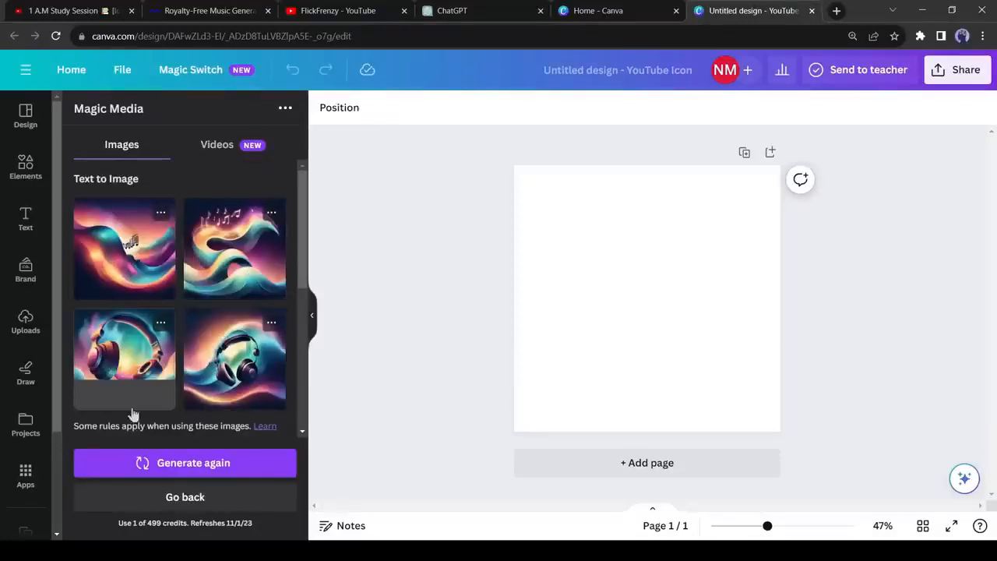
pyautogui.click(184, 462)
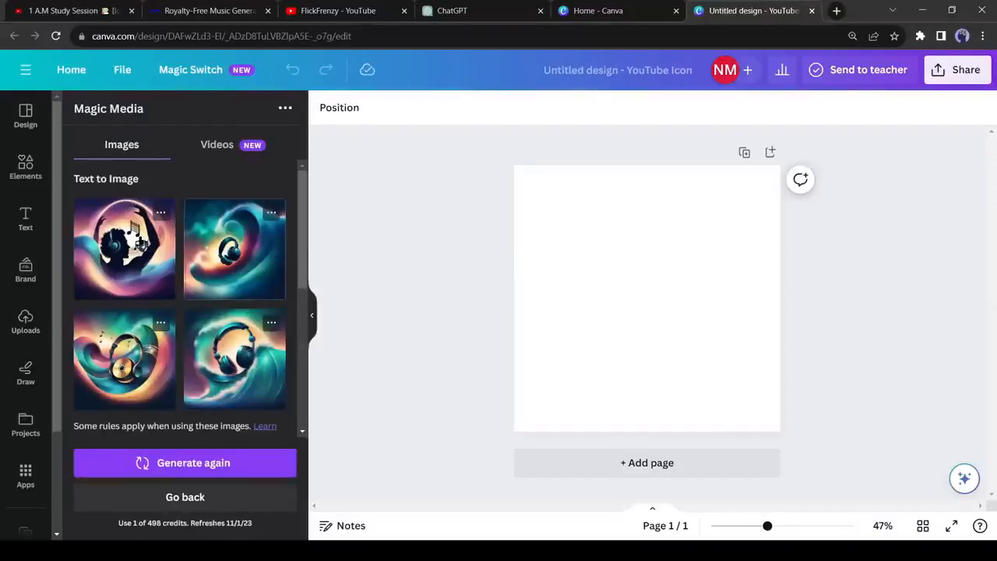
pyautogui.click(124, 249)
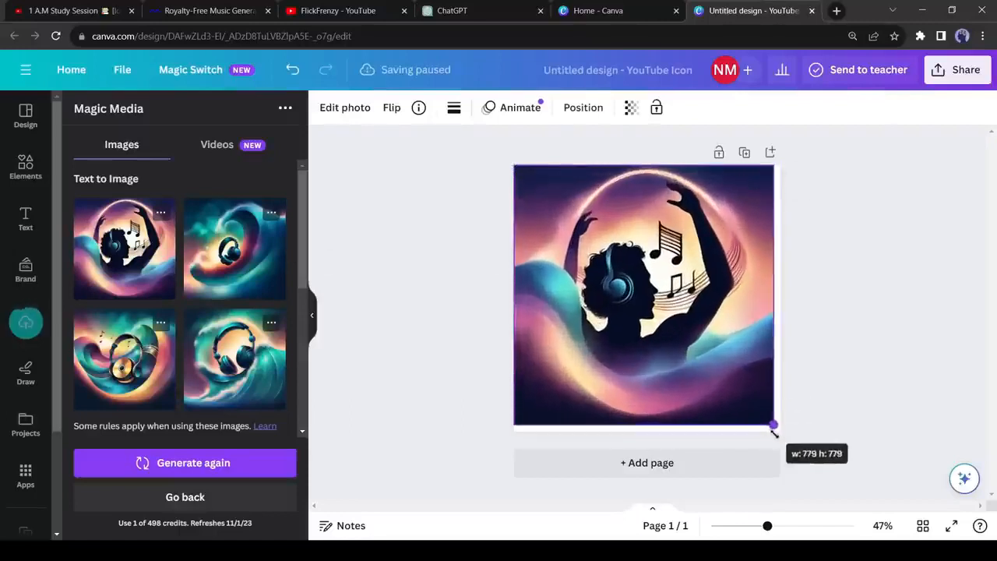
# Add a yellow RELAX Rhythms neon title to the icon and download it as PNG
pyautogui.click(25, 219)
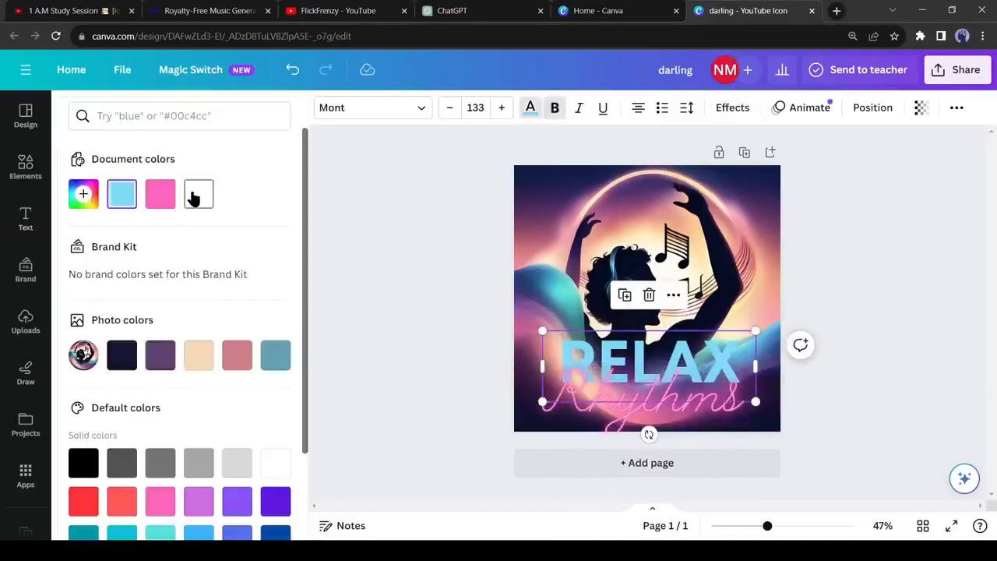
pyautogui.click(732, 107)
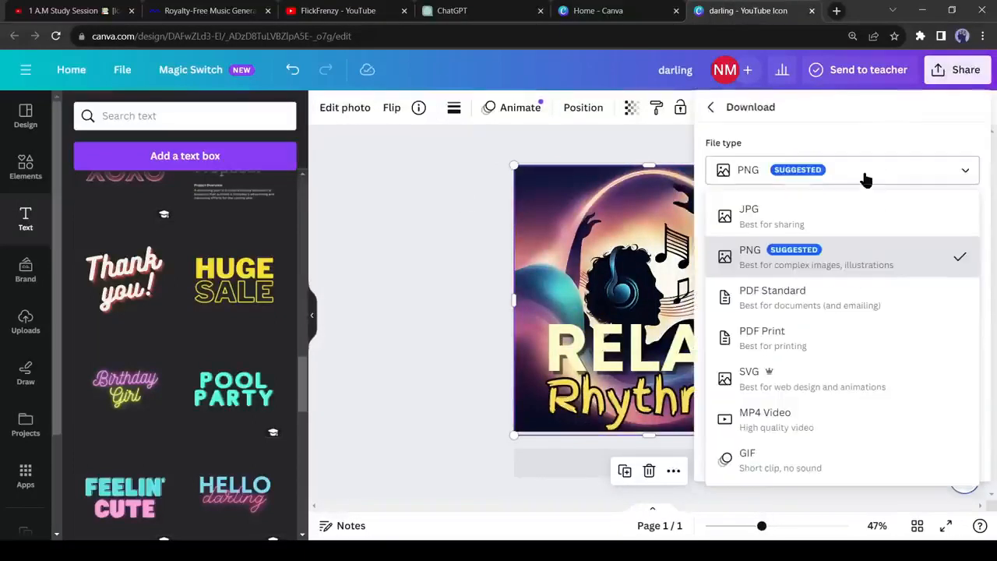
pyautogui.click(749, 215)
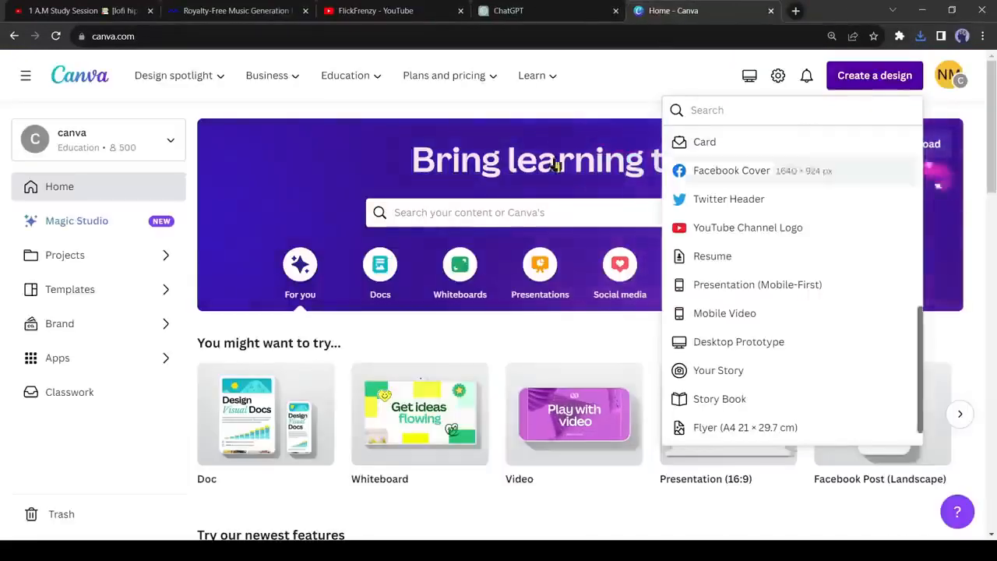
# Start a YouTube Banner design and search the Music templates
pyautogui.scroll(-3)
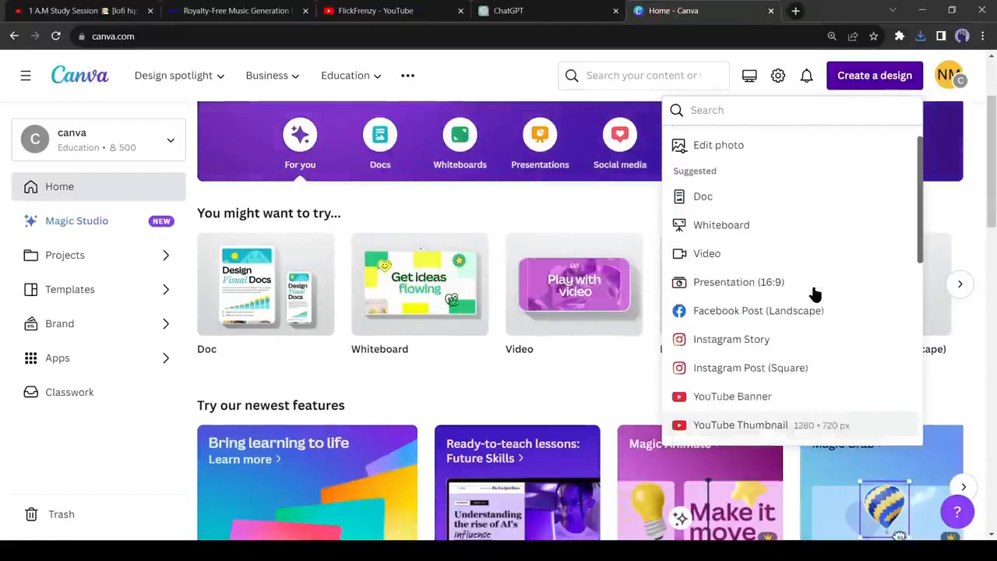
pyautogui.write('You')
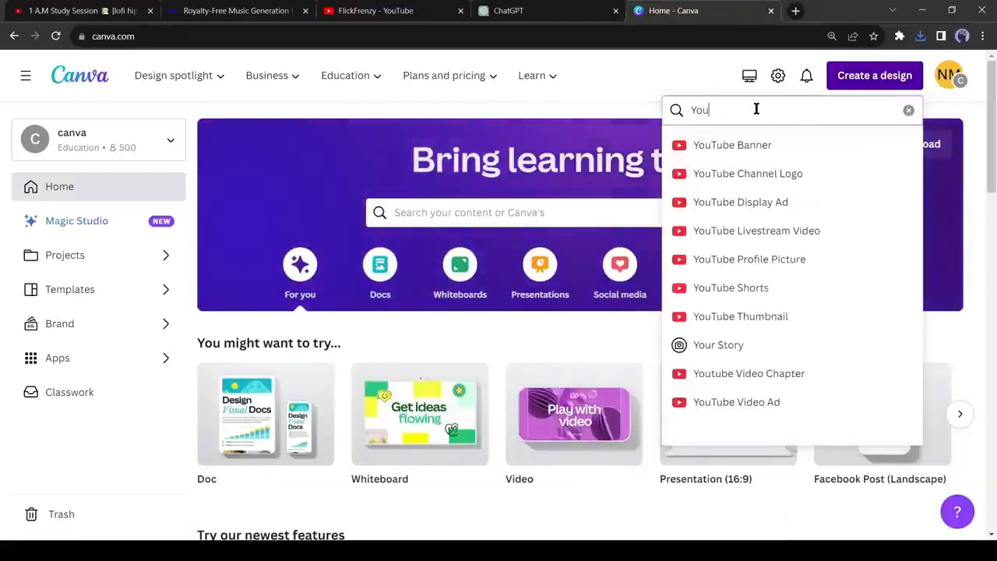
pyautogui.click(731, 145)
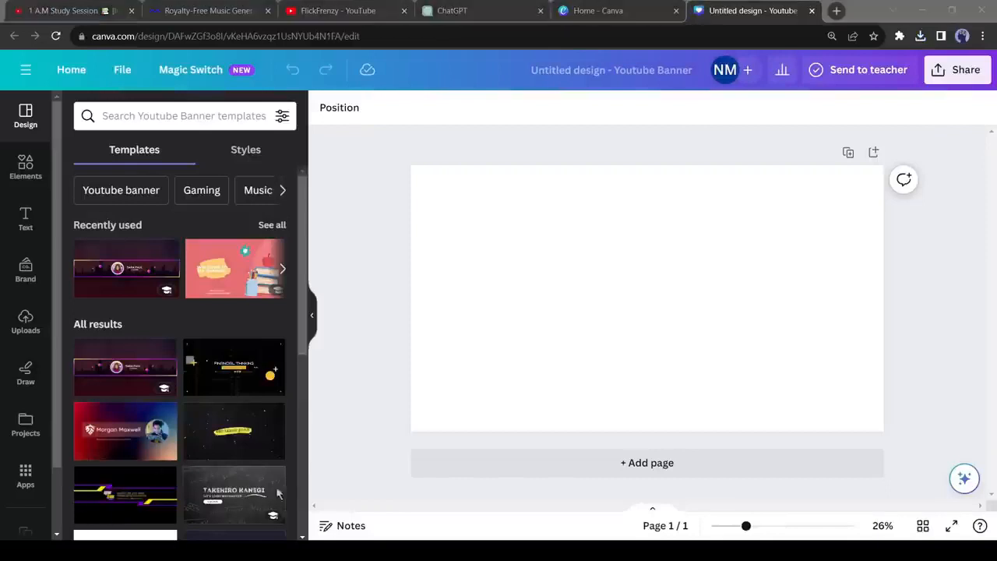
pyautogui.write('Music')
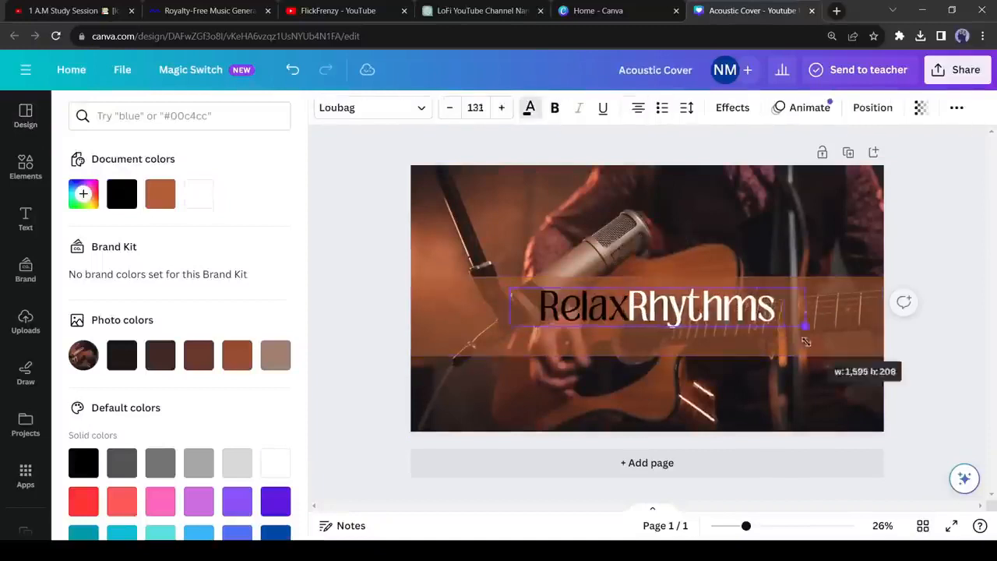
# Download the RelaxRhythms Acoustic Cover banner as a PNG
pyautogui.click(965, 69)
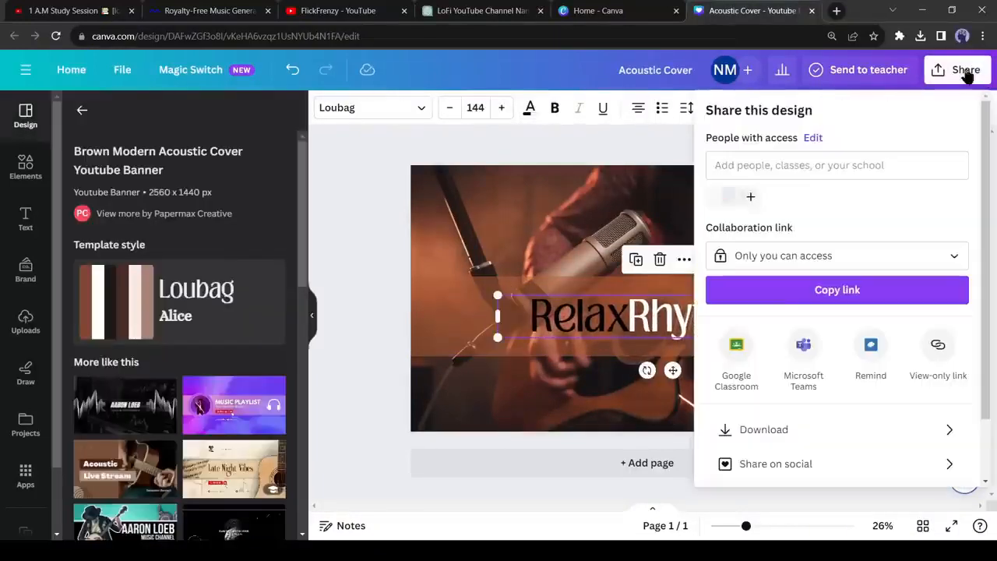
pyautogui.click(763, 429)
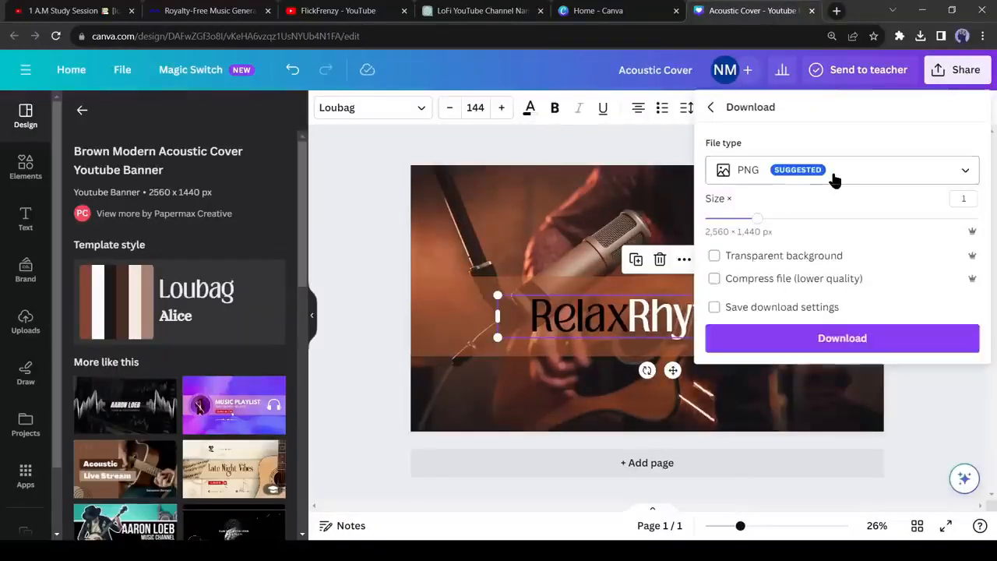
pyautogui.click(842, 337)
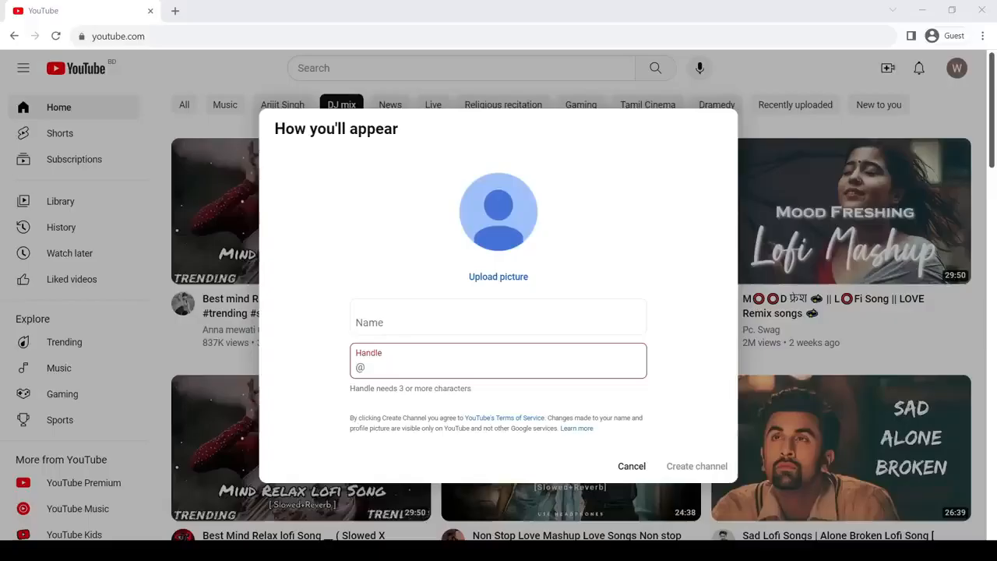
pyautogui.write('RelaxRhythms')
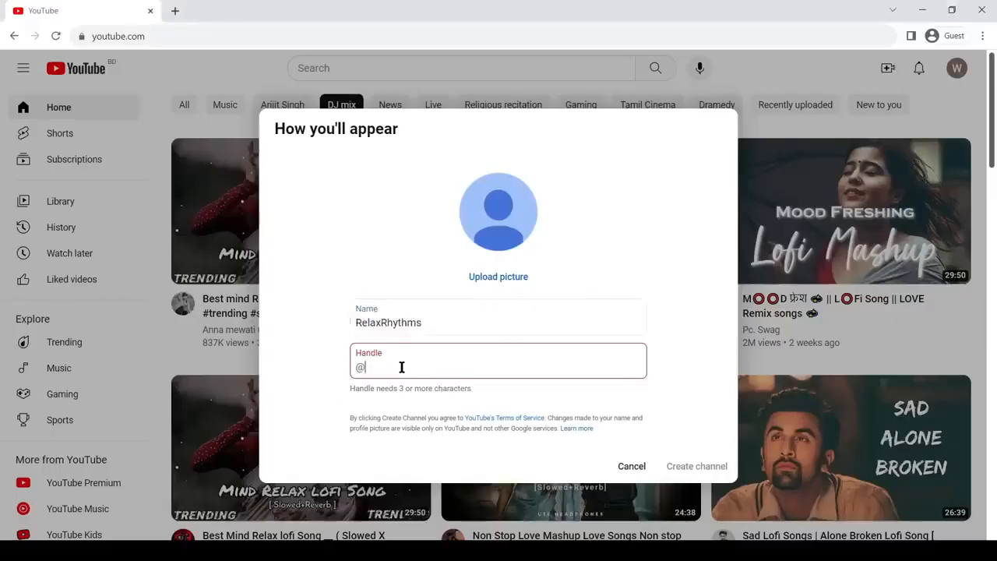
pyautogui.write('relaxrhythmsa')
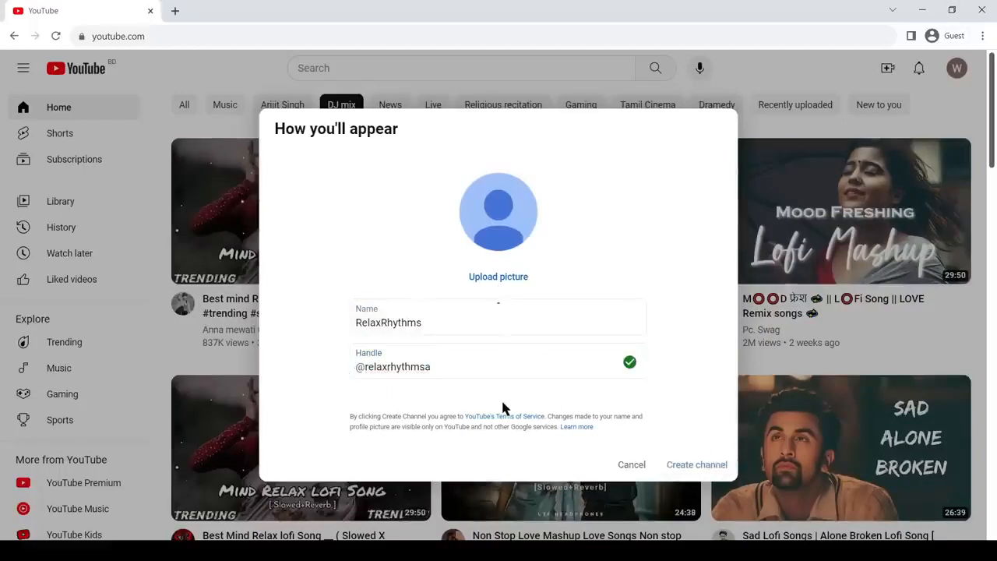
pyautogui.click(696, 464)
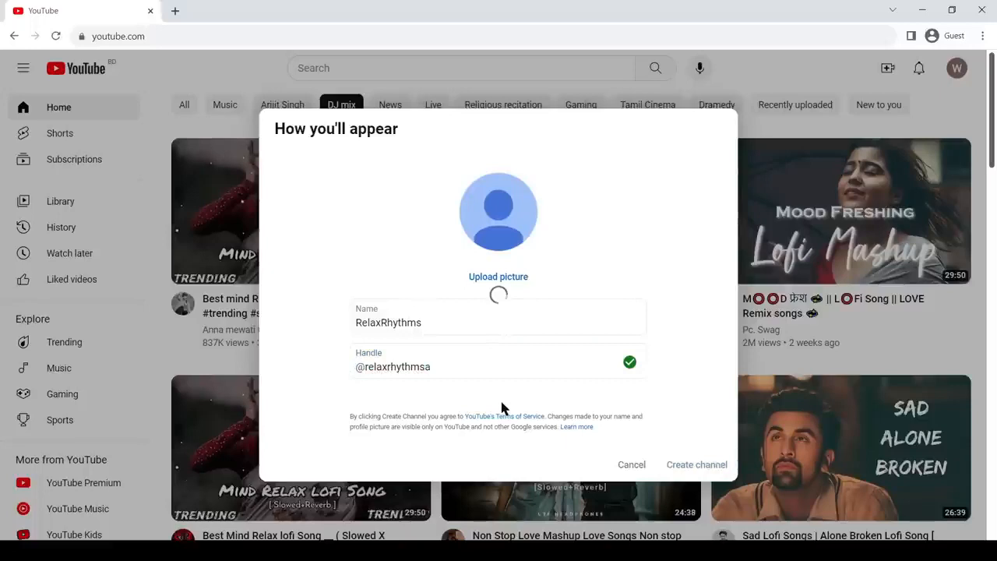
pyautogui.click(696, 464)
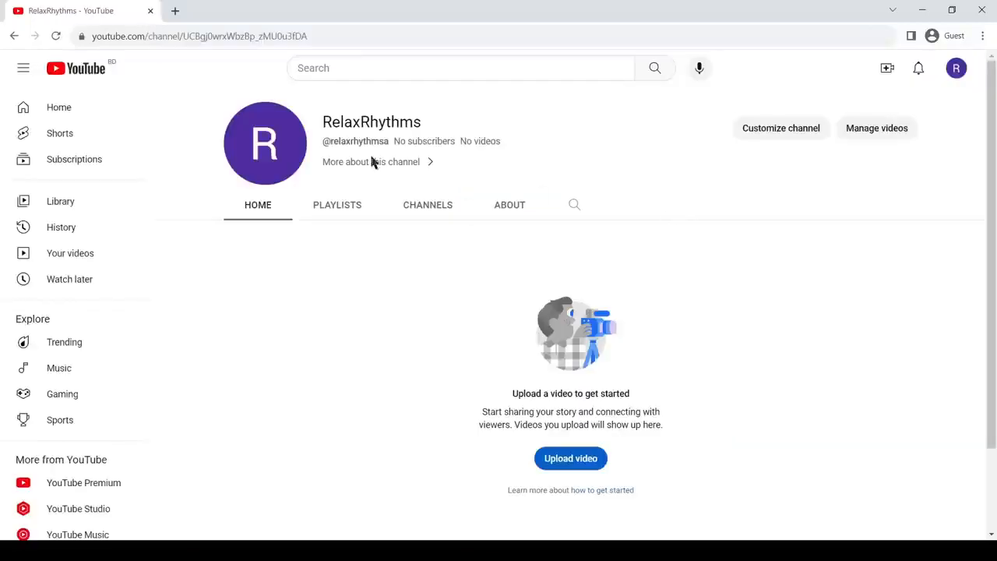
# Review the channel name, handle and empty description under Basic info in Channel customization
pyautogui.click(779, 128)
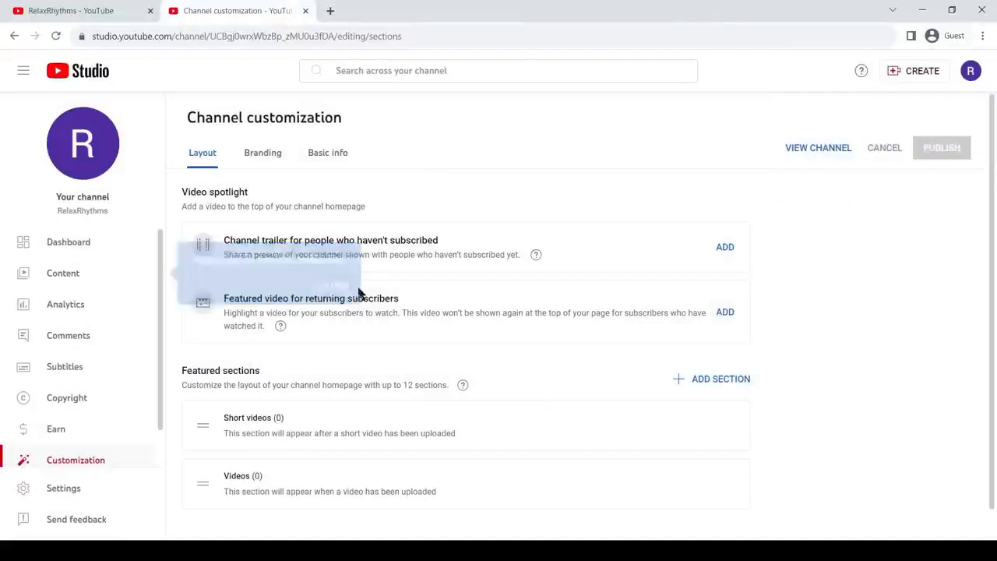
pyautogui.click(327, 152)
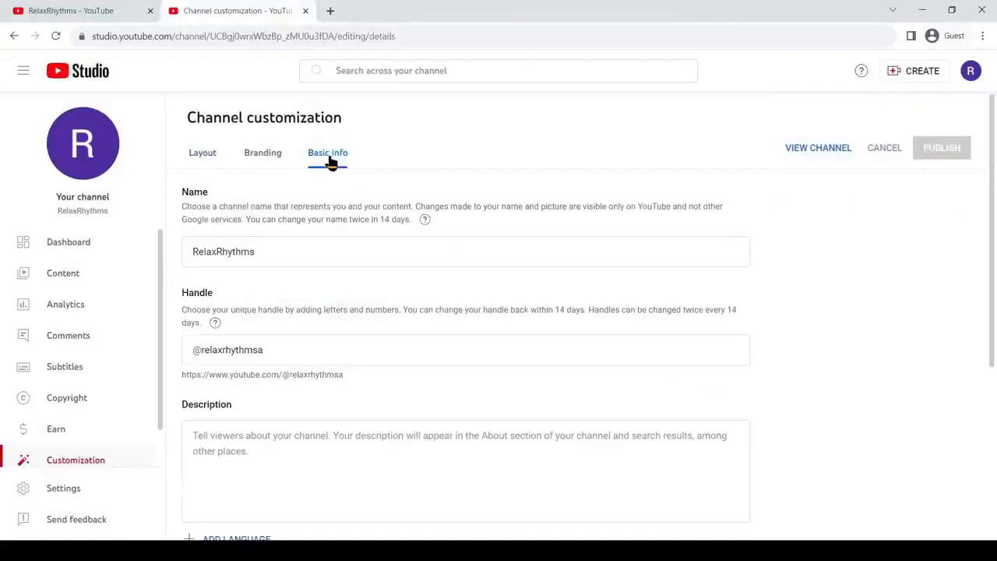
pyautogui.scroll(-3)
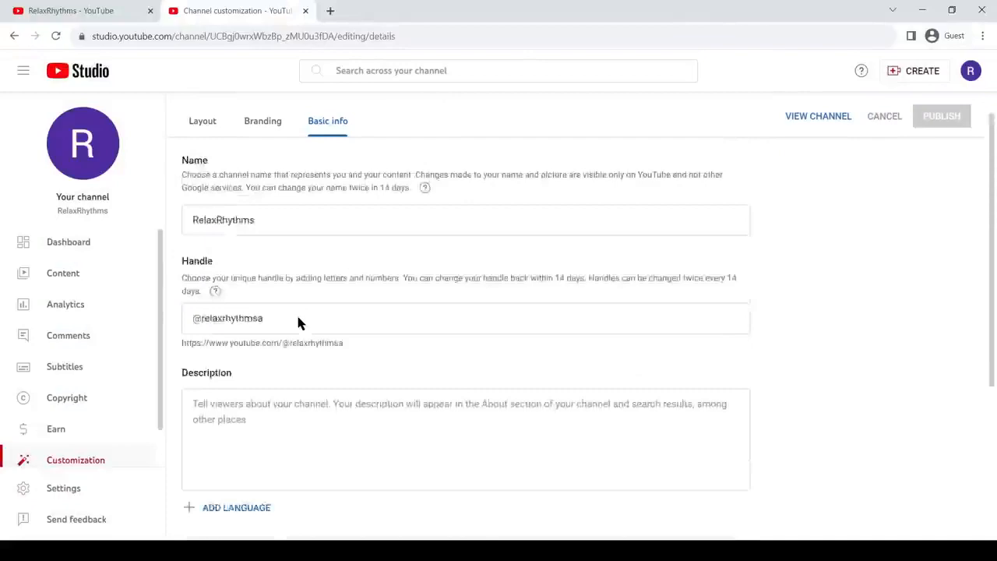
pyautogui.click(546, 11)
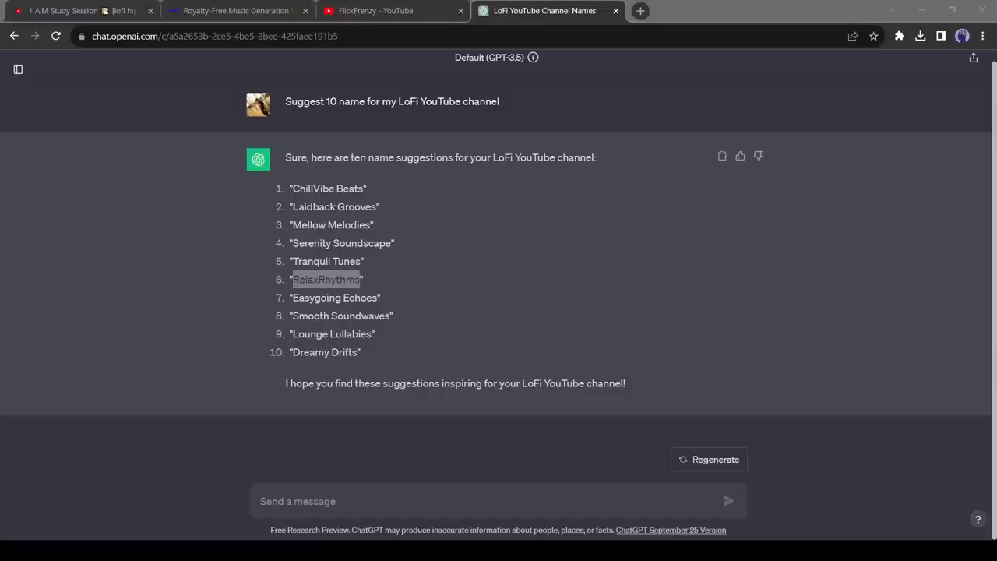
# Send ChatGPT a request for a 1000-character RelaxRhythms LoFi channel description
pyautogui.write('My Channel name is RelaxRhythms. I upload various kind of LoFi music. Write a channel description')
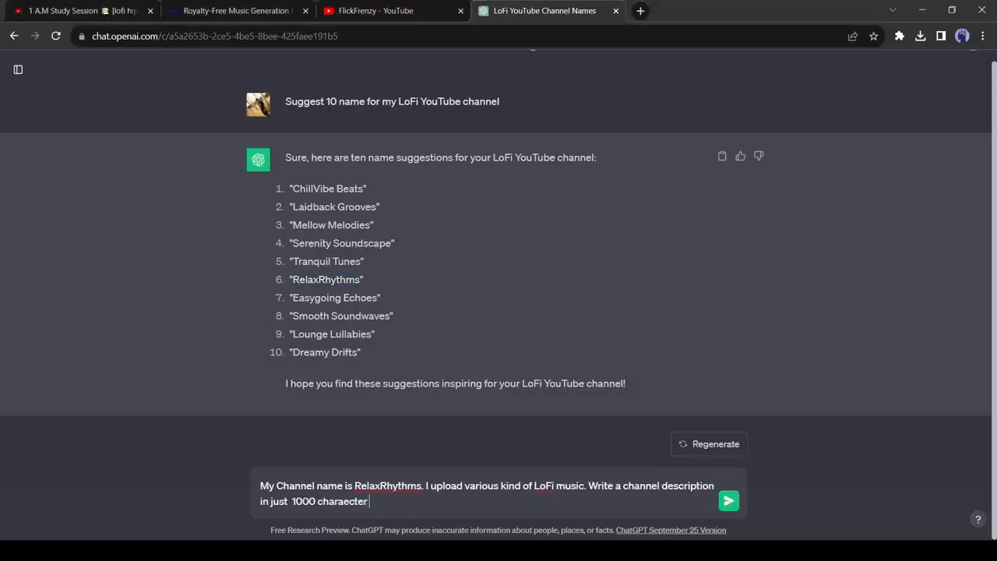
pyautogui.click(728, 500)
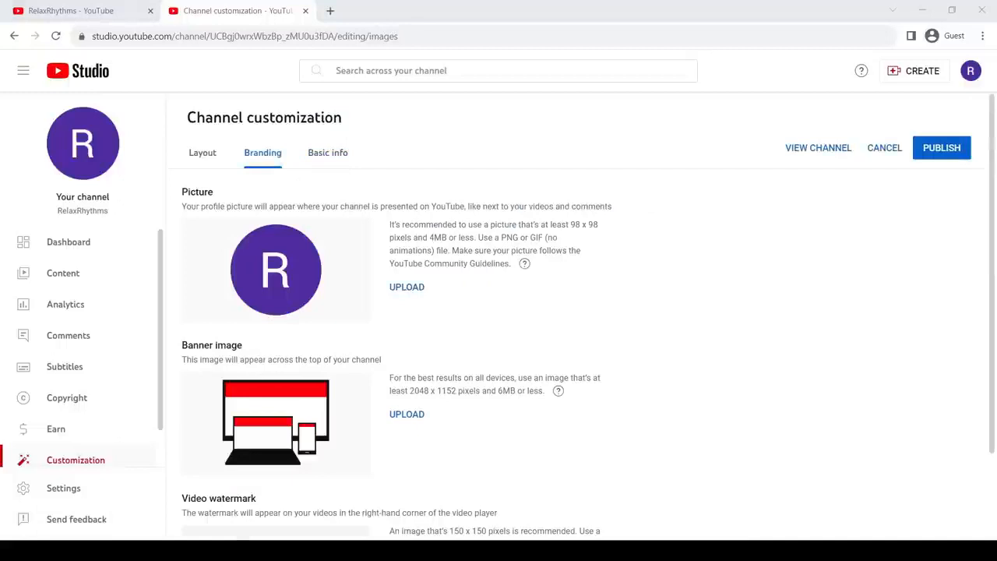
pyautogui.moveTo(447, 268)
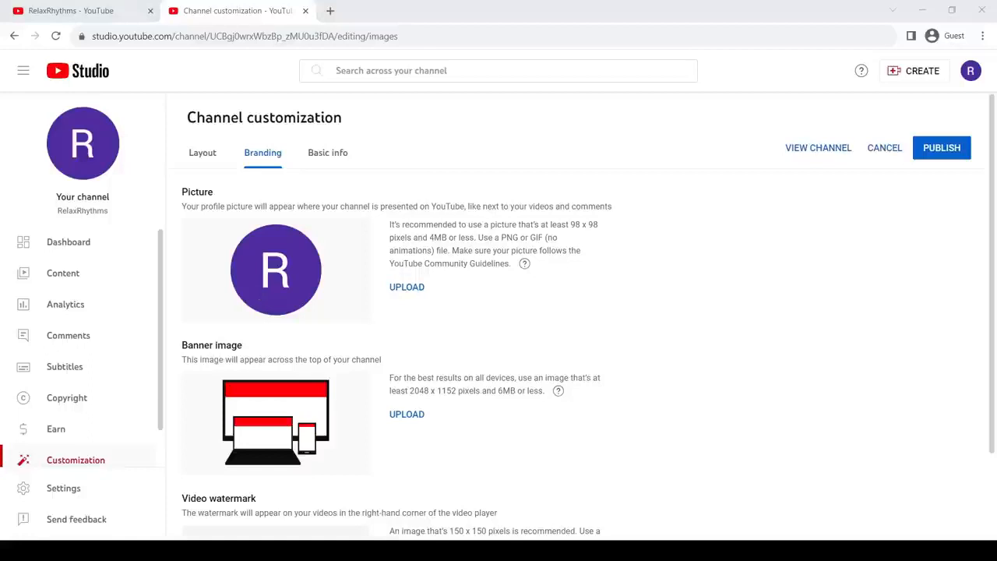
# Upload the RELAX Rhythms icon as profile picture and the RelaxRhythms banner image
pyautogui.click(406, 287)
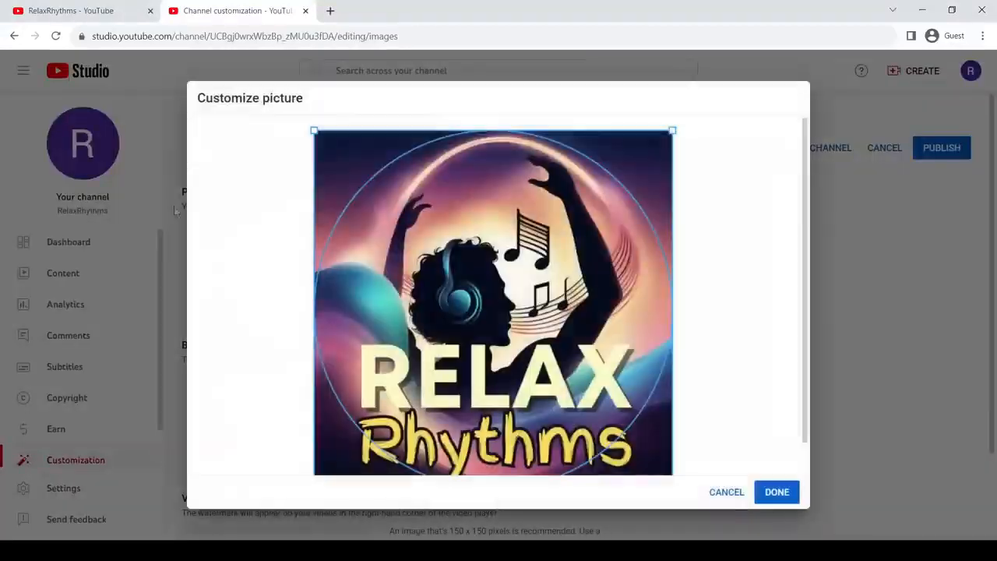
pyautogui.click(776, 491)
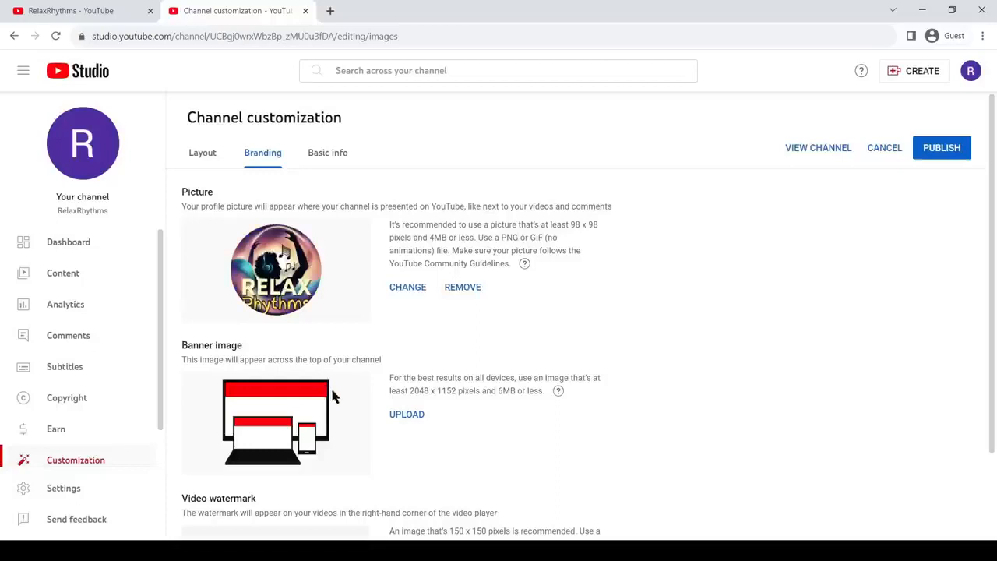
pyautogui.scroll(-3)
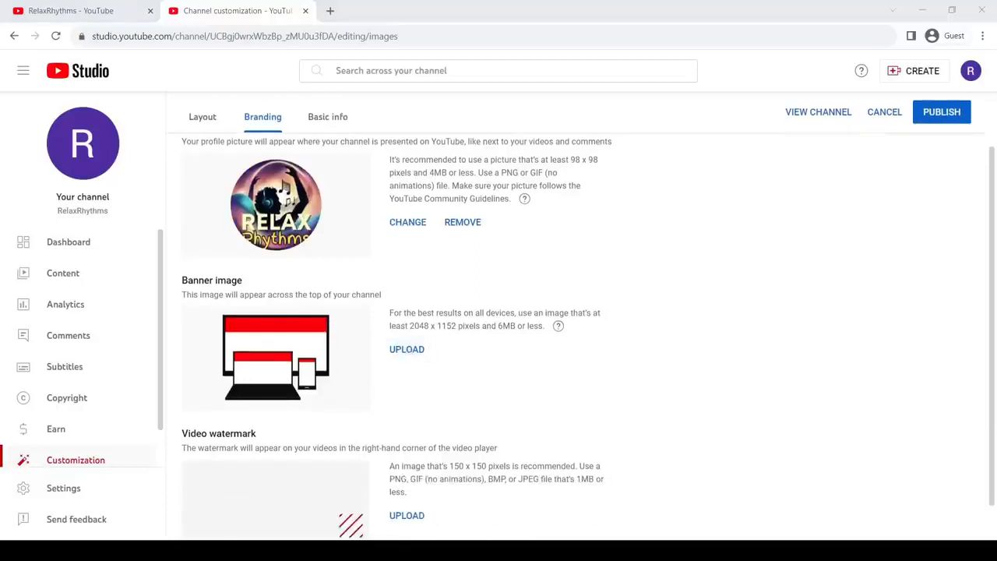
pyautogui.click(407, 349)
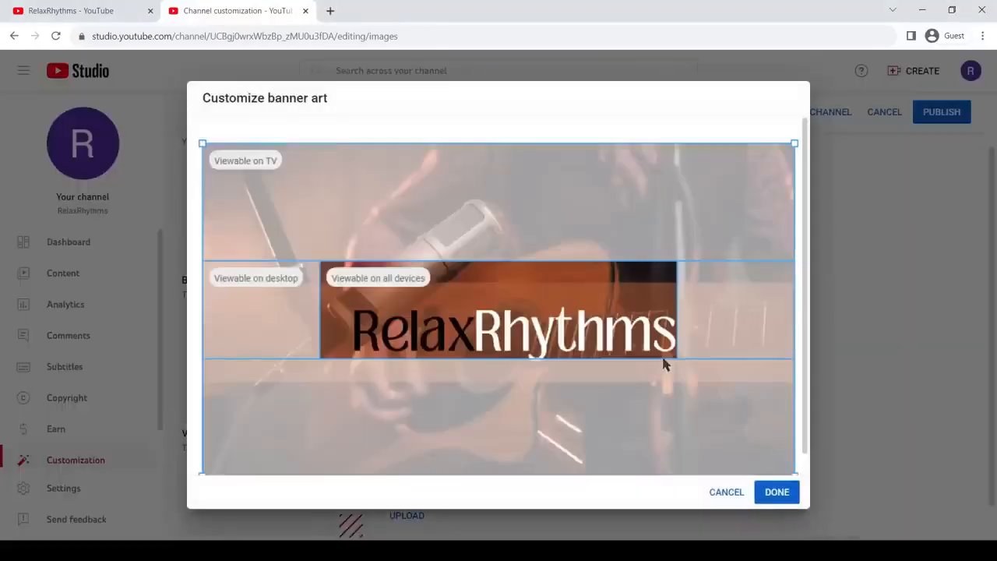
pyautogui.click(776, 491)
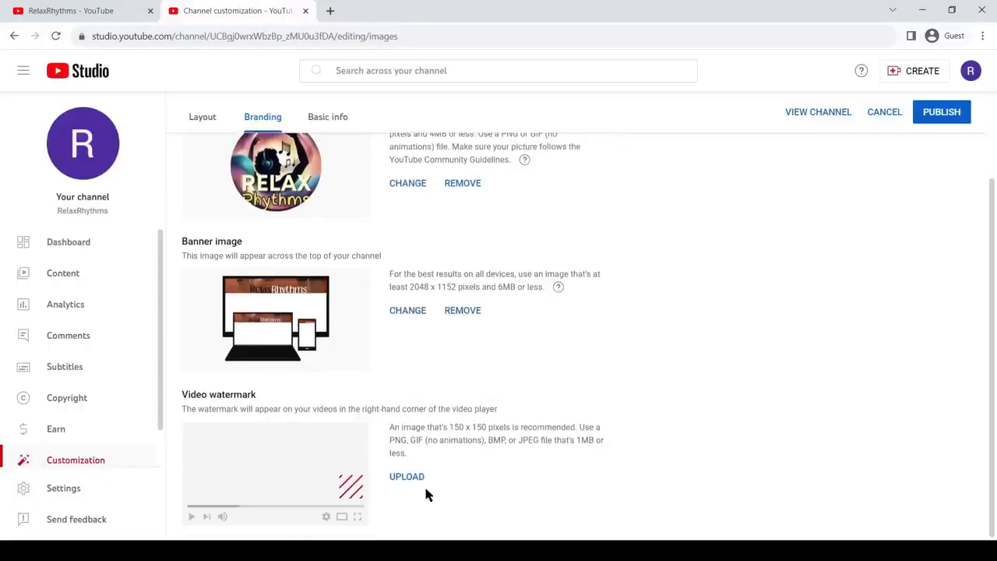
# Add the icon as the video watermark and view the RelaxRhythms channel page
pyautogui.click(407, 476)
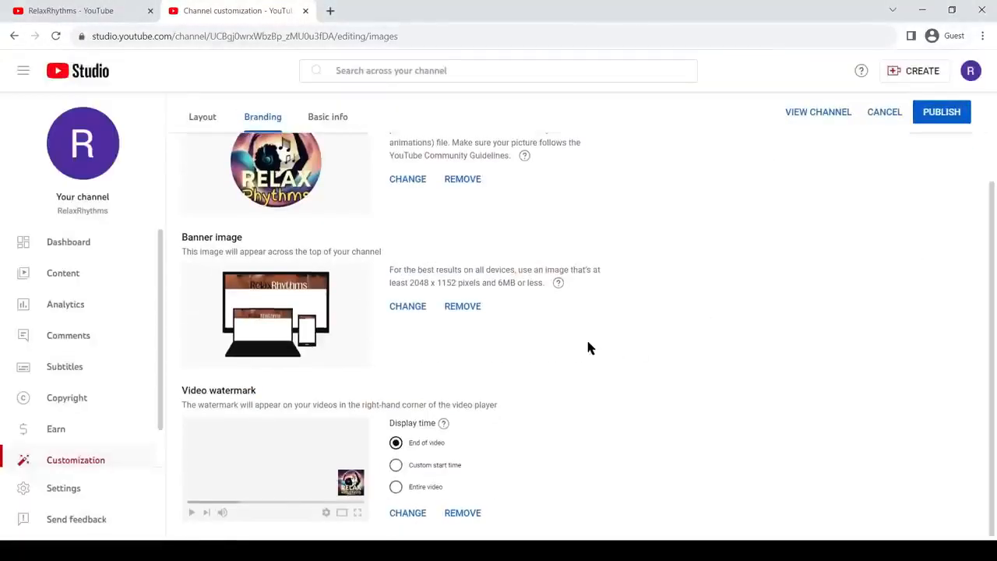
pyautogui.click(395, 487)
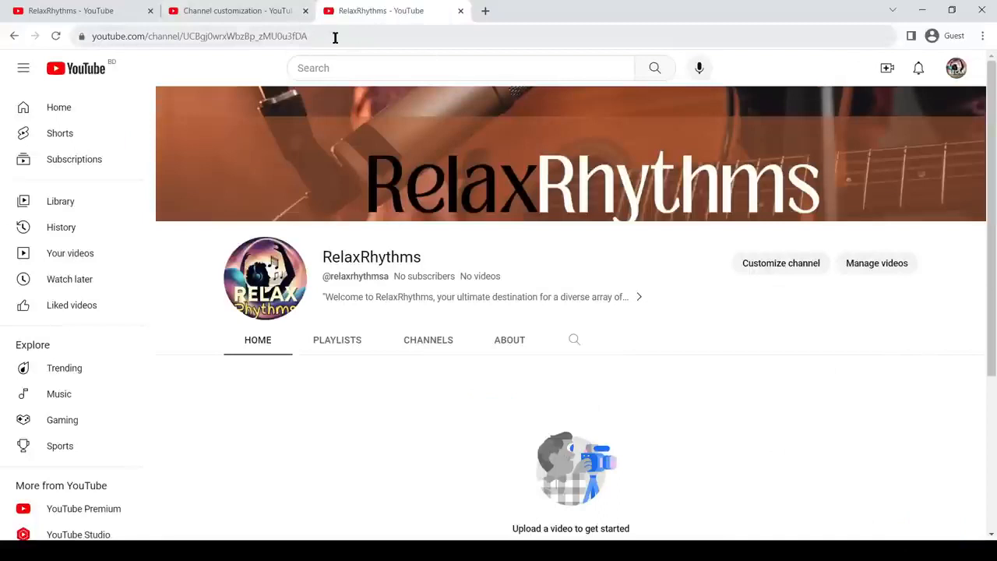
pyautogui.click(198, 36)
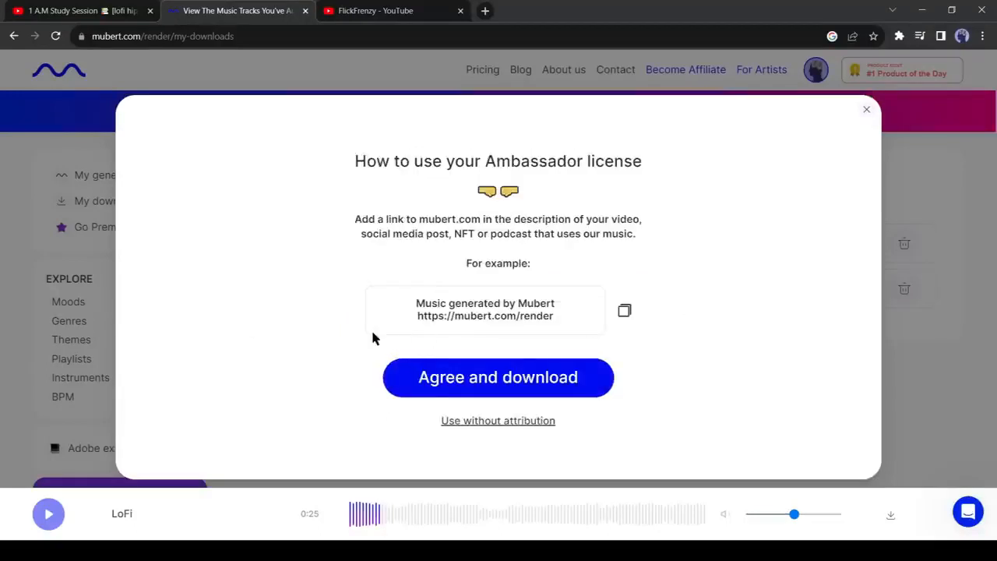
# Download the Sleep Sounds Nature and LoFi tracks, agreeing to the Ambassador license for each
pyautogui.click(498, 377)
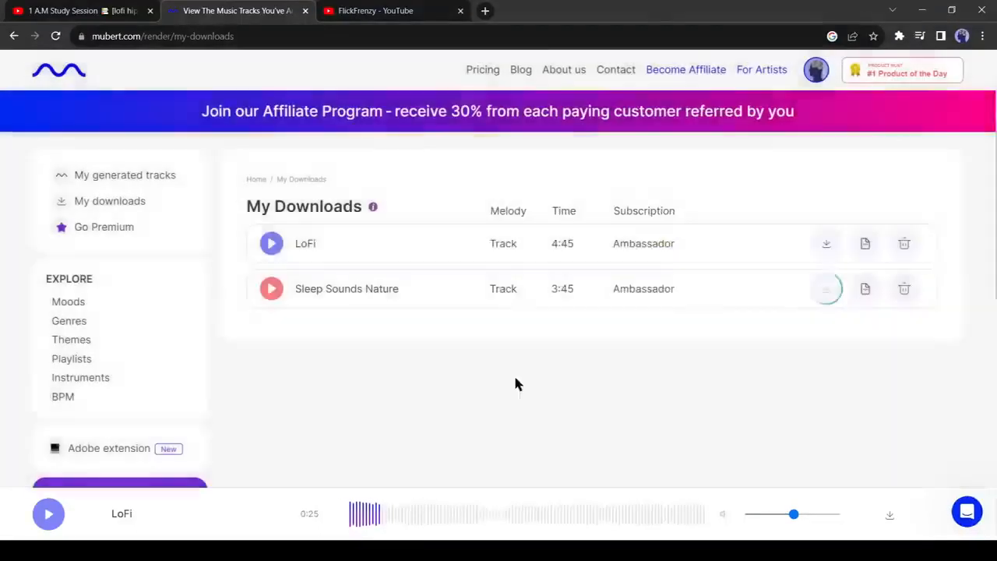
pyautogui.click(826, 288)
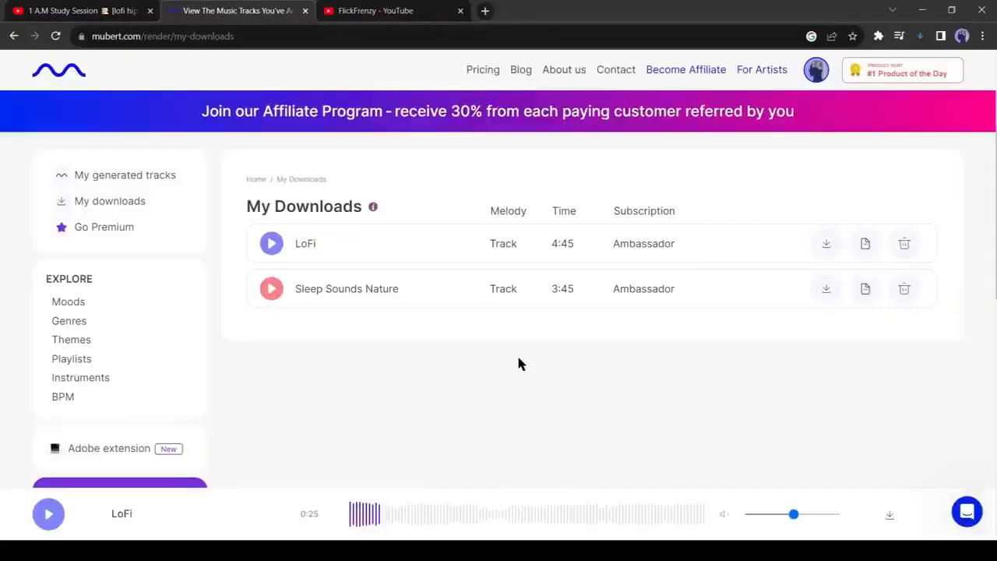
pyautogui.moveTo(623, 214)
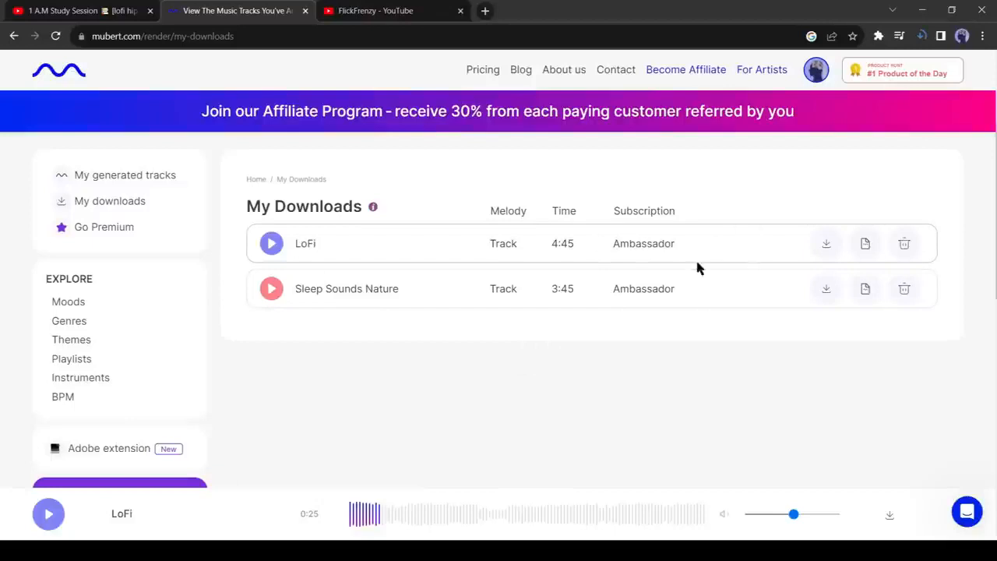
pyautogui.moveTo(825, 247)
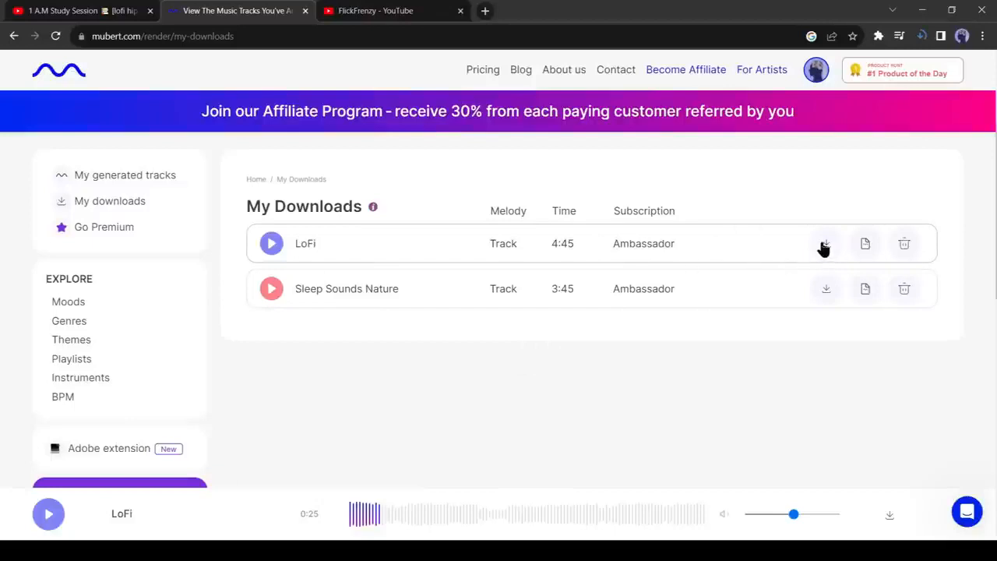
pyautogui.click(826, 243)
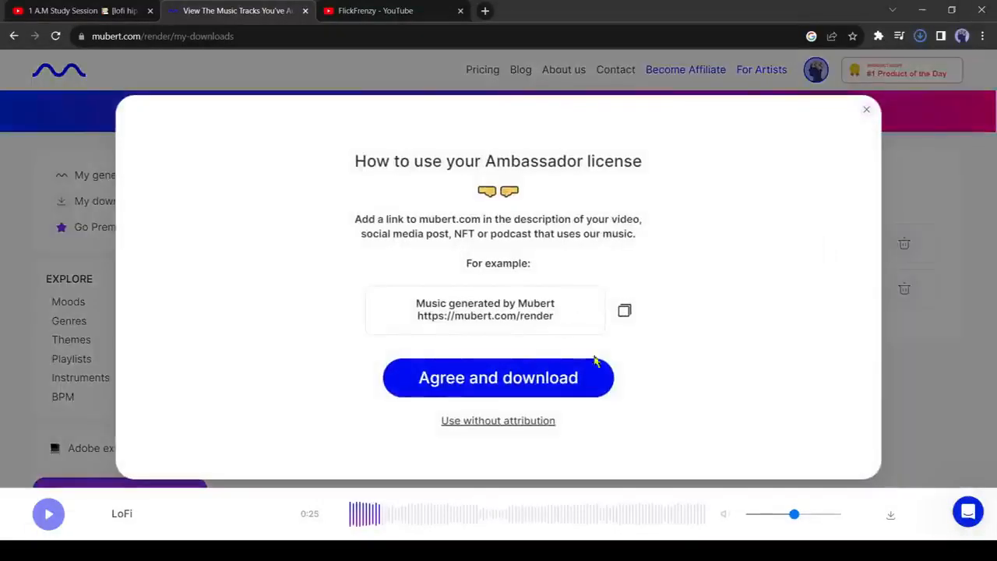
pyautogui.click(498, 378)
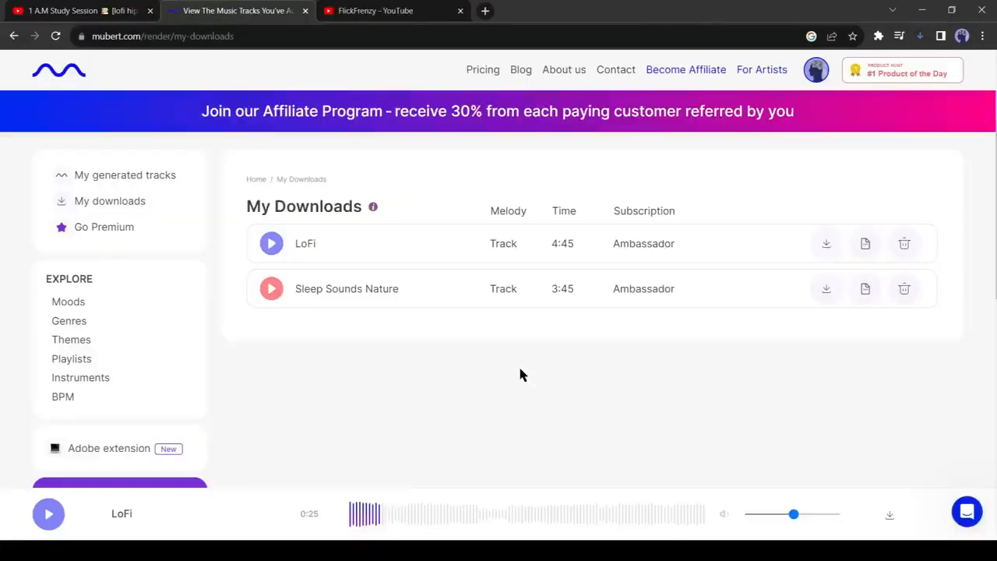
pyautogui.moveTo(524, 350)
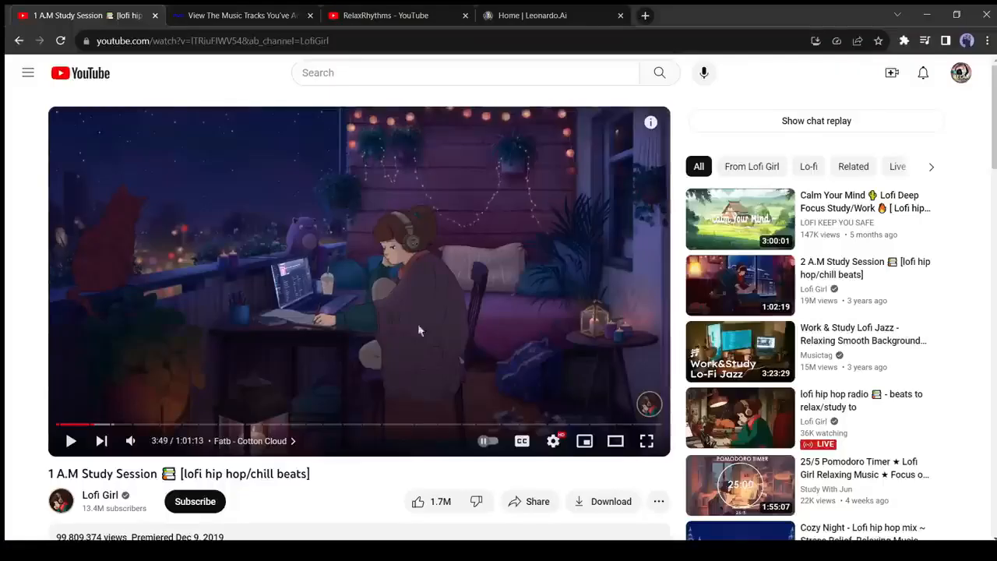
pyautogui.moveTo(359, 311)
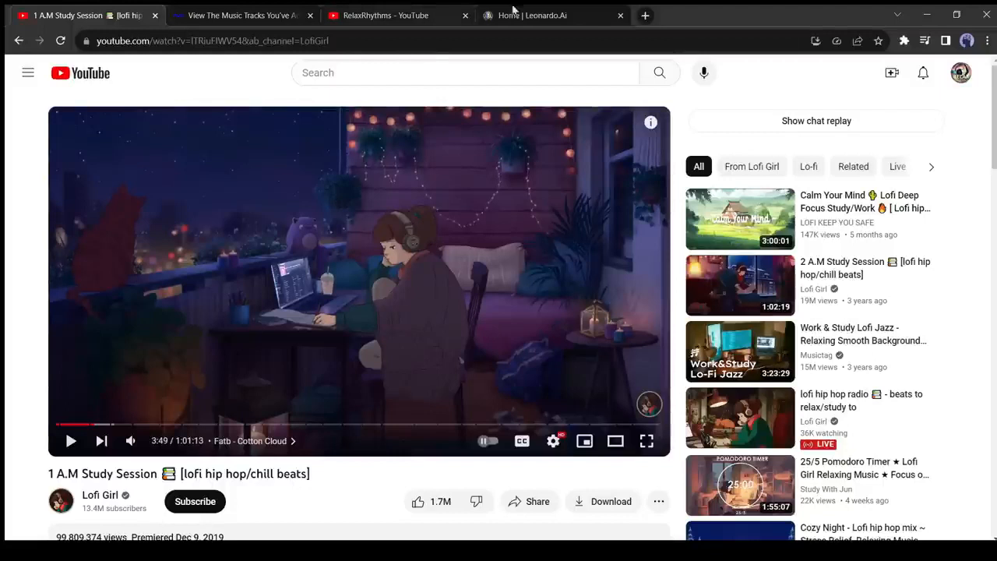
pyautogui.moveTo(331, 85)
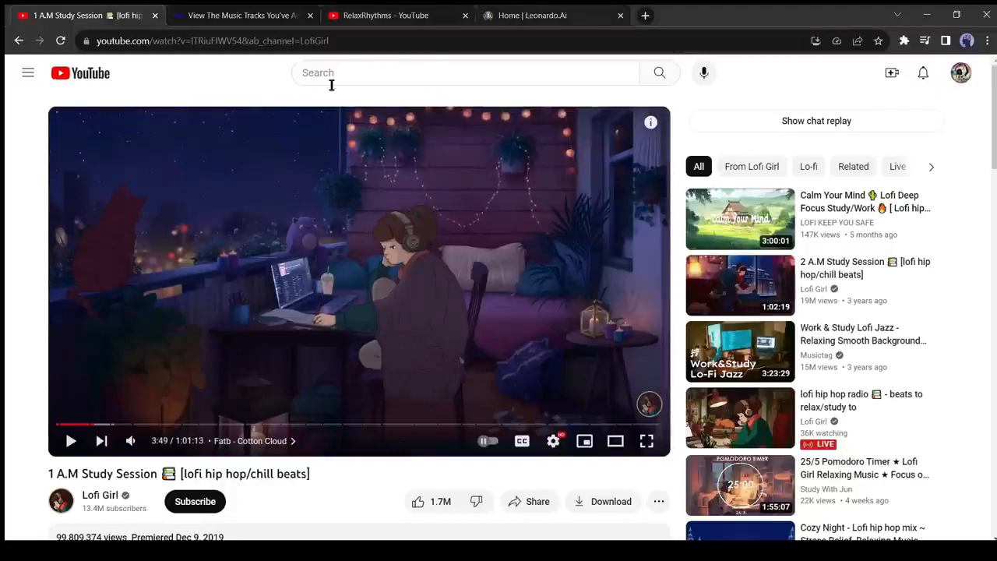
# Move from the Lofi Girl '1 A.M Study Session' reference tab to Leonardo.Ai
pyautogui.click(553, 14)
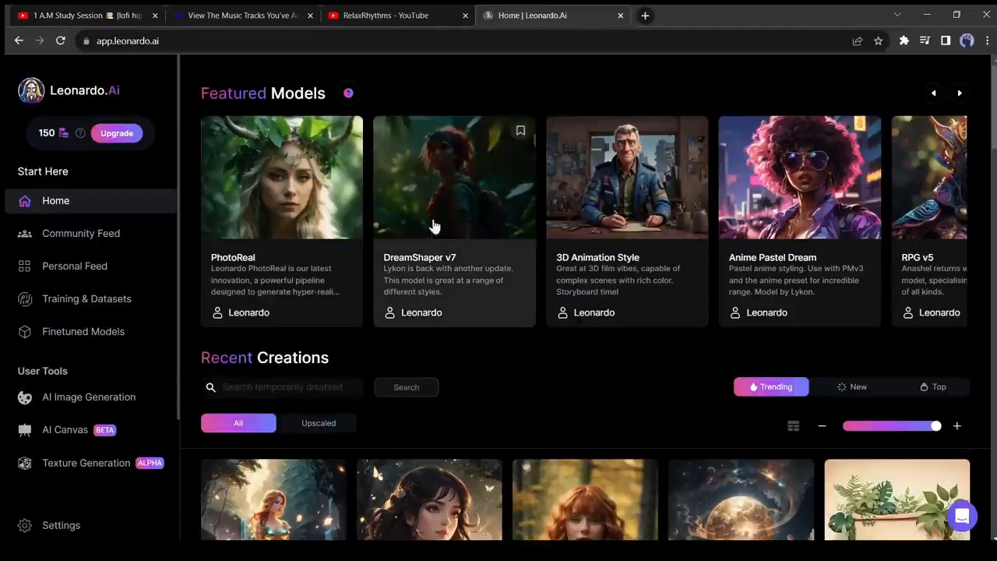
# Load DreamShaper v7 for image generation with four images and a 912 px width
pyautogui.click(454, 178)
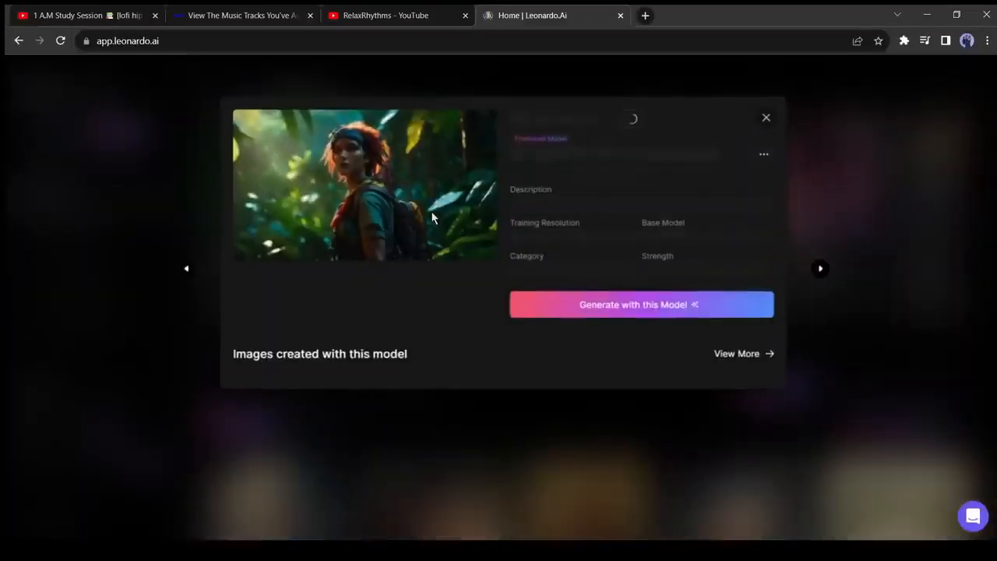
pyautogui.click(641, 305)
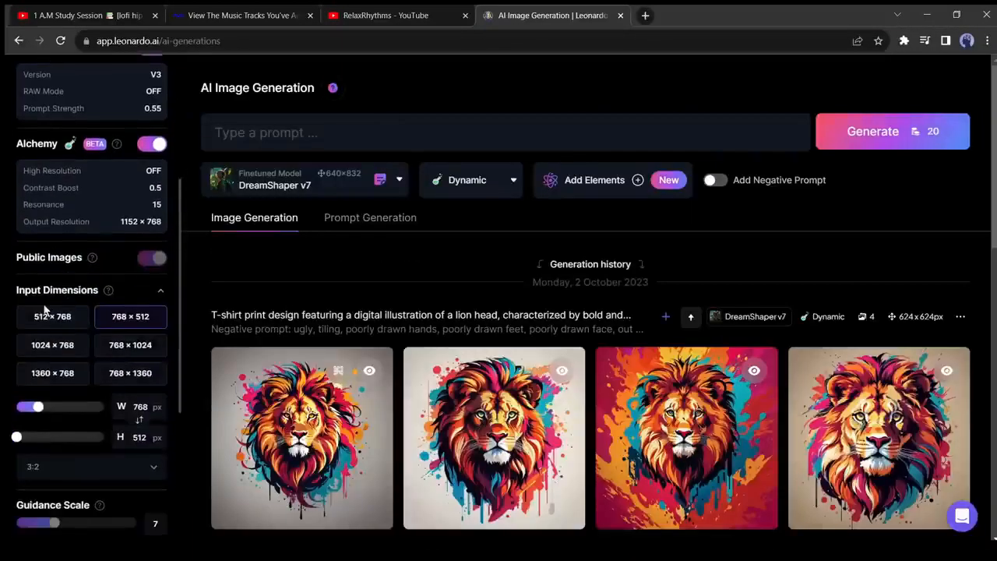
pyautogui.scroll(-3)
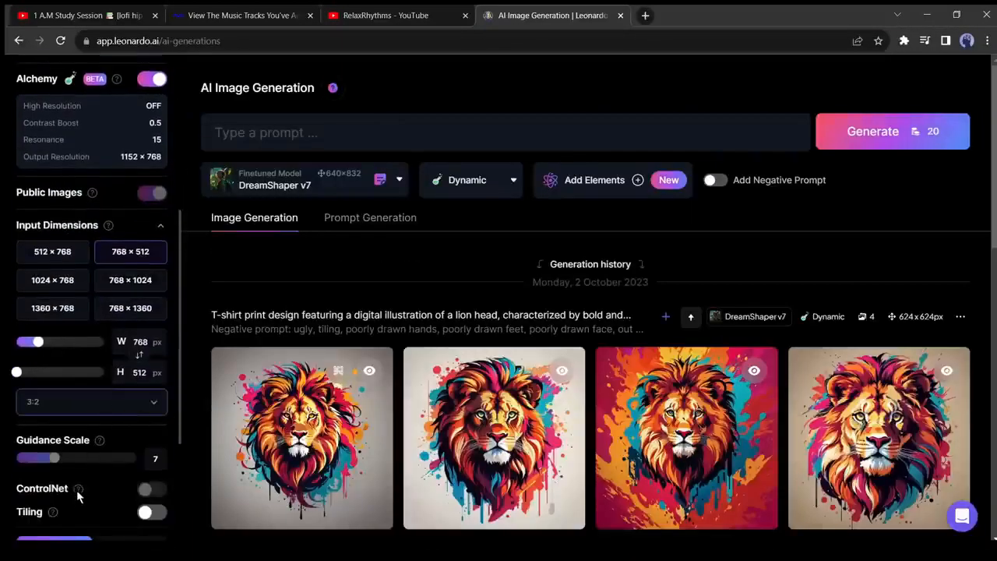
pyautogui.moveTo(33, 341); pyautogui.dragTo(49, 341)
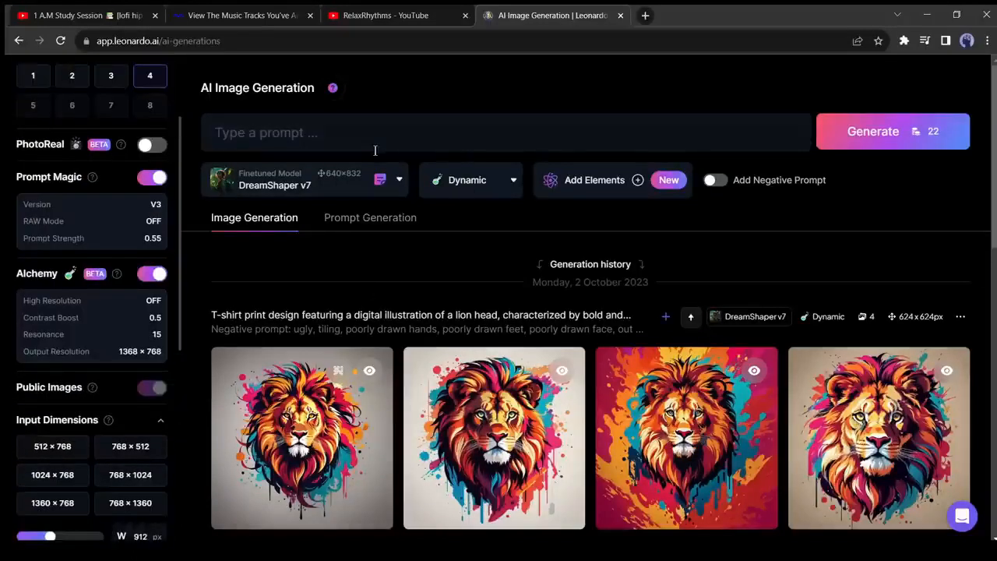
pyautogui.click(507, 131)
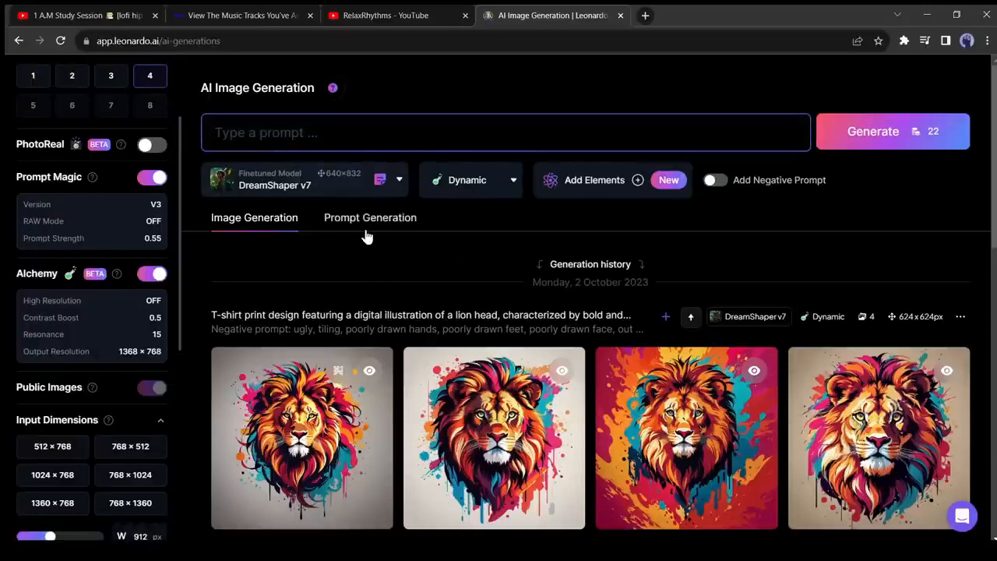
# Ideate prompts from 'a cute girl listening to music, wearing a headphone, night, dream' and generate one
pyautogui.click(370, 217)
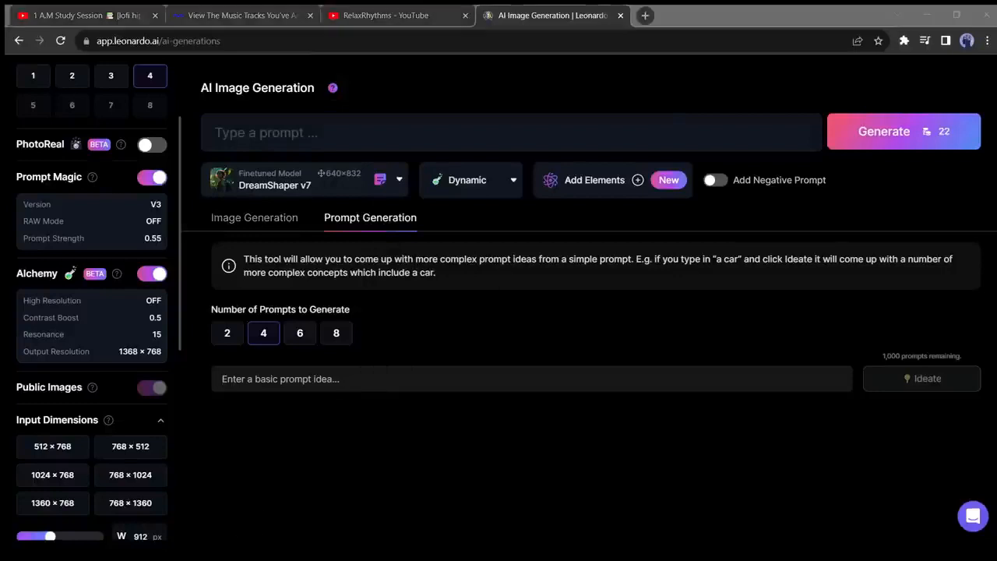
pyautogui.write('a cute girl listening to music, wearing a headphone, night, dream')
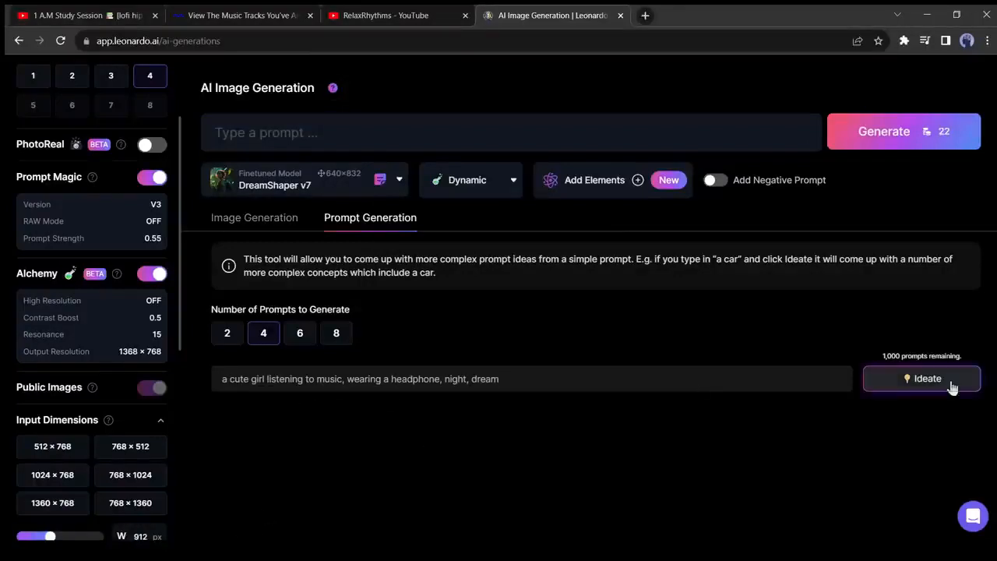
pyautogui.click(927, 377)
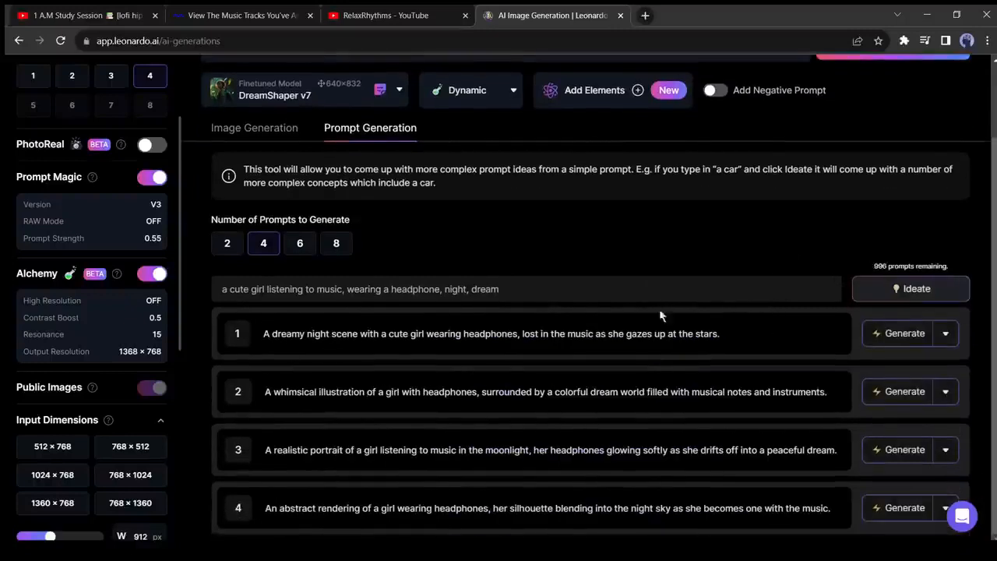
pyautogui.moveTo(505, 423)
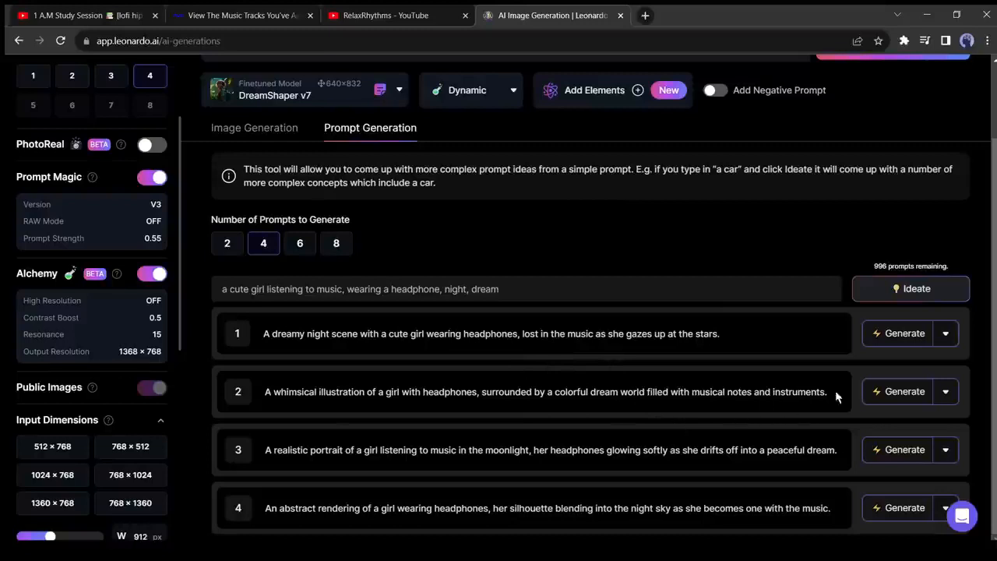
pyautogui.click(897, 449)
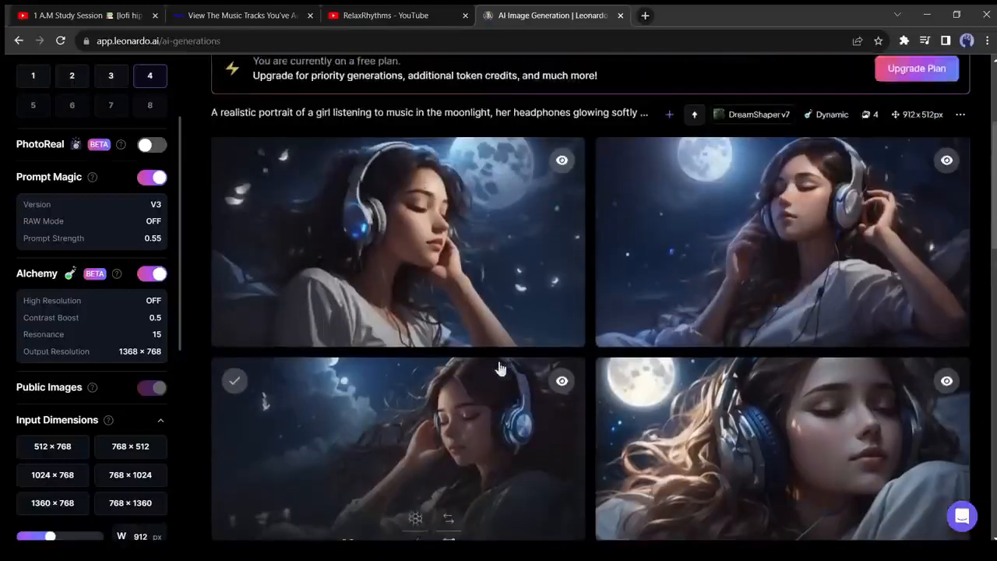
# Generate the dreamy night scene prompt and download the upscaled night-sky portrait
pyautogui.click(370, 127)
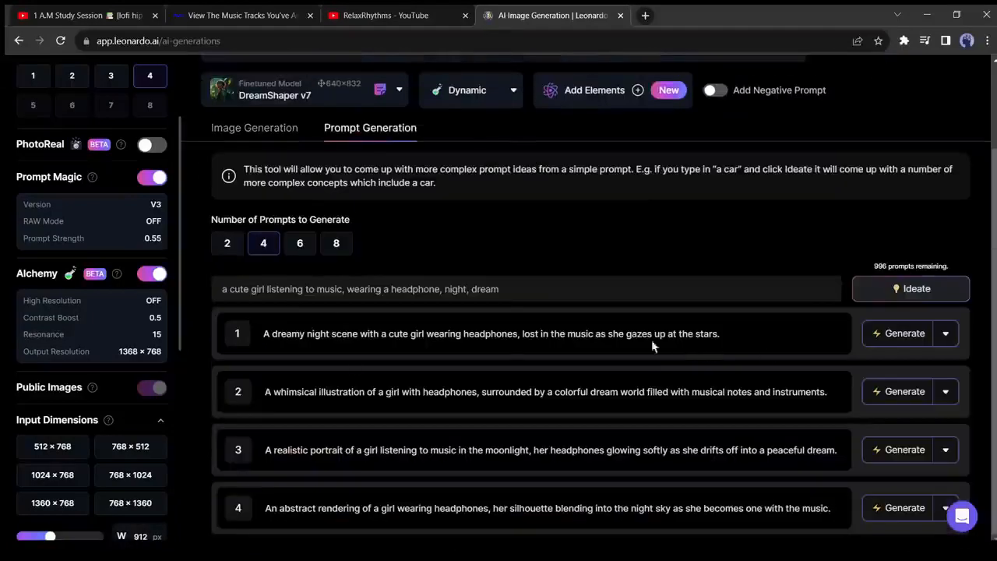
pyautogui.click(491, 333)
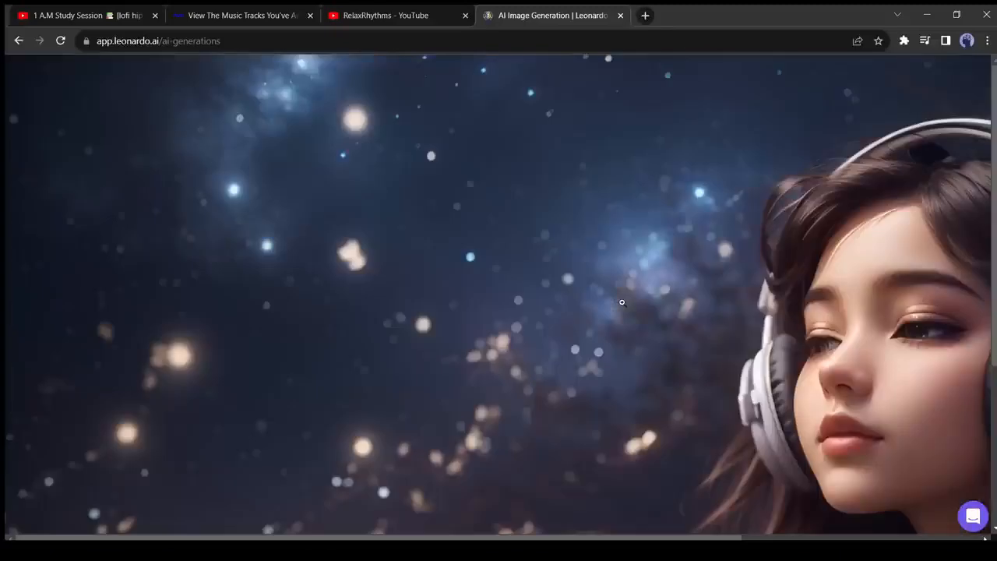
pyautogui.click(622, 302)
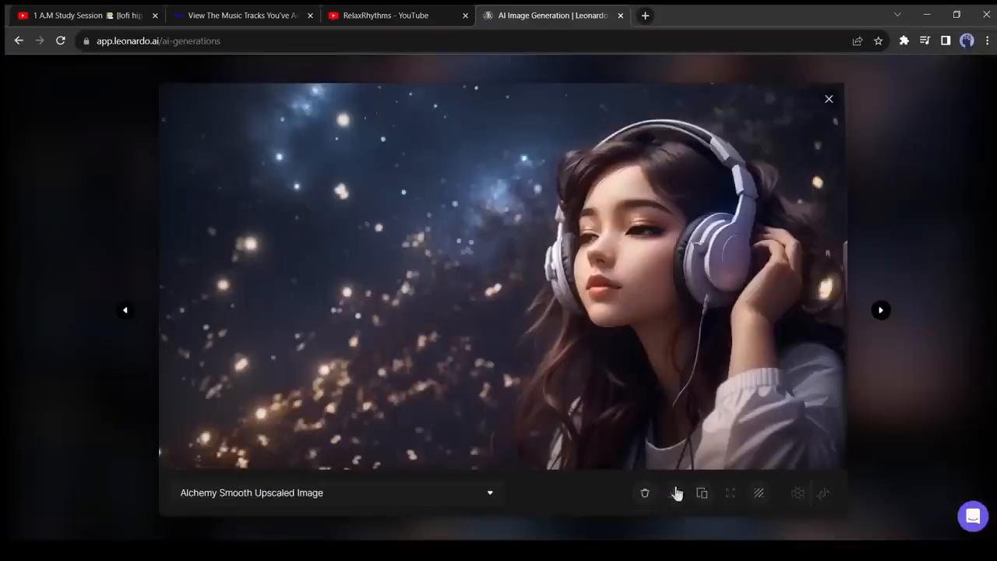
pyautogui.click(672, 492)
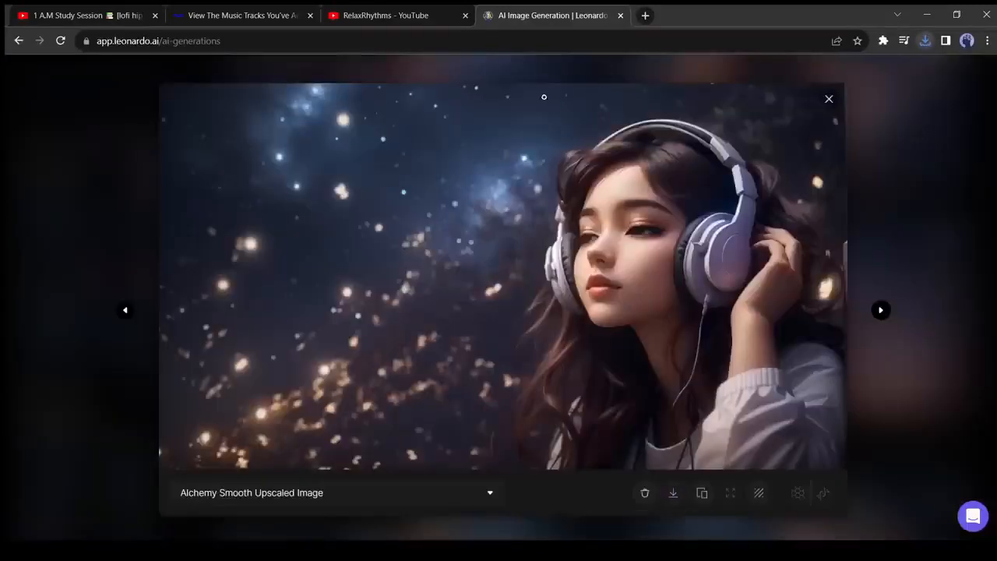
pyautogui.moveTo(672, 492)
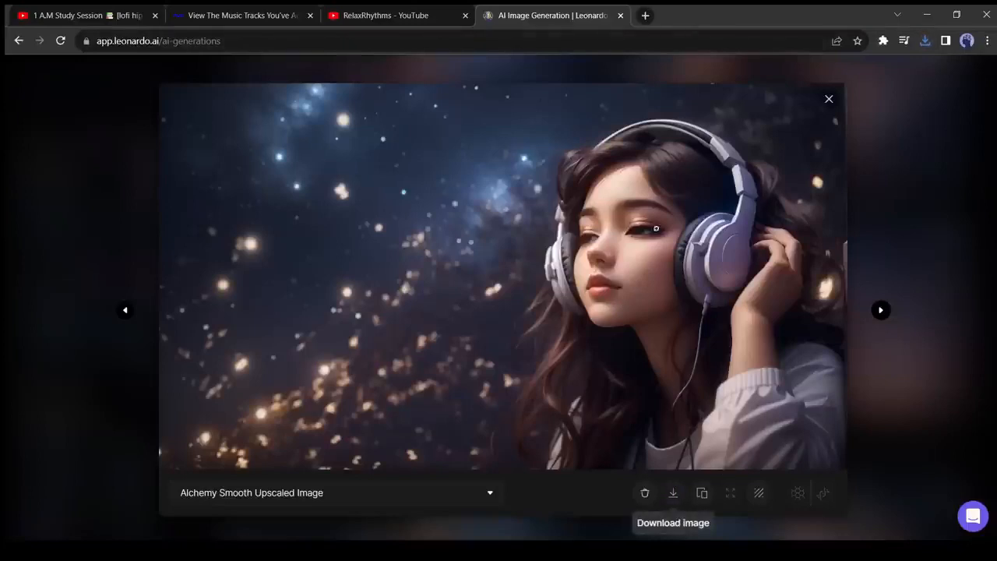
pyautogui.click(622, 15)
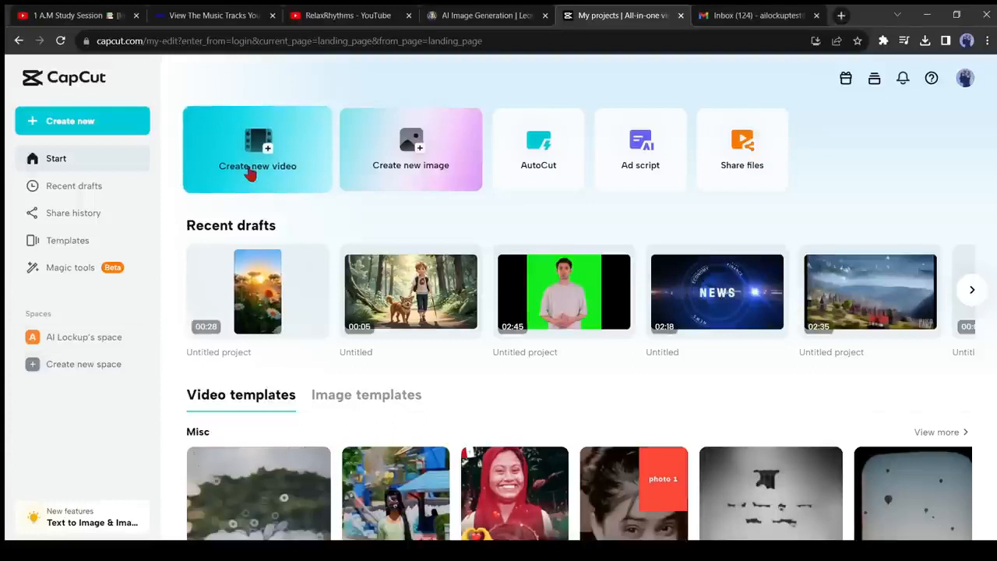
# Build a new CapCut project from uploaded media with fireplace effect and Humble filter, then export
pyautogui.click(257, 149)
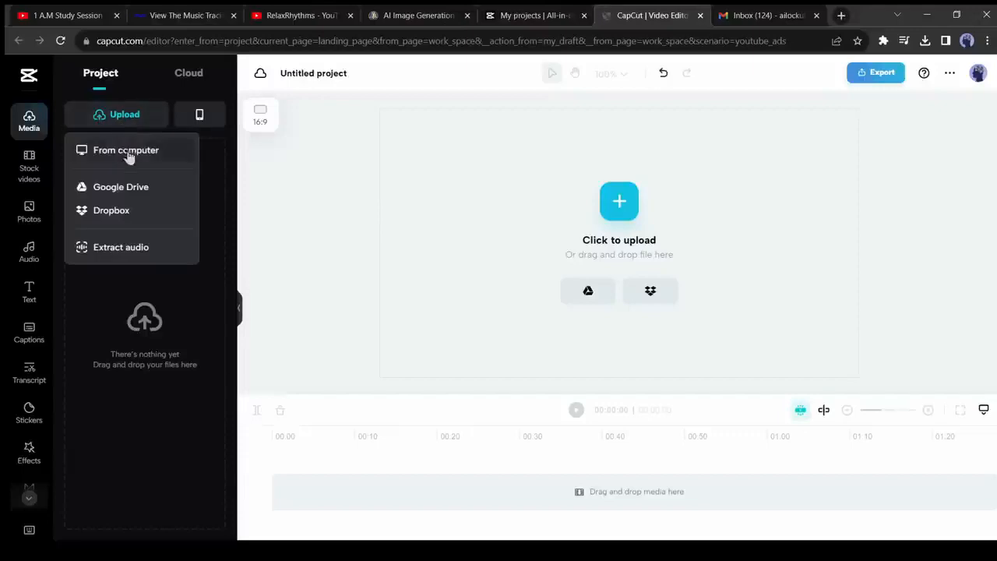
pyautogui.click(126, 150)
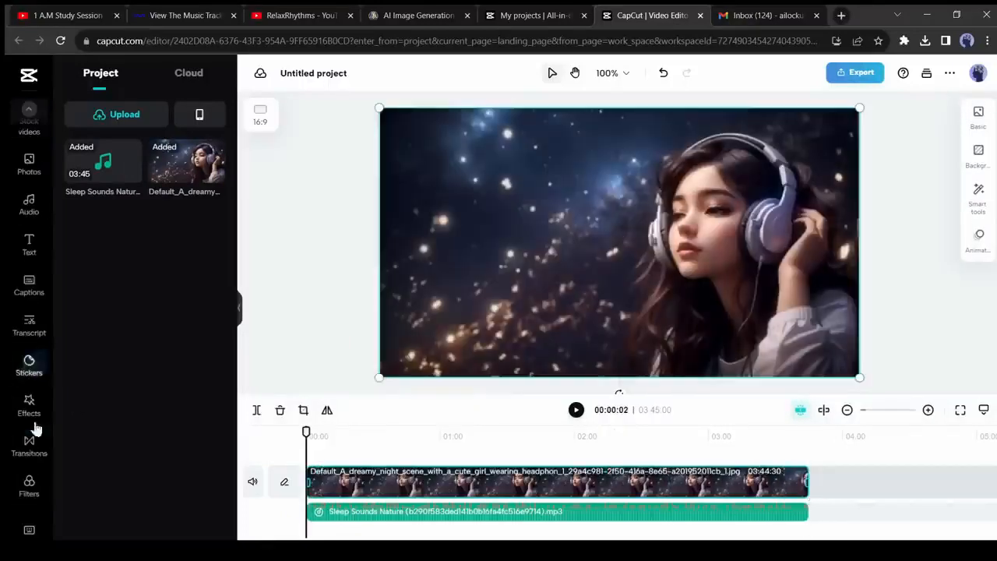
pyautogui.click(29, 405)
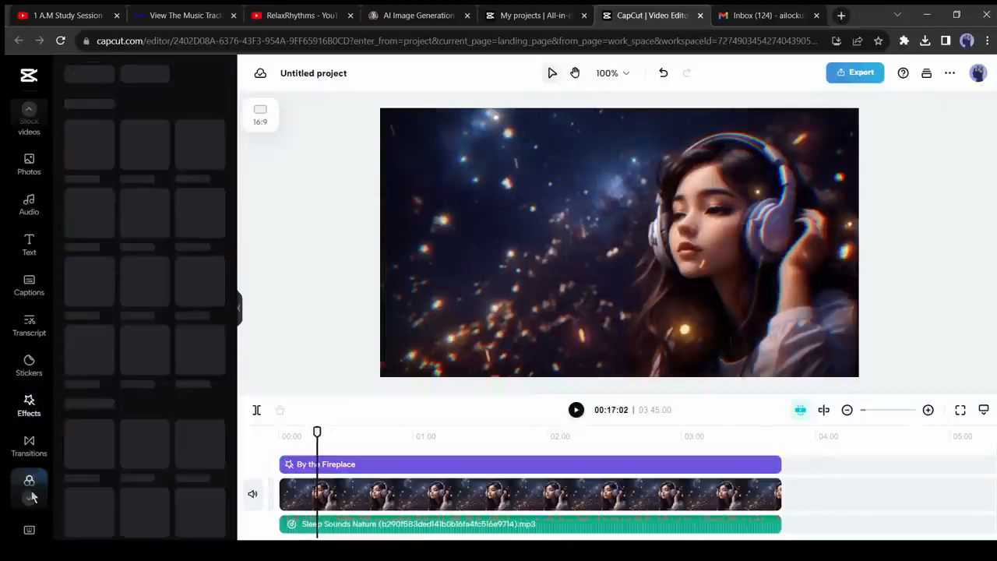
pyautogui.click(29, 482)
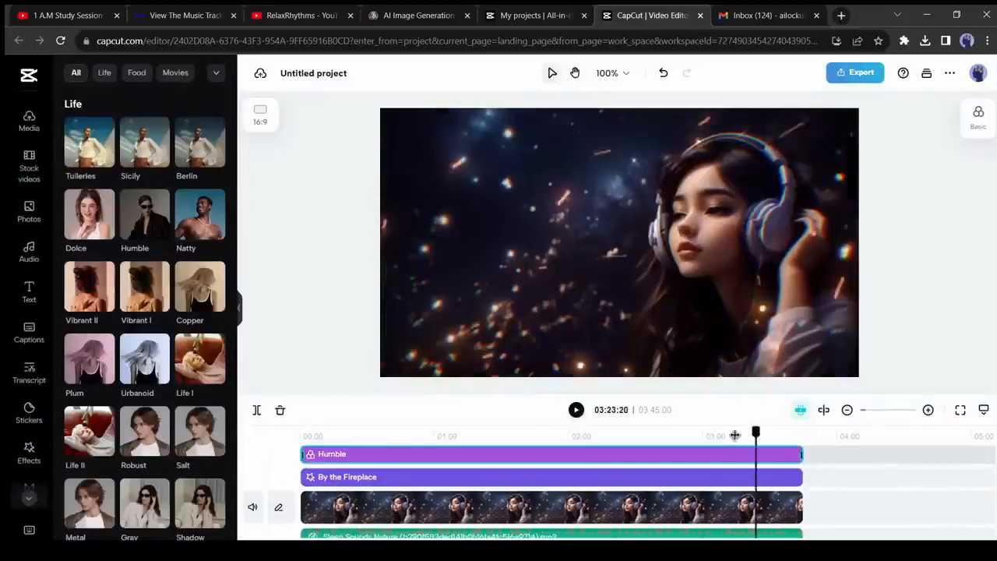
pyautogui.click(855, 72)
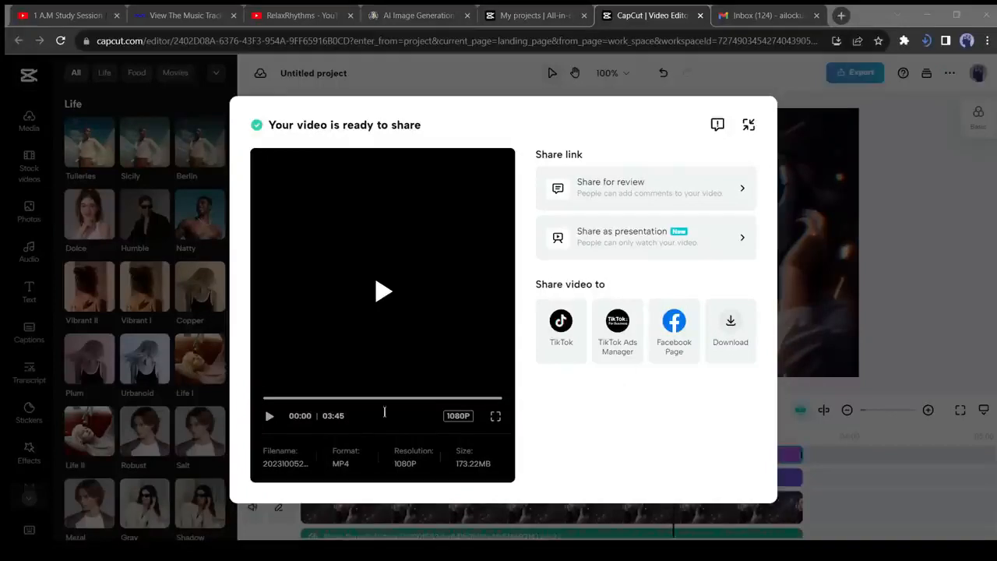
# Title the upload 'Night Deep Sliping' and advance past the details to the Checks step
pyautogui.click(302, 15)
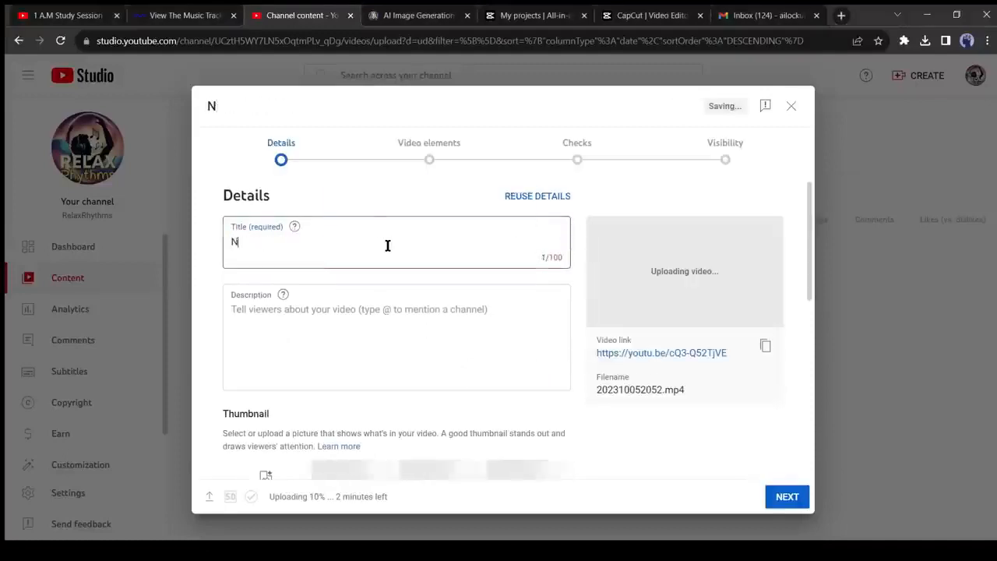
pyautogui.write('Night Deep Sliping Music')
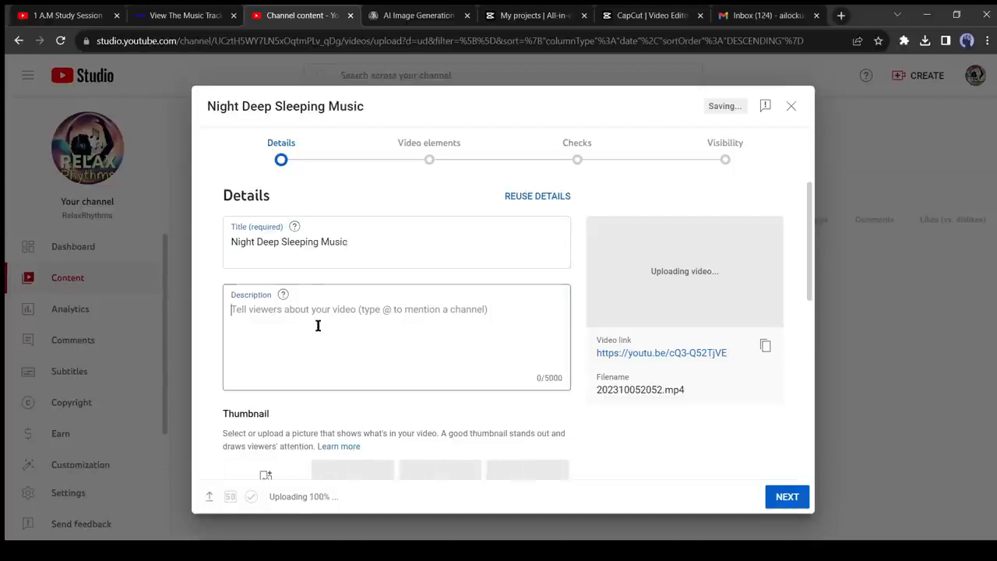
pyautogui.scroll(-3)
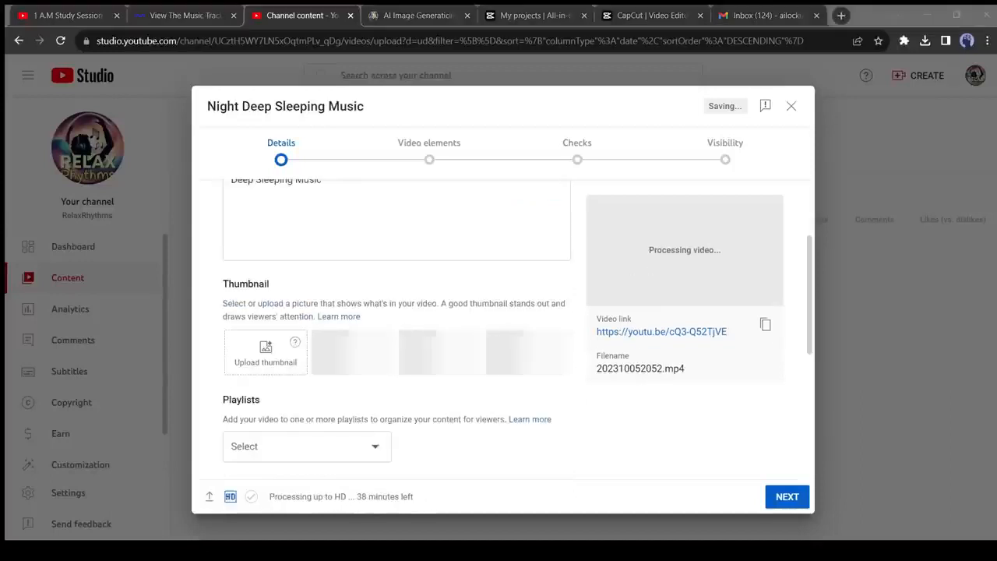
pyautogui.click(786, 496)
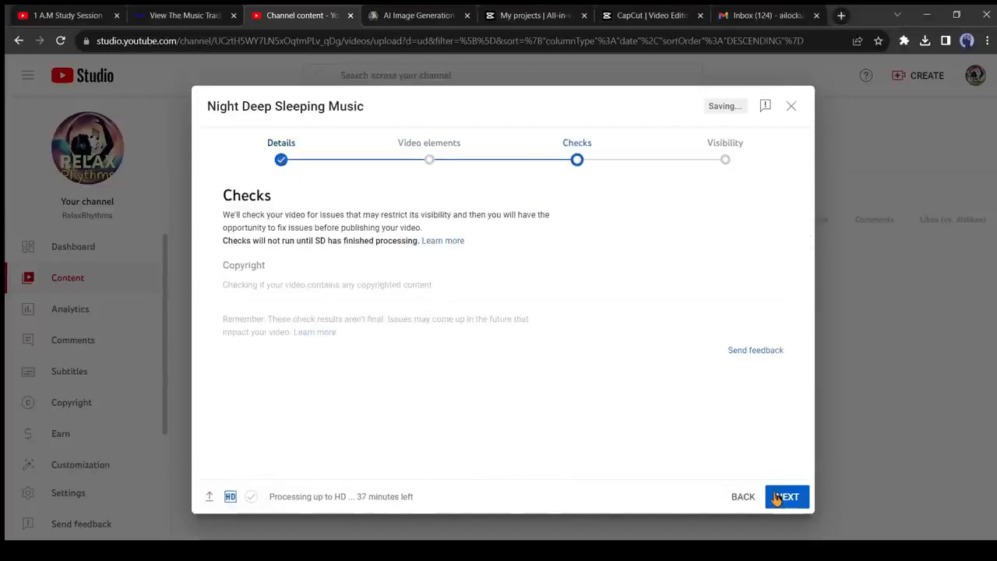
pyautogui.click(787, 496)
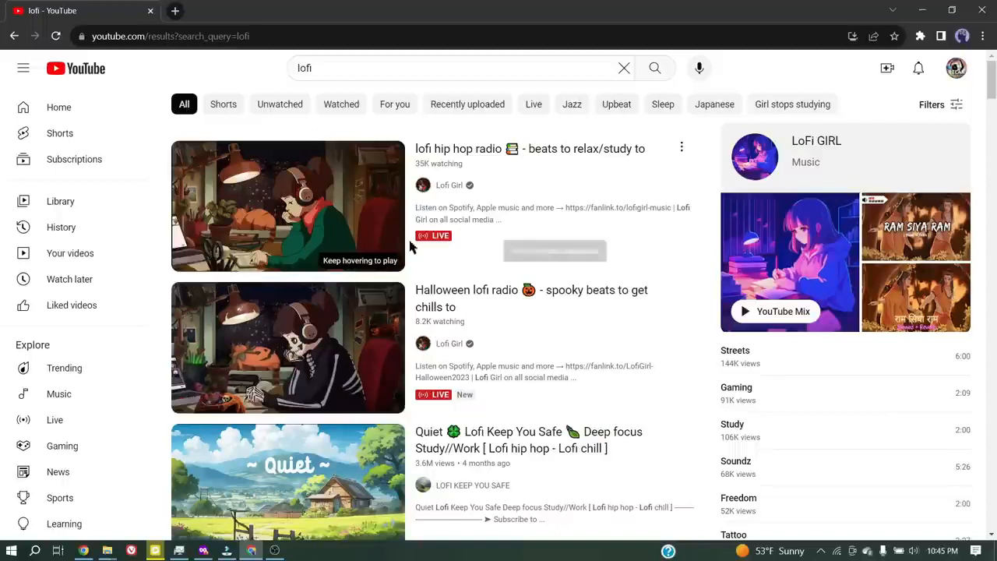
pyautogui.moveTo(288, 206)
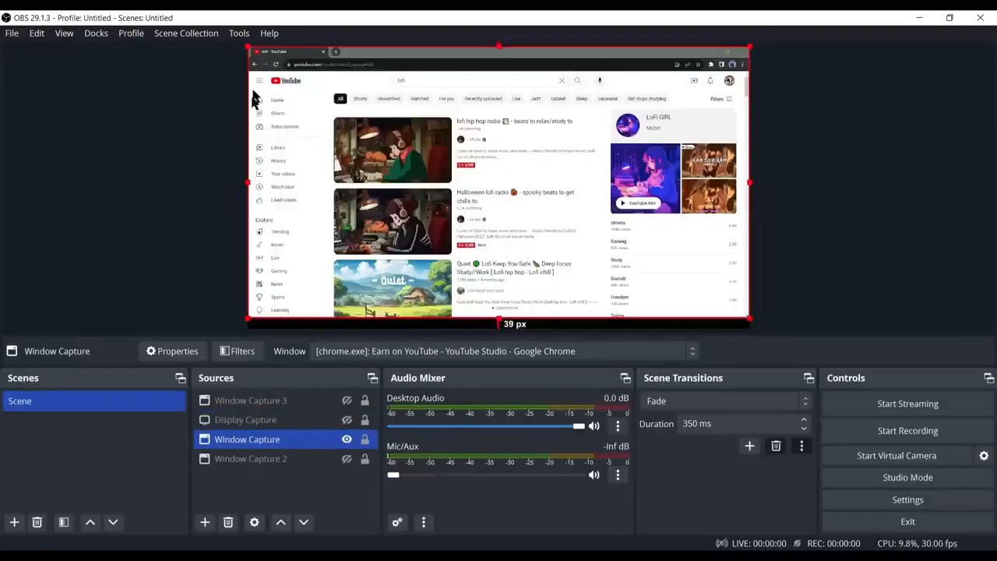
# Open OBS Studio's Settings window from the Controls dock
pyautogui.click(906, 499)
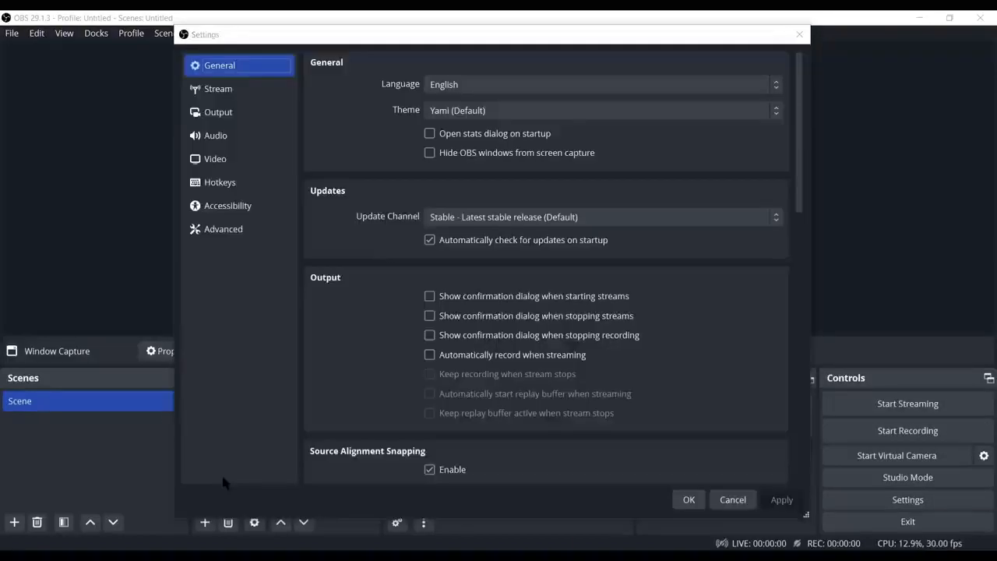
pyautogui.click(218, 88)
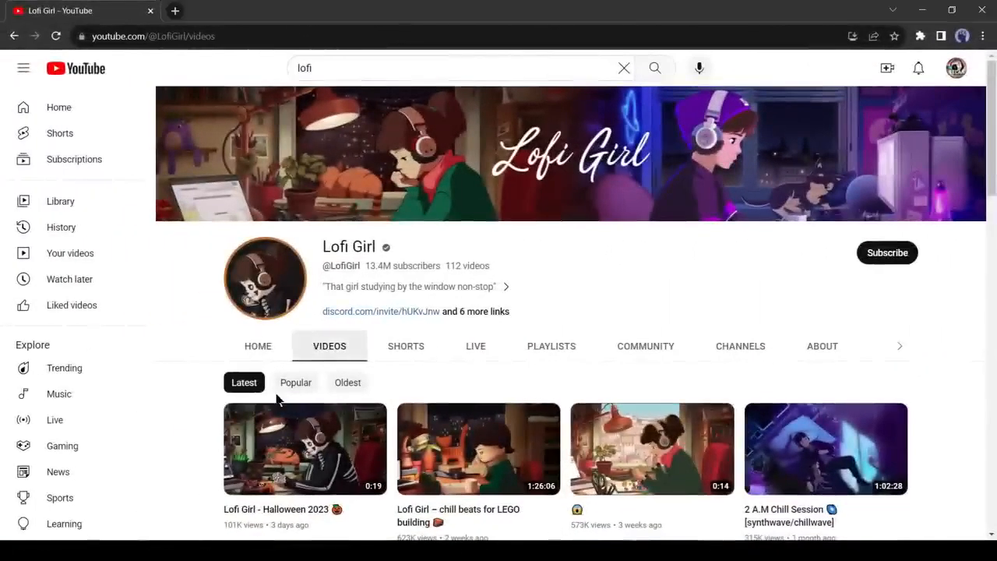
# Scroll down through the Lofi Girl channel's video thumbnails
pyautogui.scroll(-3)
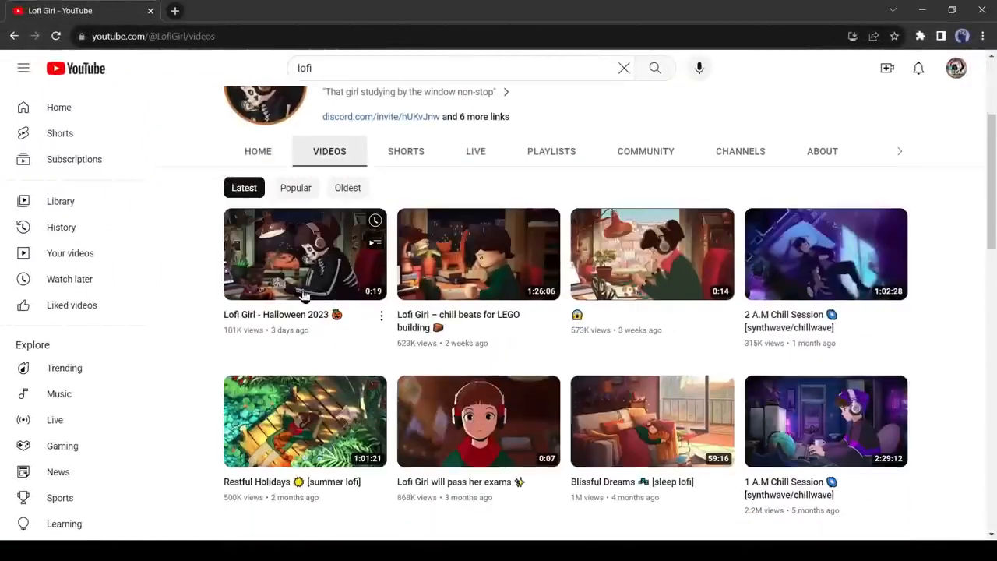
pyautogui.scroll(-3)
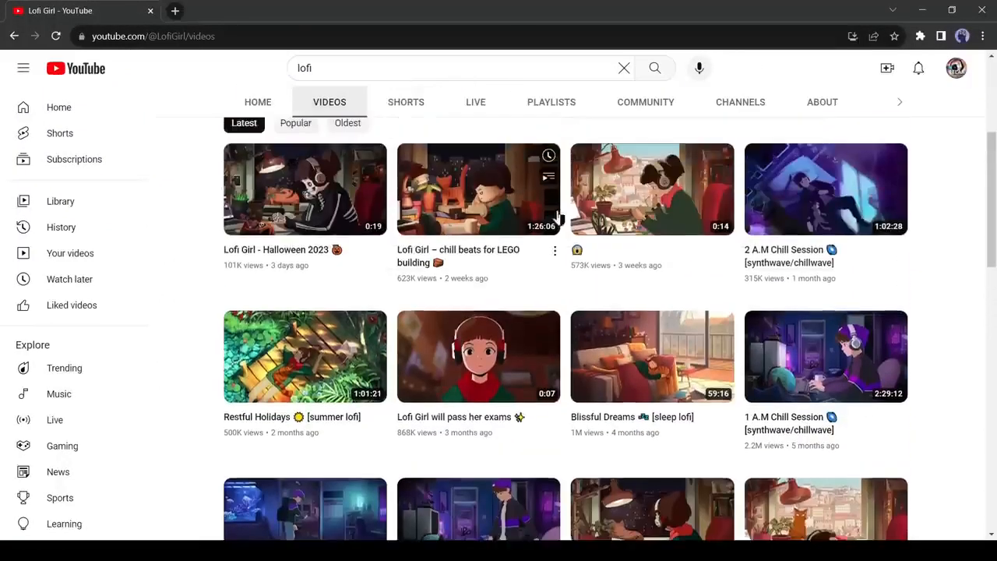
pyautogui.scroll(-3)
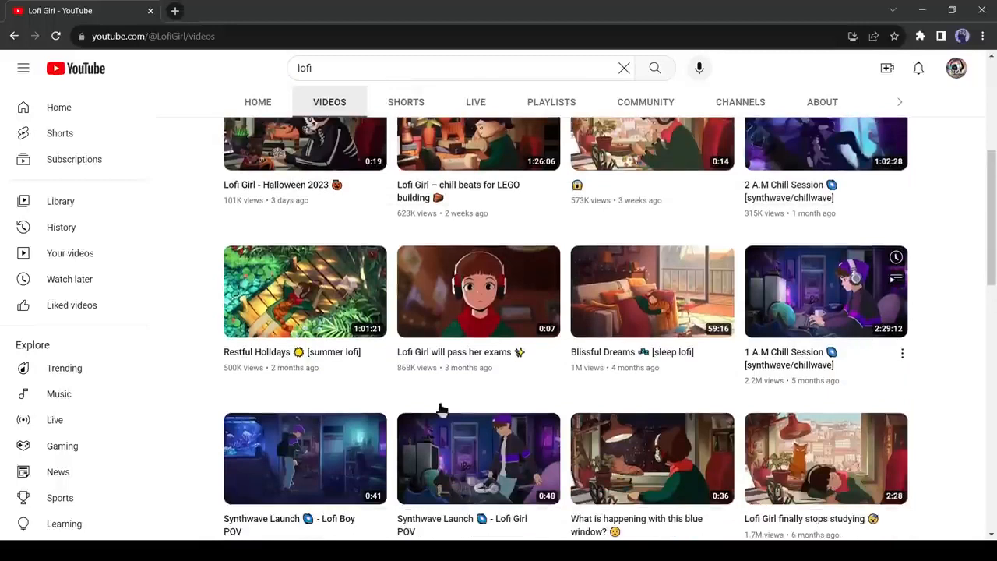
pyautogui.scroll(-3)
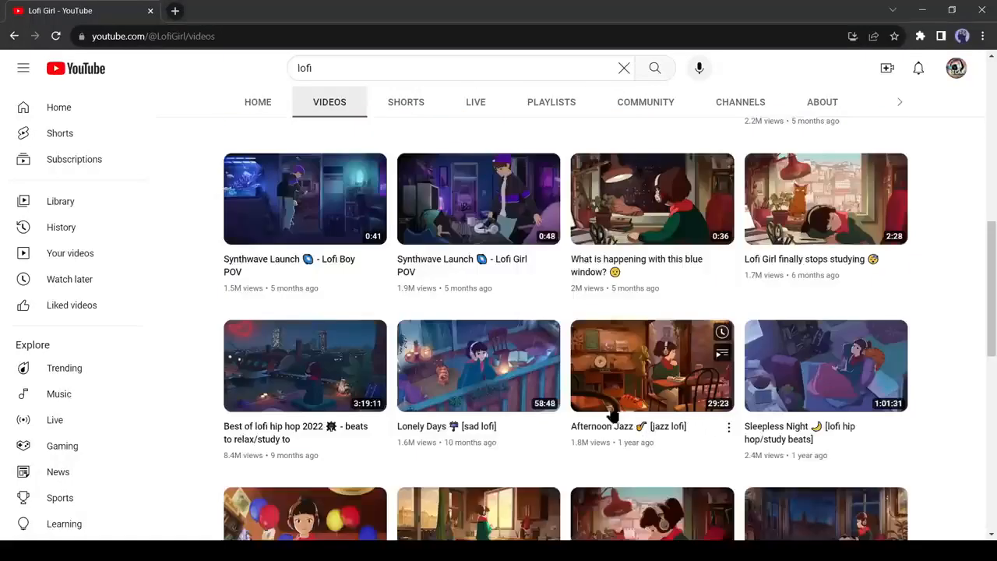
pyautogui.moveTo(887, 404)
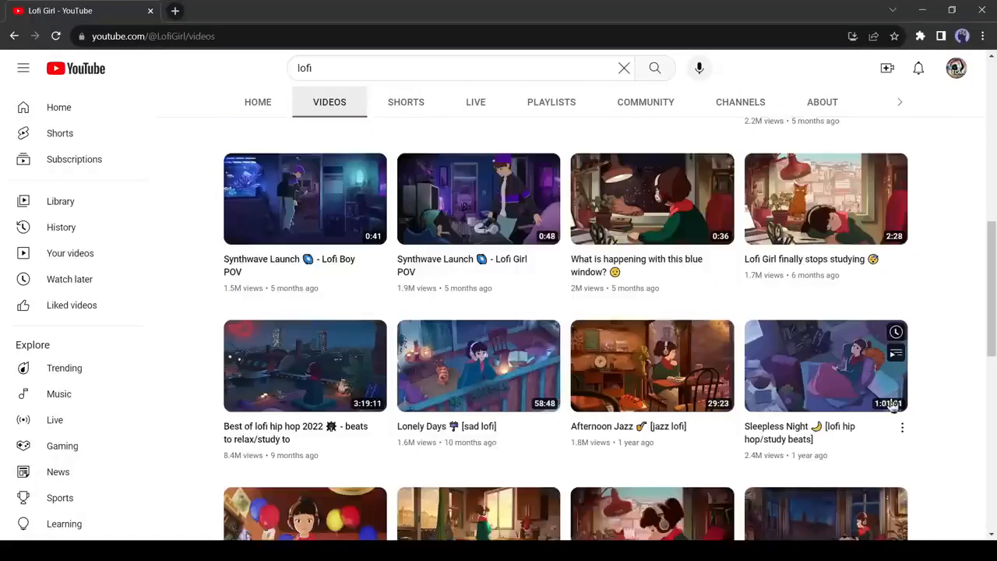
pyautogui.scroll(-3)
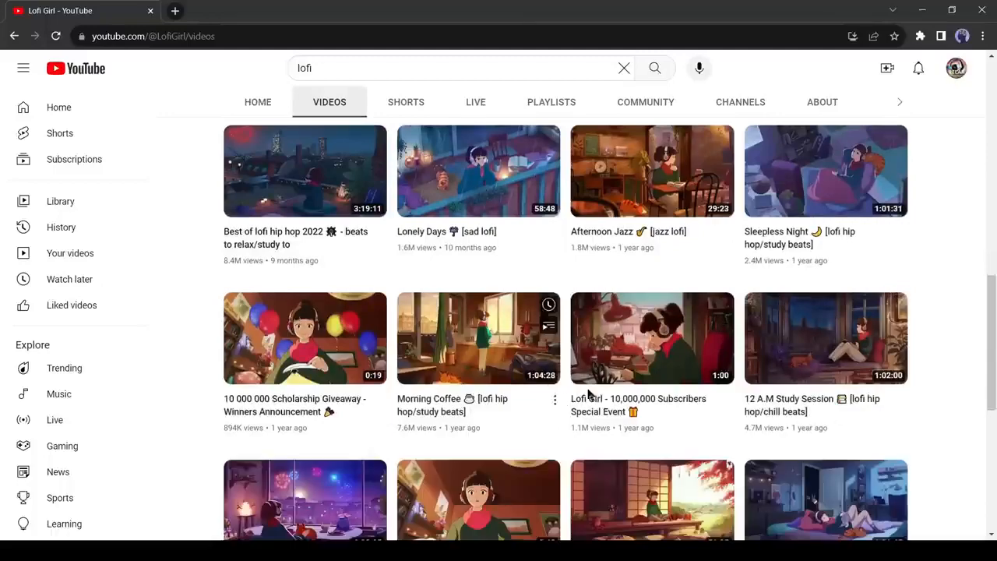
pyautogui.click(175, 10)
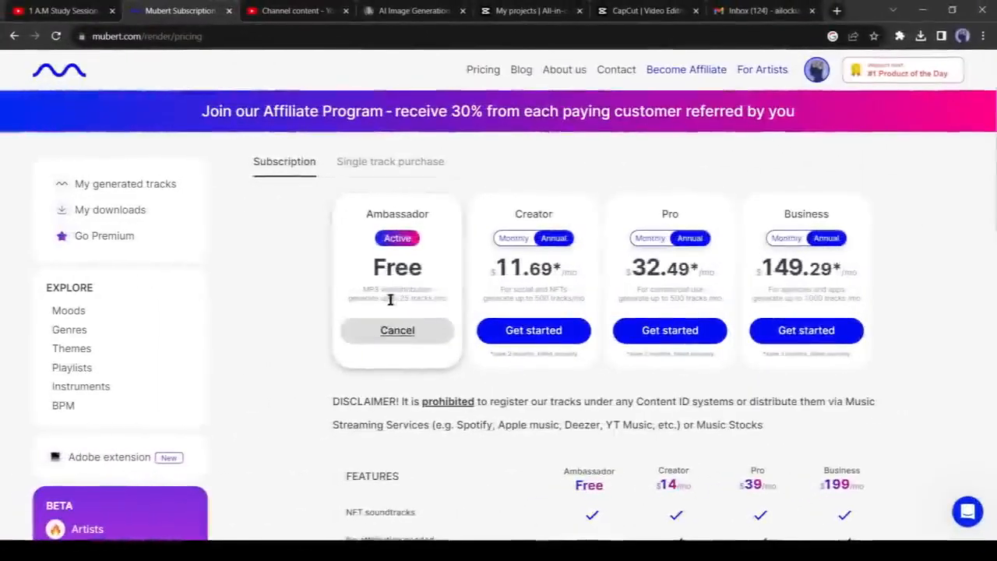
pyautogui.scroll(-3)
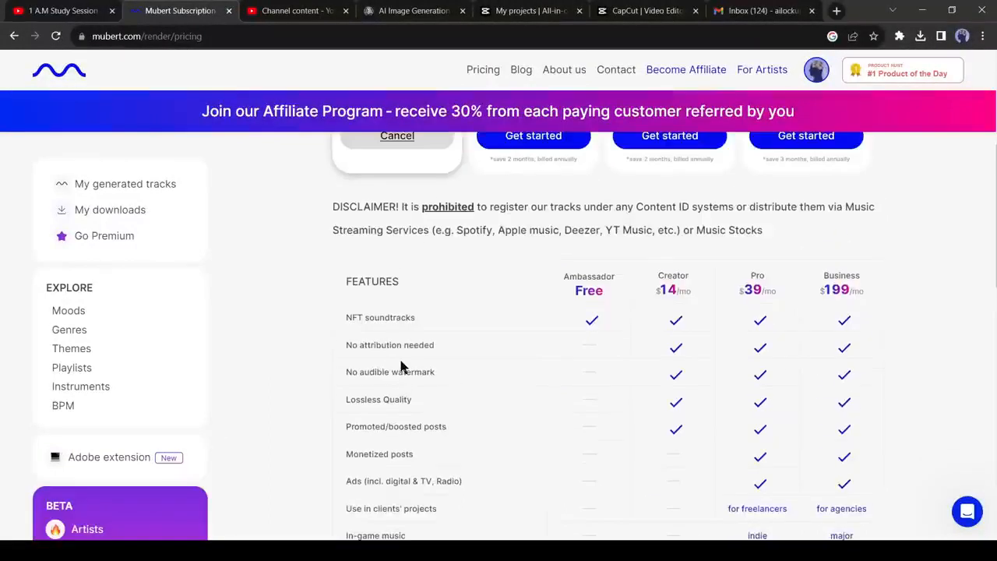
pyautogui.scroll(3)
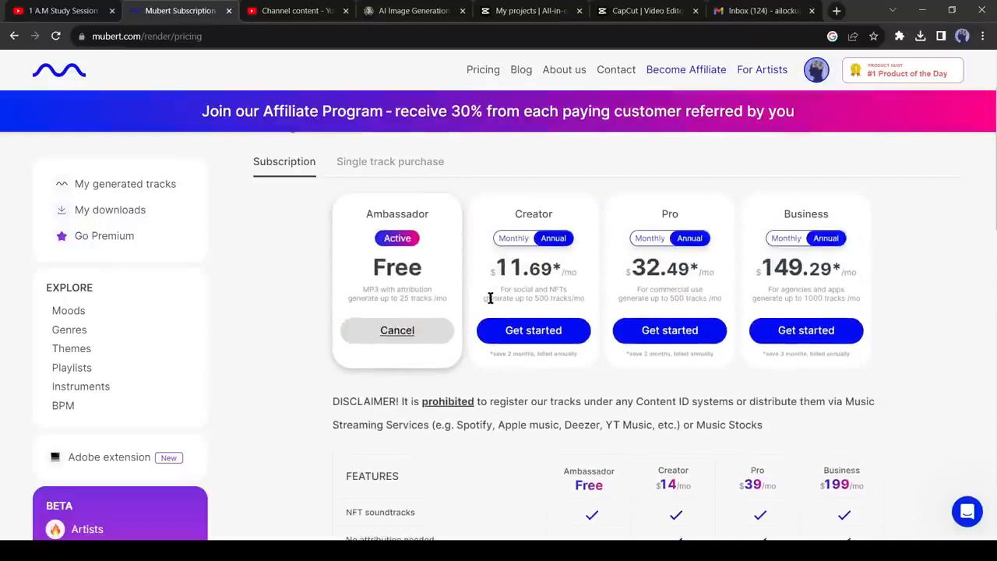
pyautogui.moveTo(502, 277)
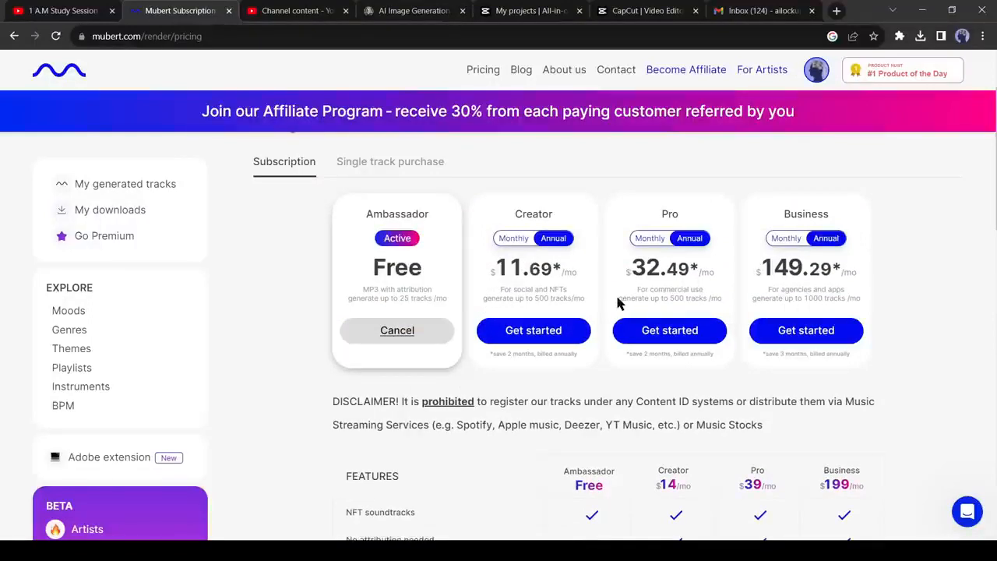
pyautogui.moveTo(622, 308)
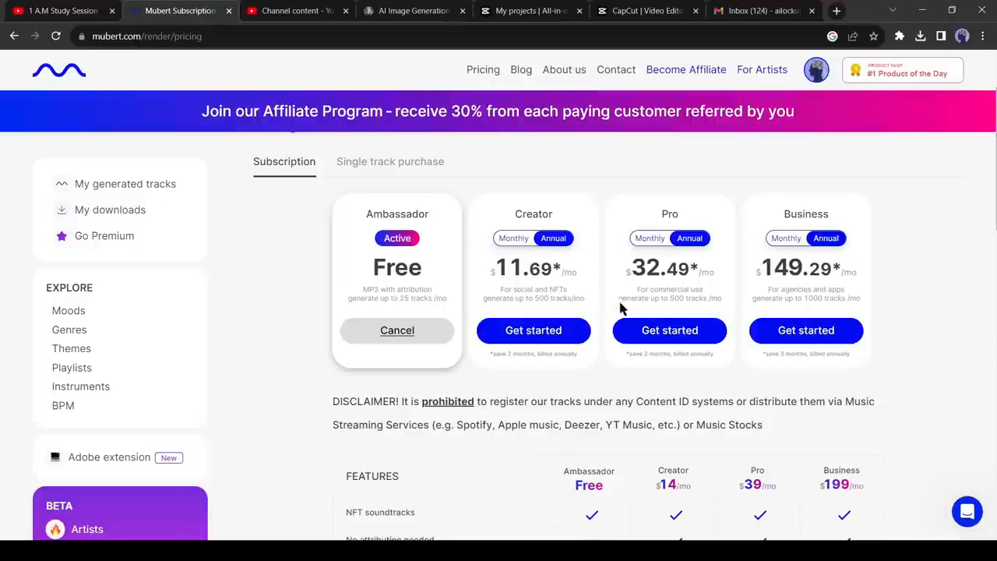
pyautogui.moveTo(637, 288)
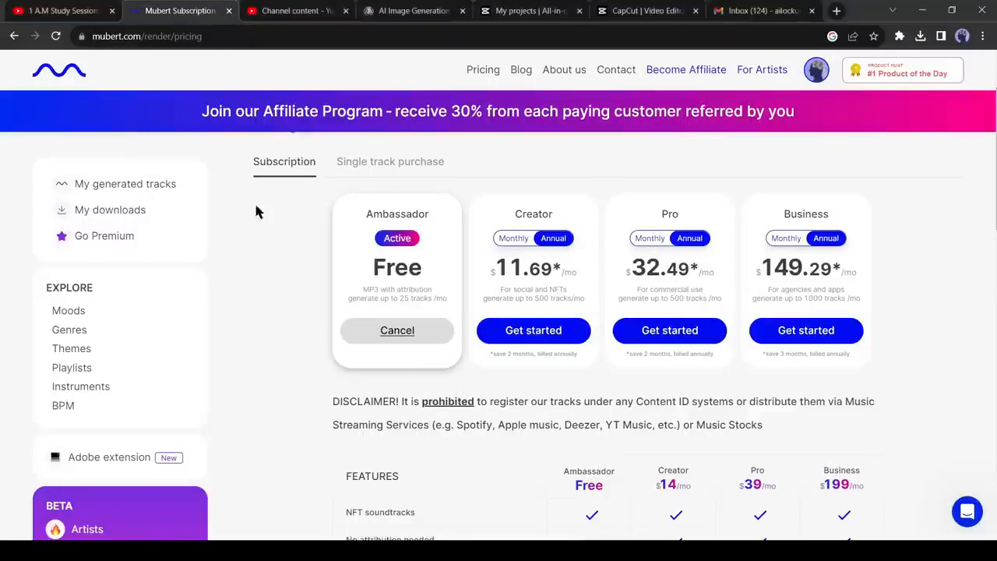
pyautogui.moveTo(696, 85)
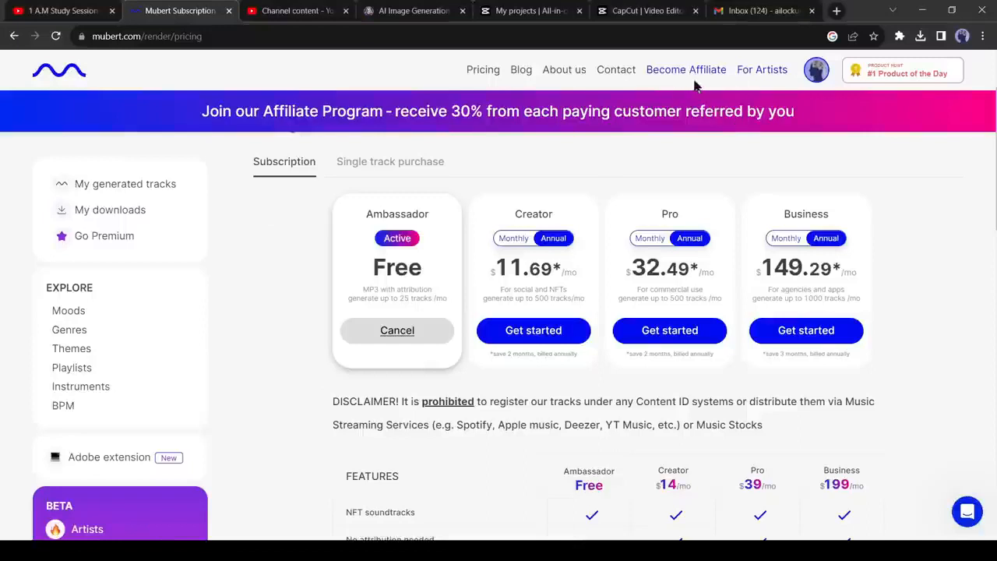
pyautogui.click(686, 69)
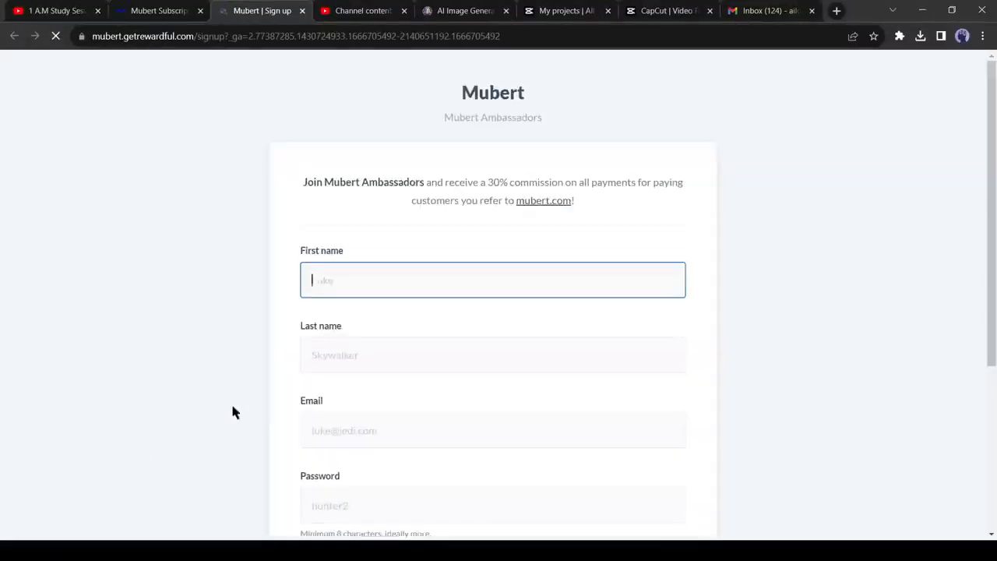
pyautogui.write('Al')
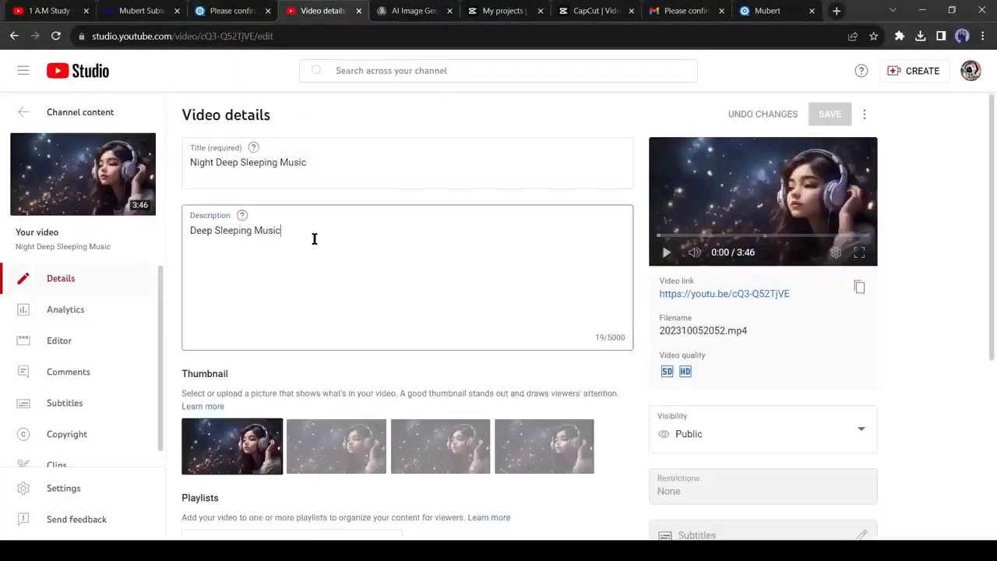
pyautogui.write('https://mubert.com/render/pricing?via=ai-lockup')
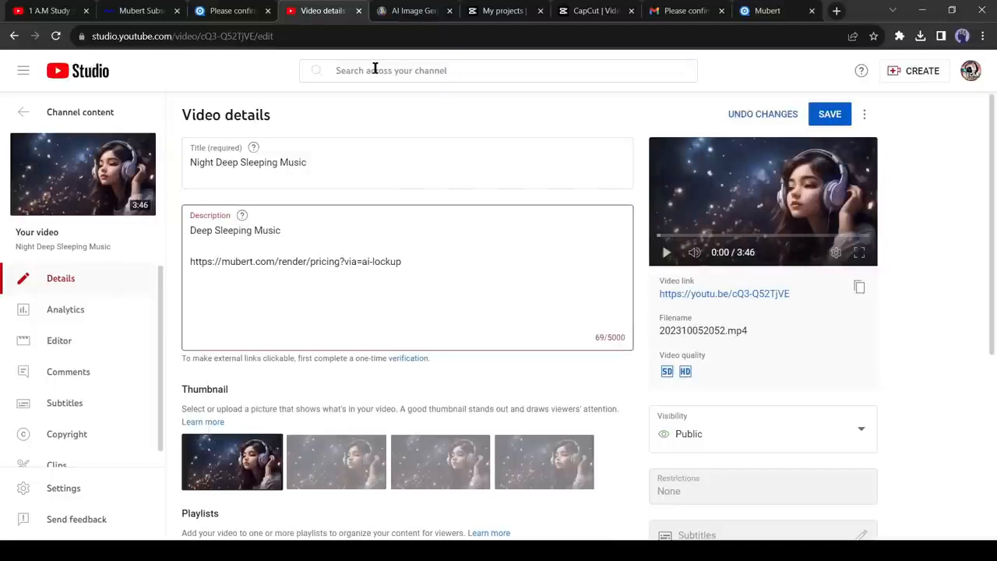
pyautogui.moveTo(284, 104)
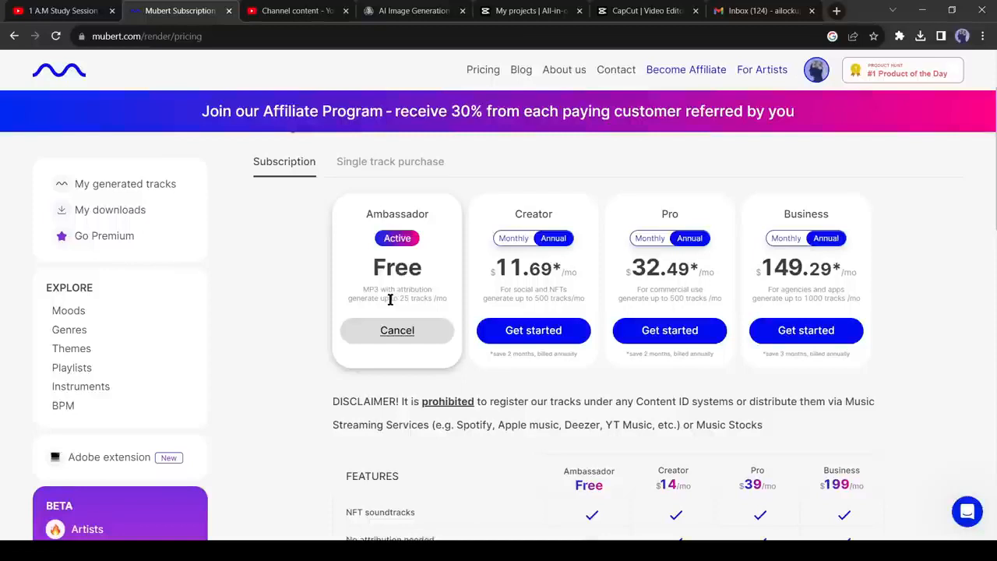
pyautogui.scroll(-3)
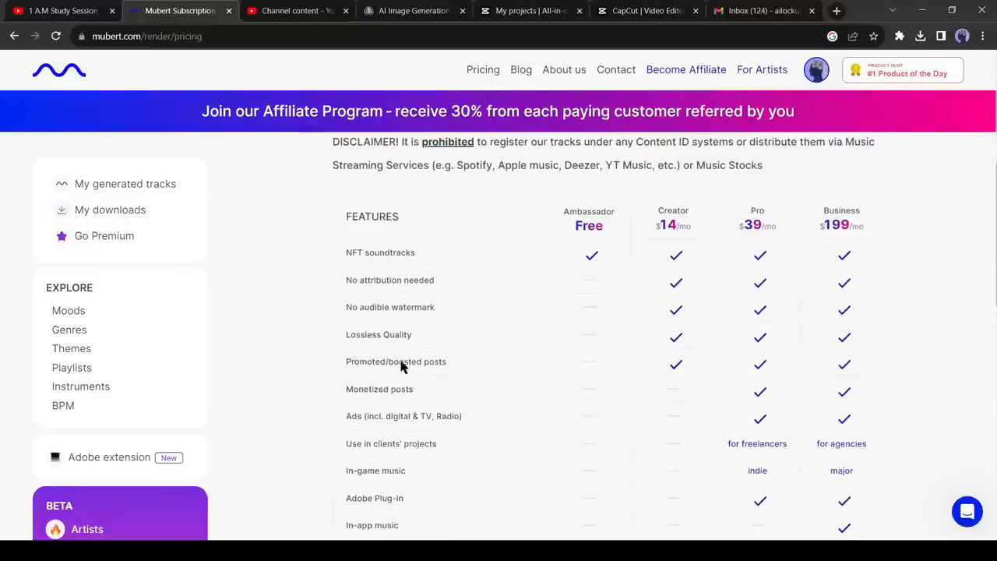